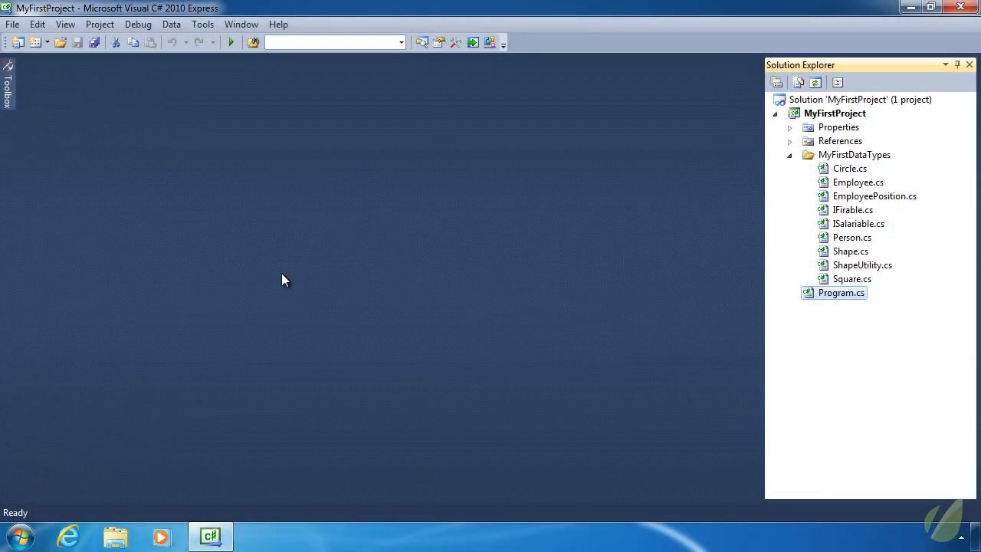
mouse_move(386, 330)
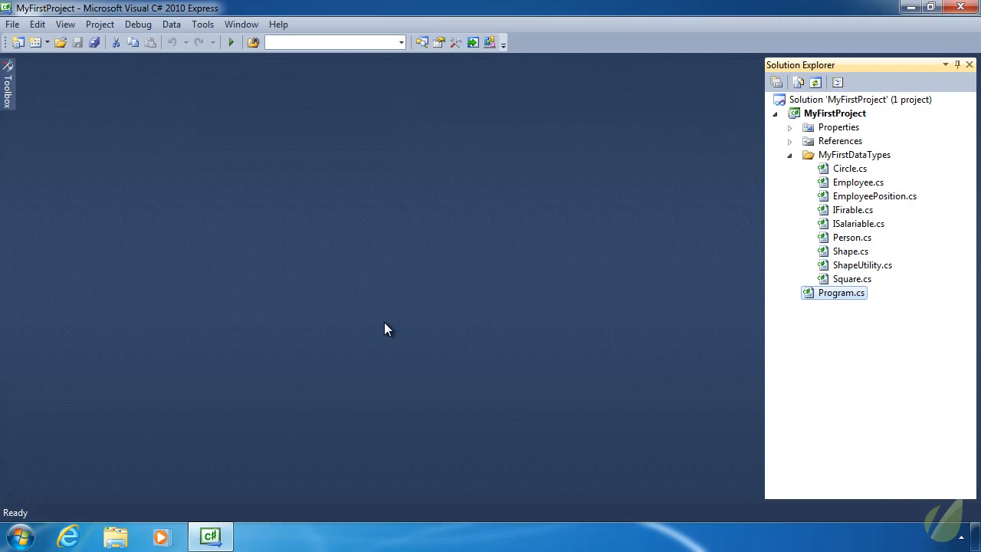
mouse_move(513, 414)
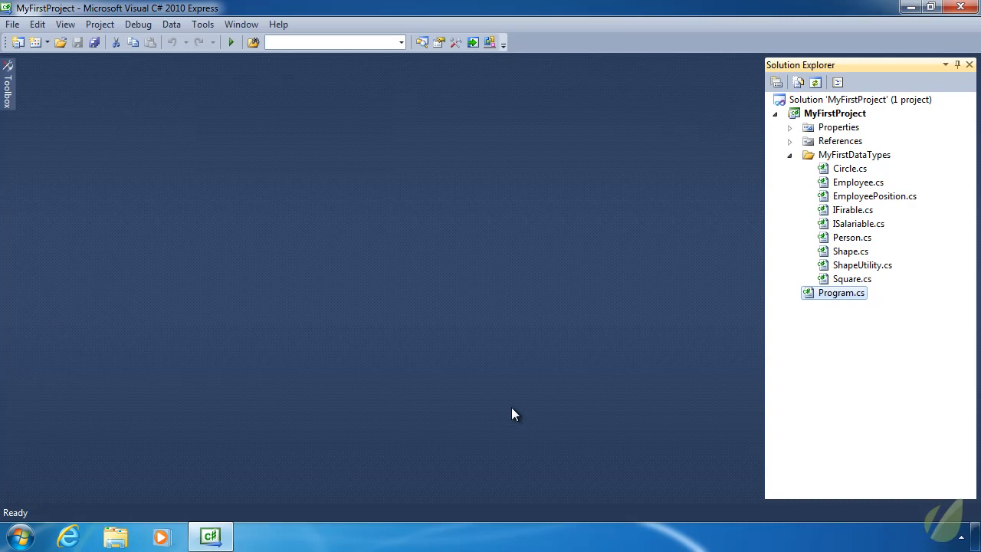
mouse_move(386, 420)
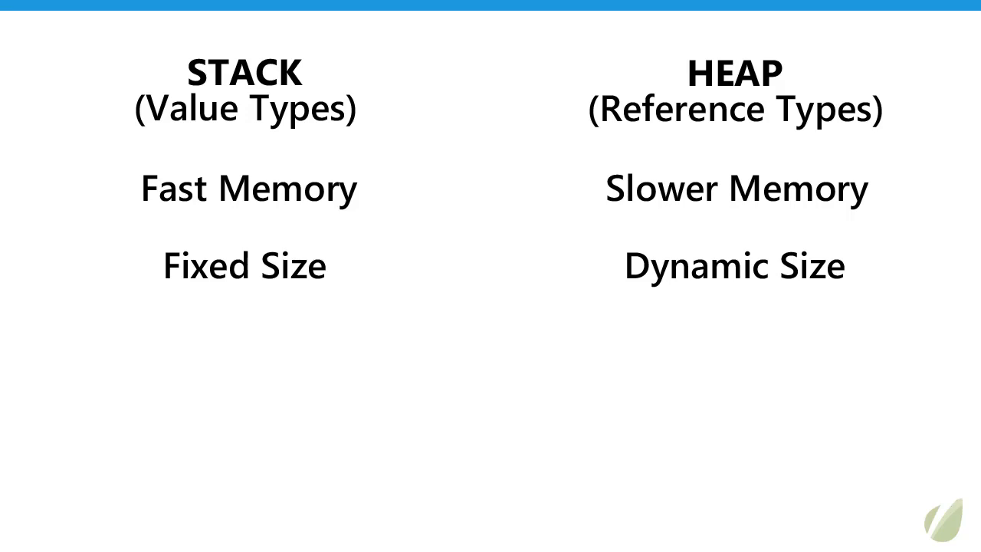
- Open Program.cs and start Main with 'DateTime now = DateTime.Now;', then save
click(210, 535)
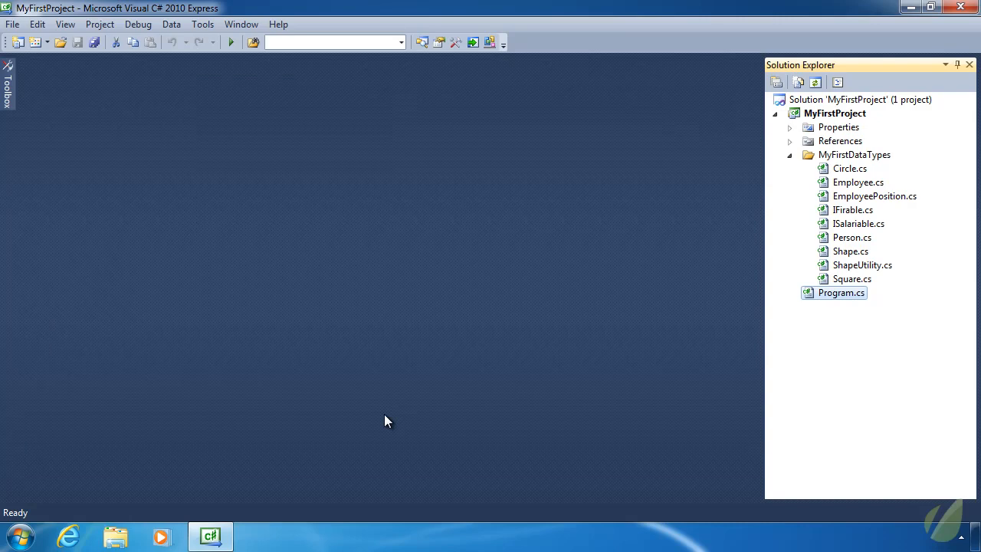
mouse_move(843, 326)
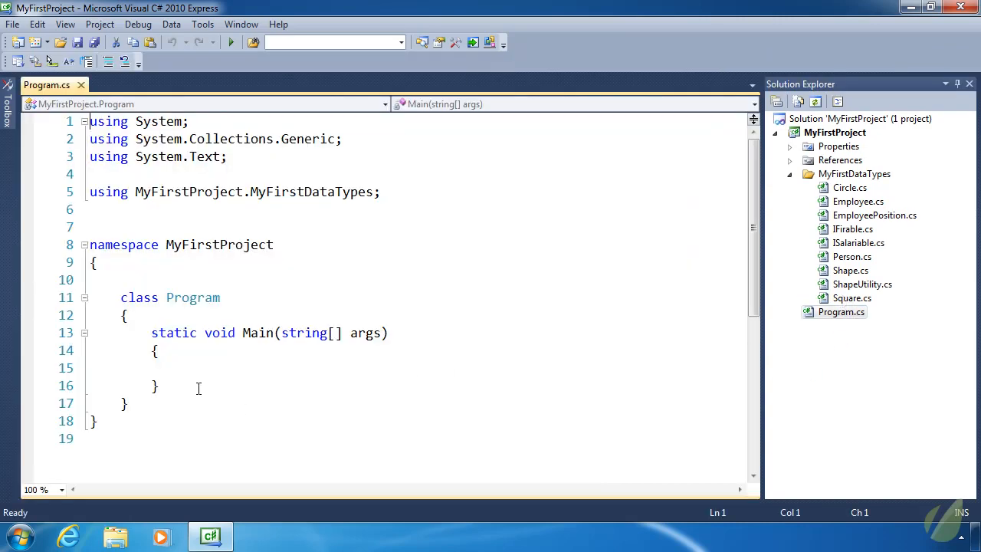
text(D)
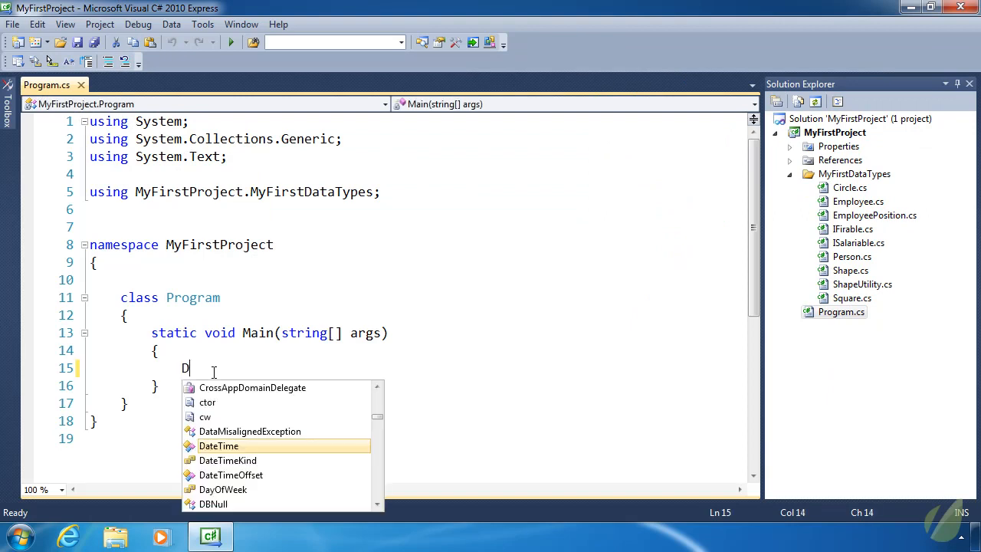
text(ateTime)
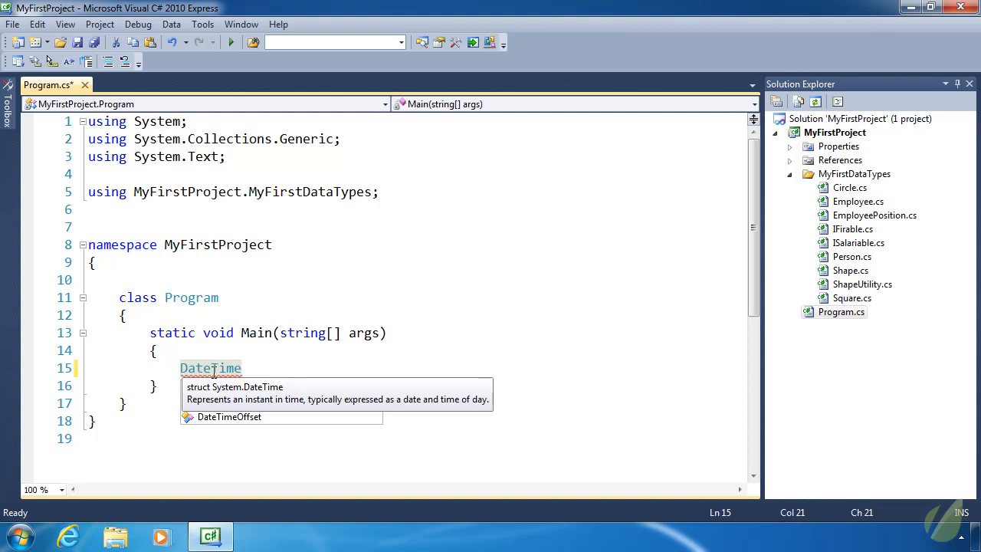
text(now)
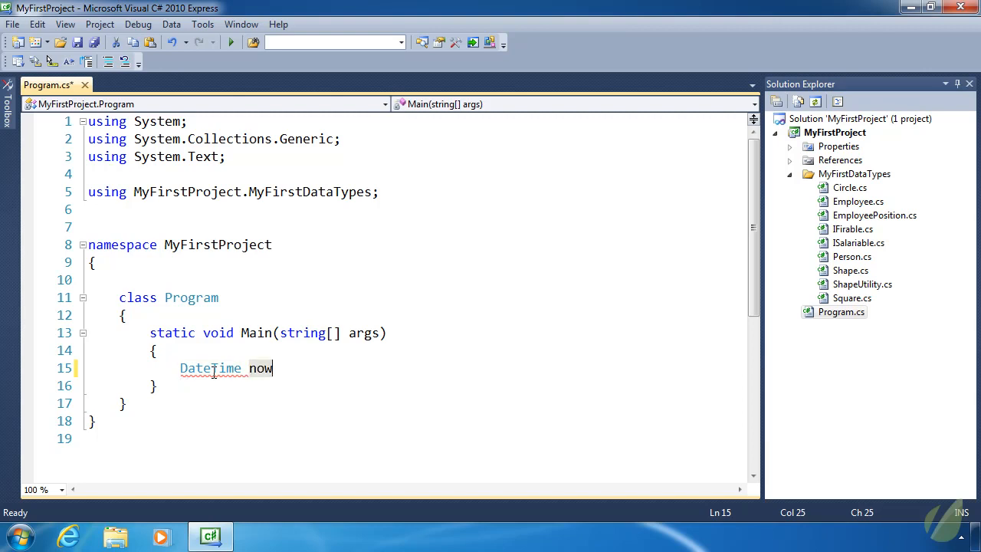
mouse_move(217, 379)
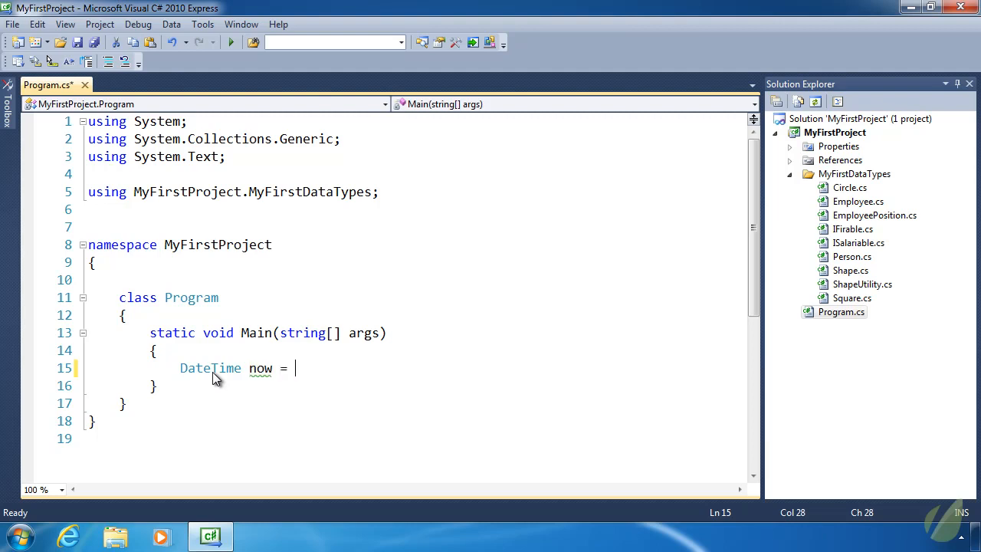
text(DateTime.Now;)
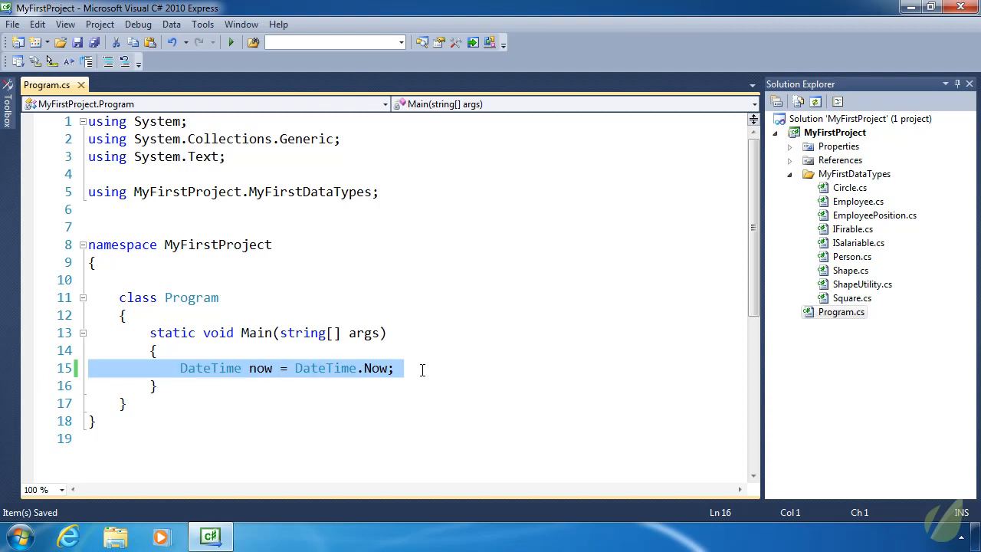
double_click(259, 368)
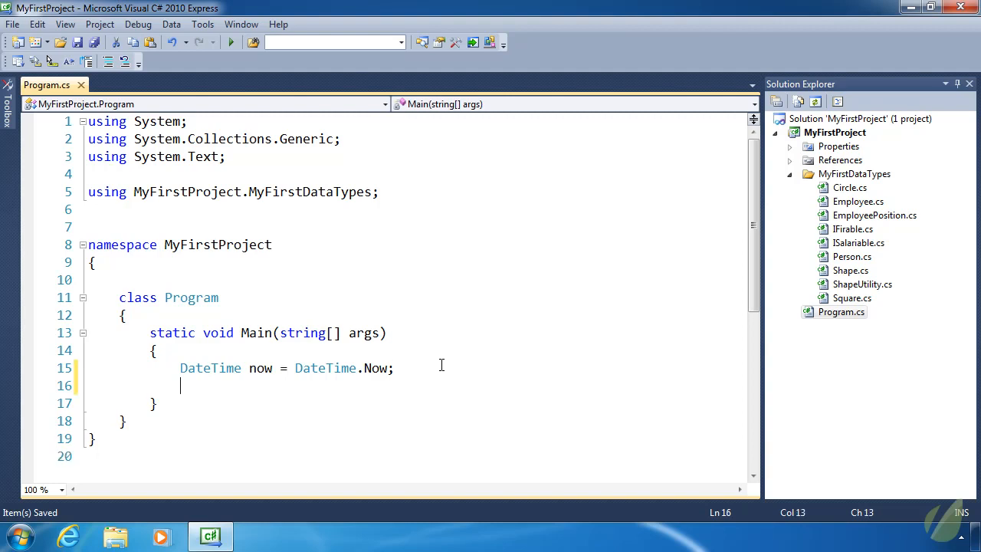
- Declare 'DateTime foo = now.AddYears(1);' on the next line of Main
text(DateTime)
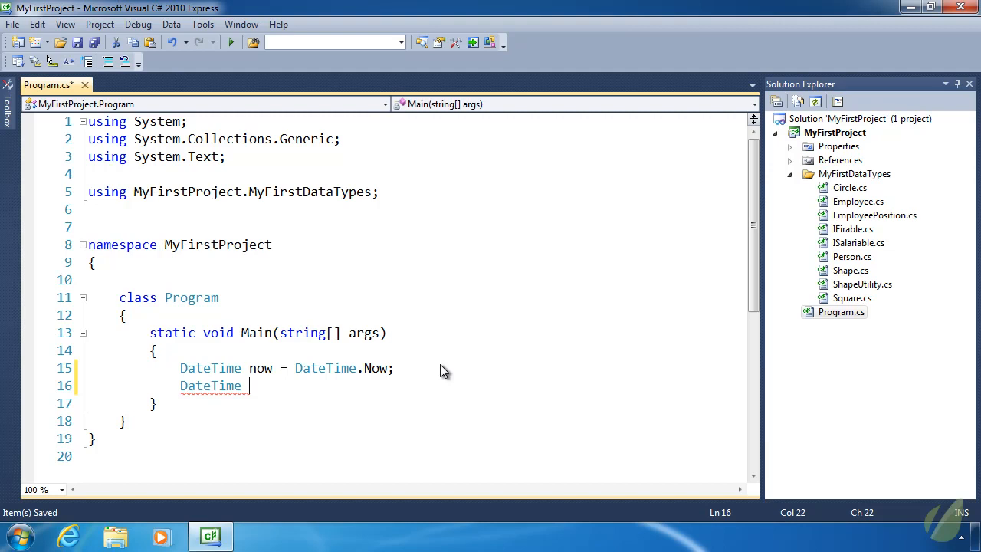
text(foo =)
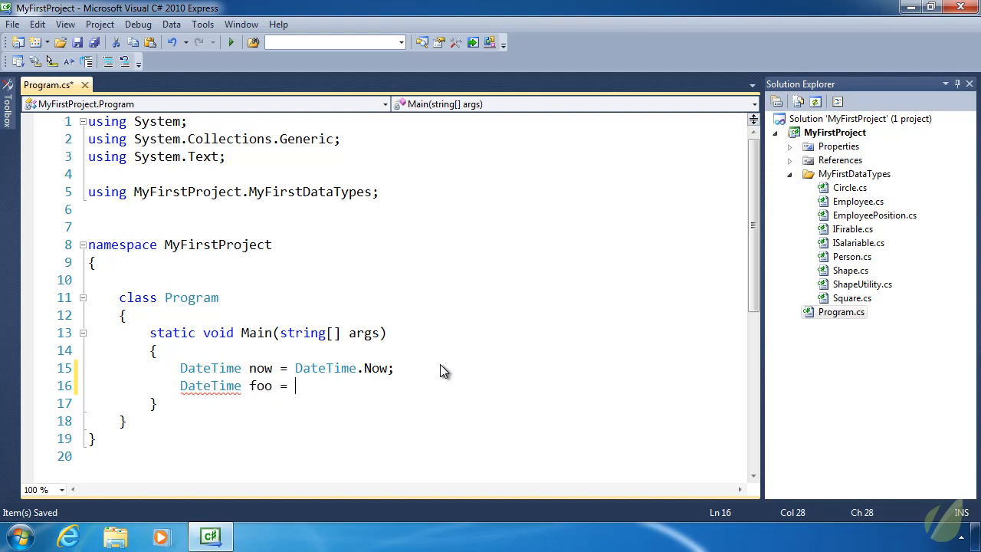
text(now.)
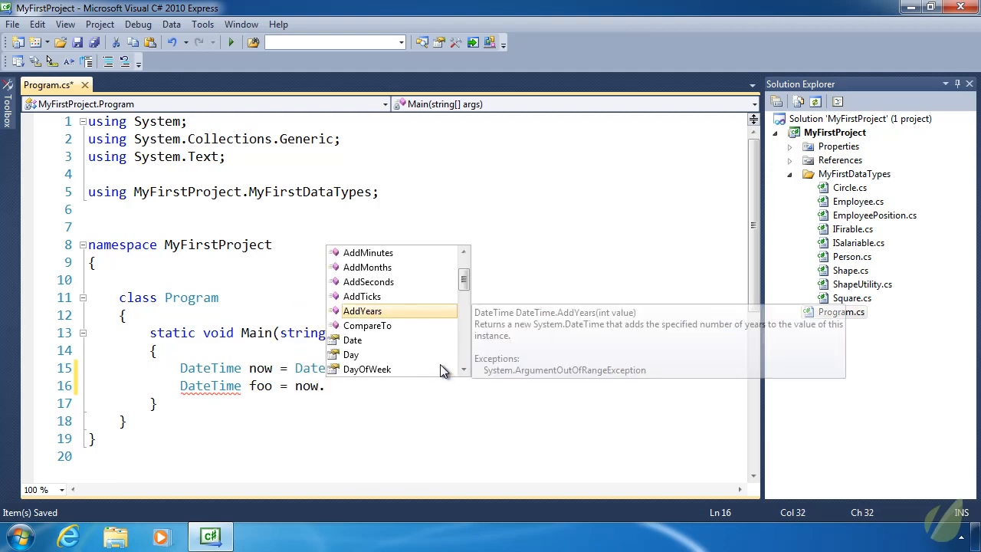
scroll(up, 3)
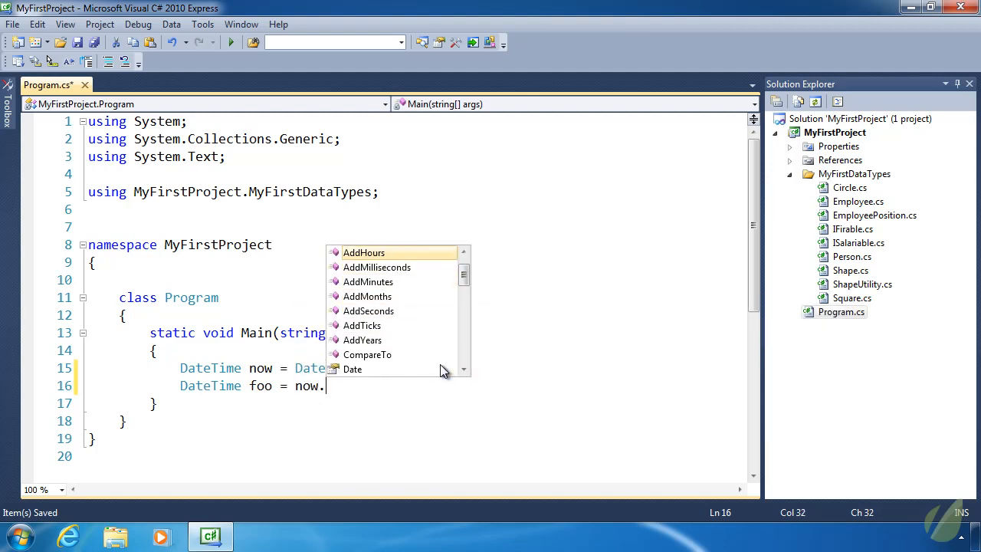
scroll(up, 3)
text(AddYears(1)
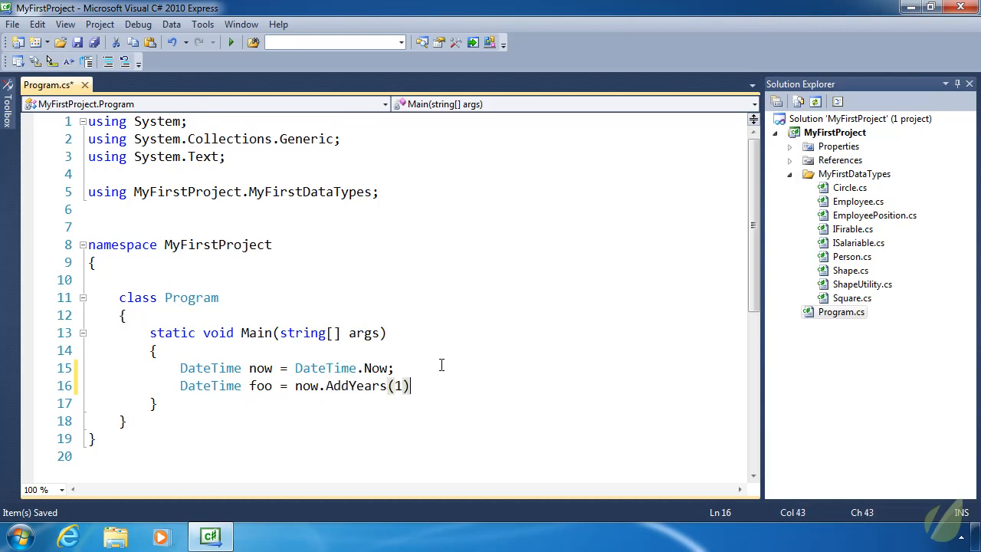
text(;)
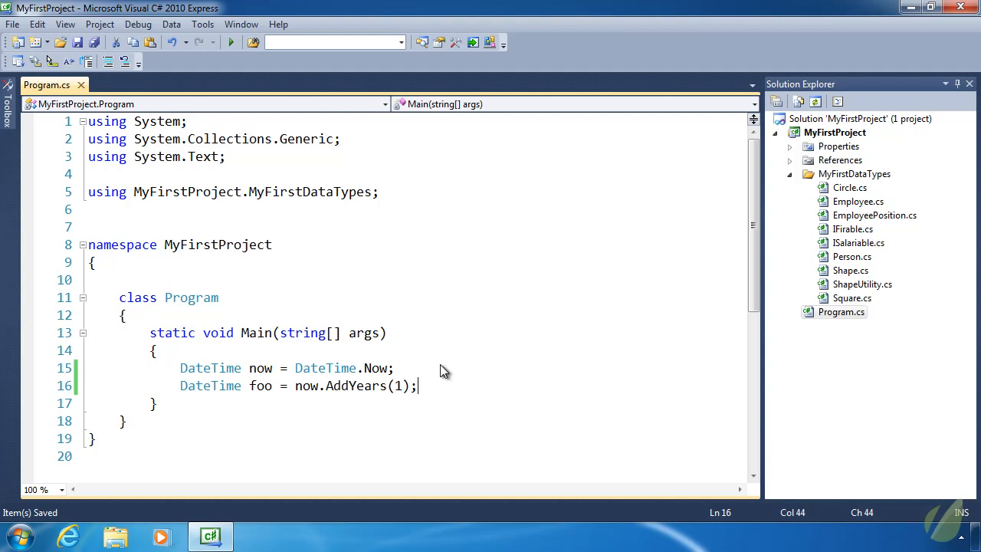
- Type a trial 'now.d' expression below foo and select it for removal
double_click(260, 385)
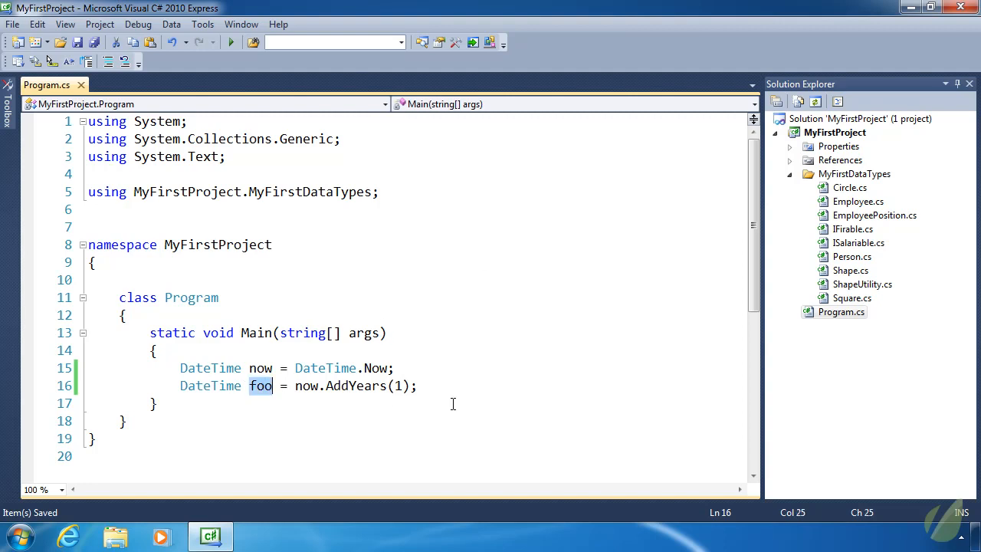
text(now)
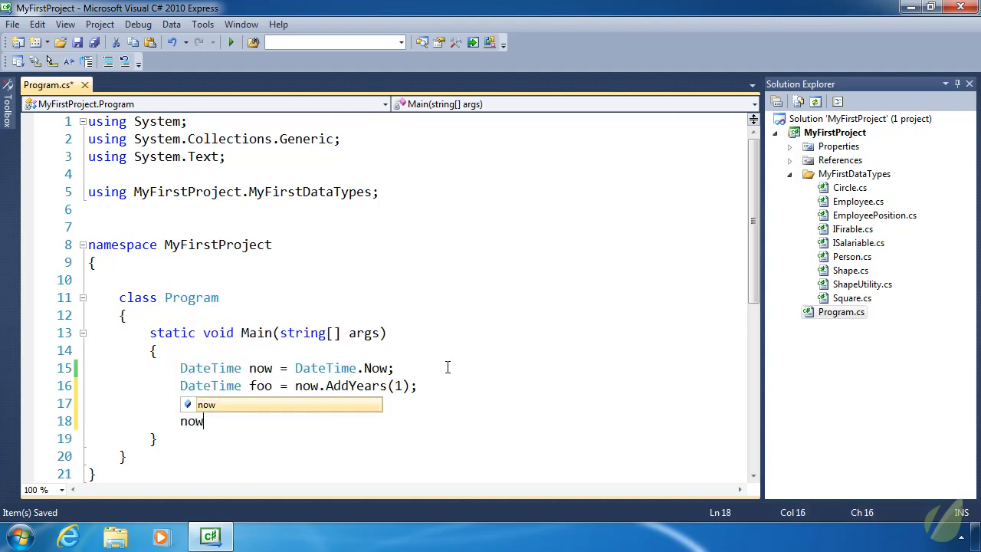
text(.d)
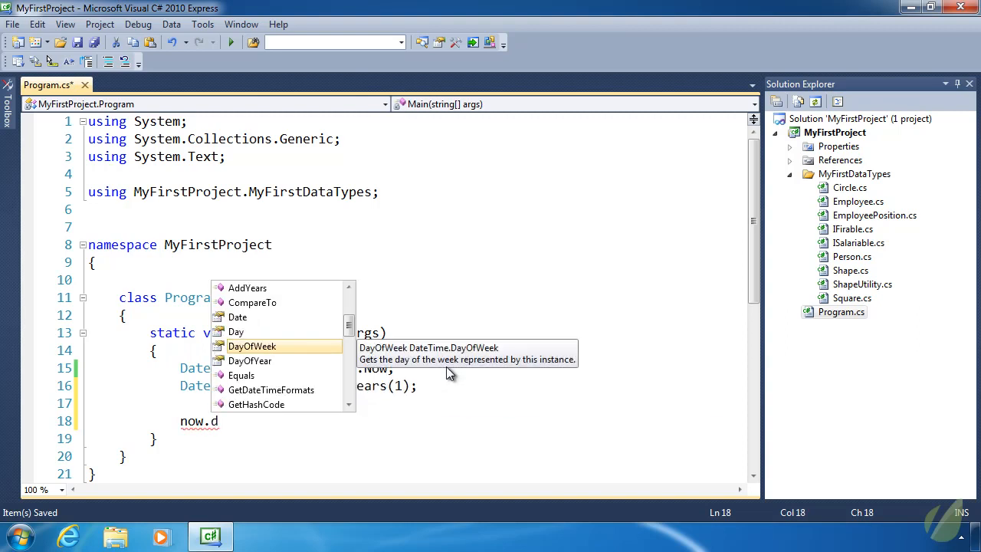
double_click(251, 345)
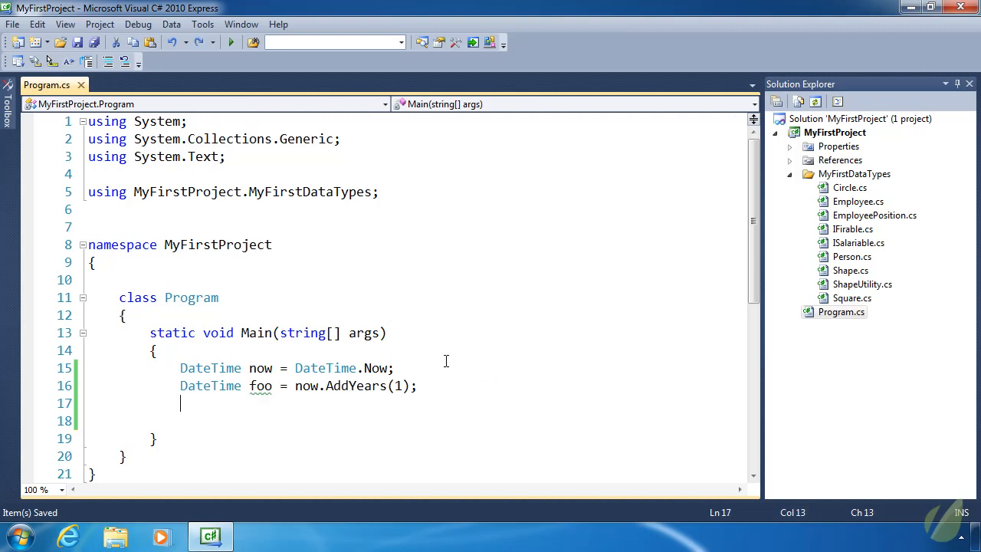
- Start declaring DateTime bar as new DateTime(2001, 6, 9)
text(DateTime bar = new DateTime)
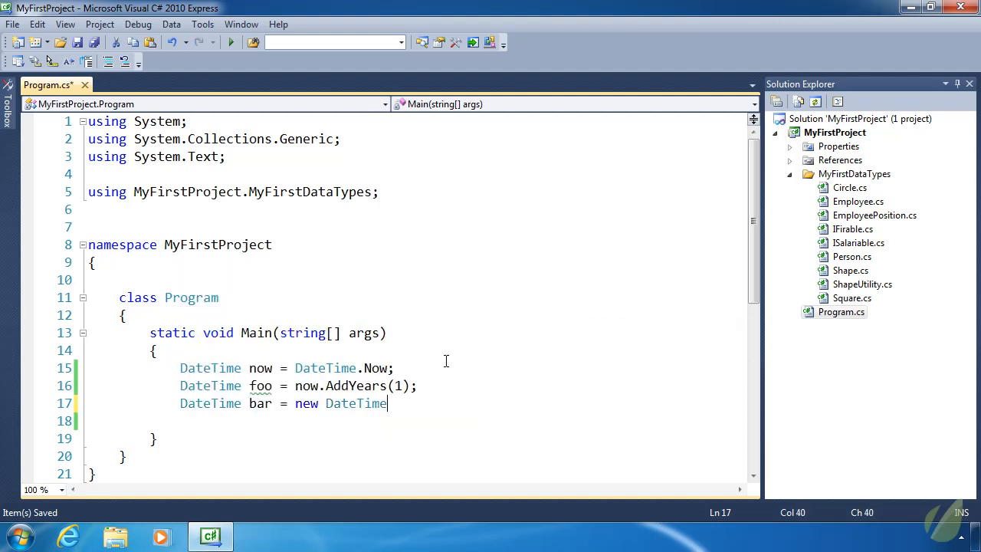
text(()
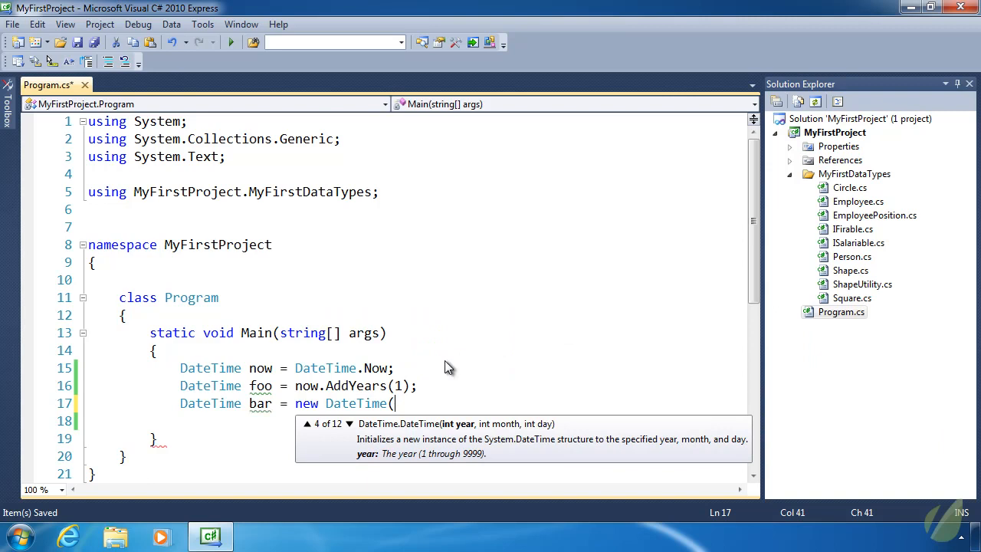
text(20)
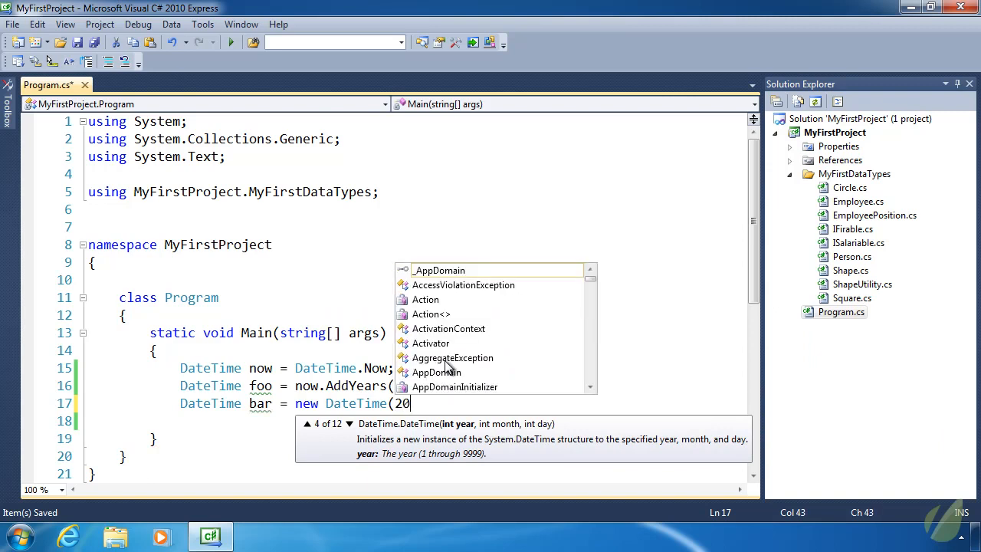
text(01, 6)
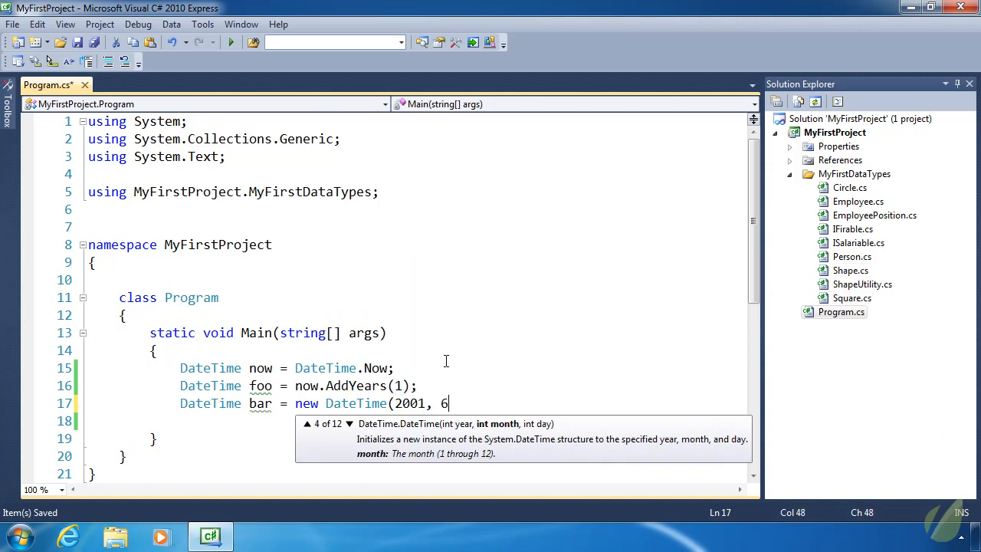
text(, 9(;)
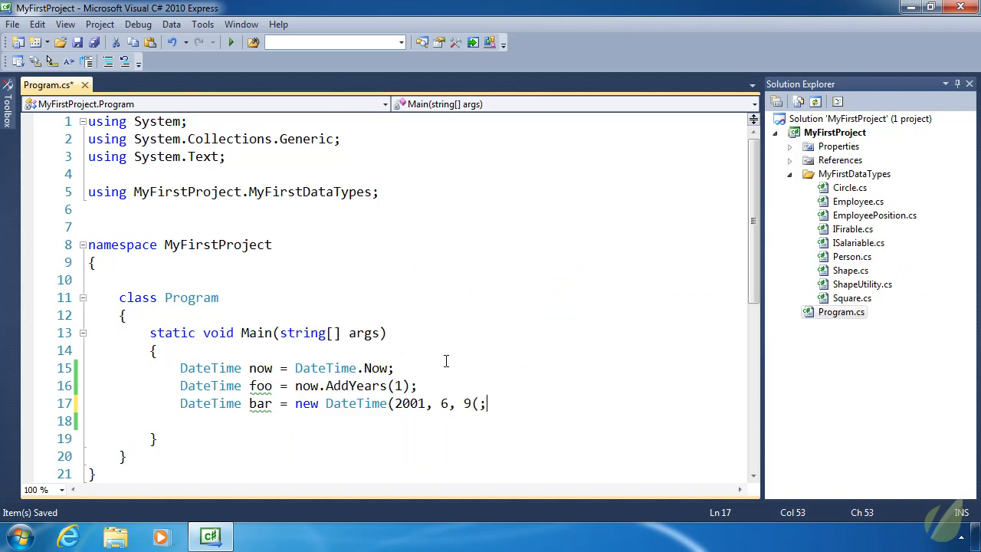
text())
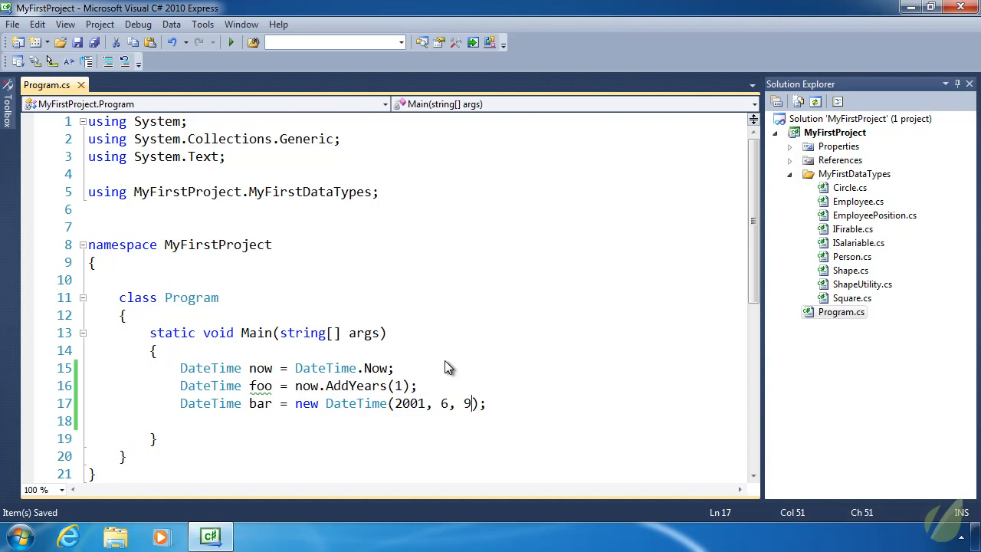
- Add the hour 13, minute 0 and second 0 arguments to bar, then start a new line
text(,)
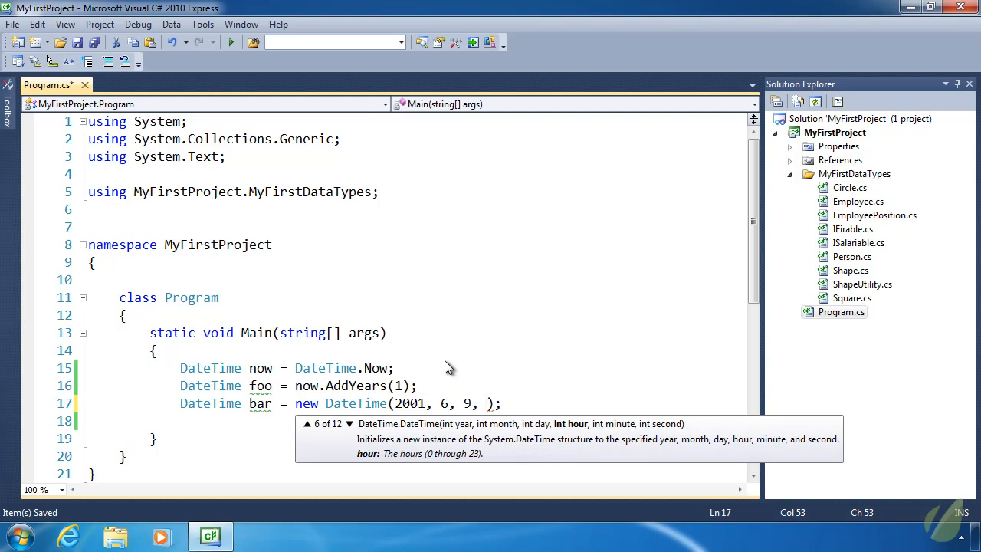
text(13)
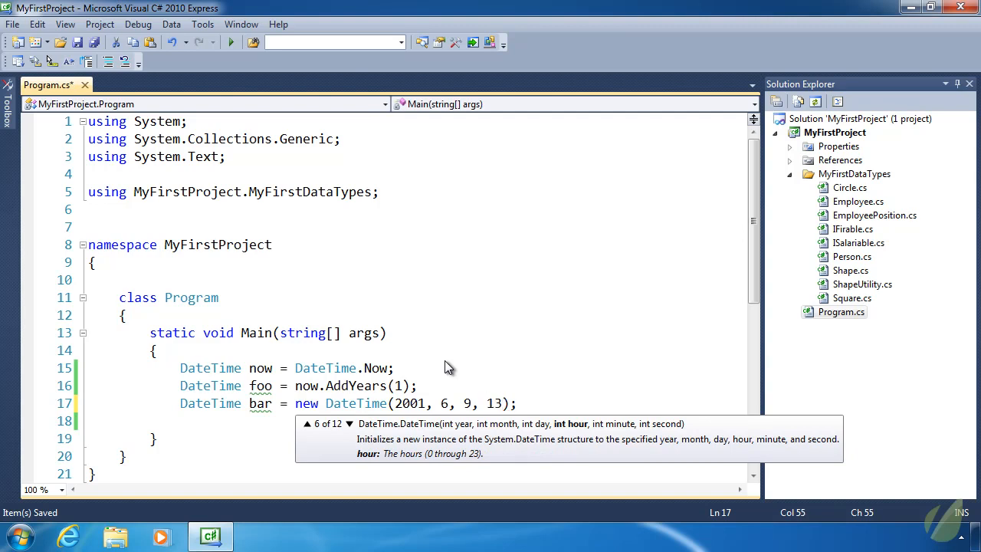
text(, 0)
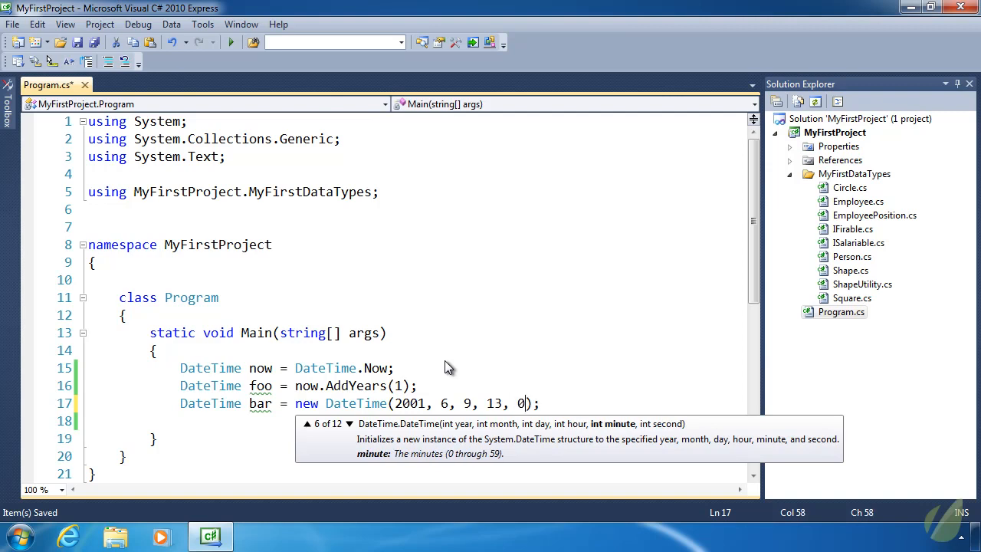
text(,)
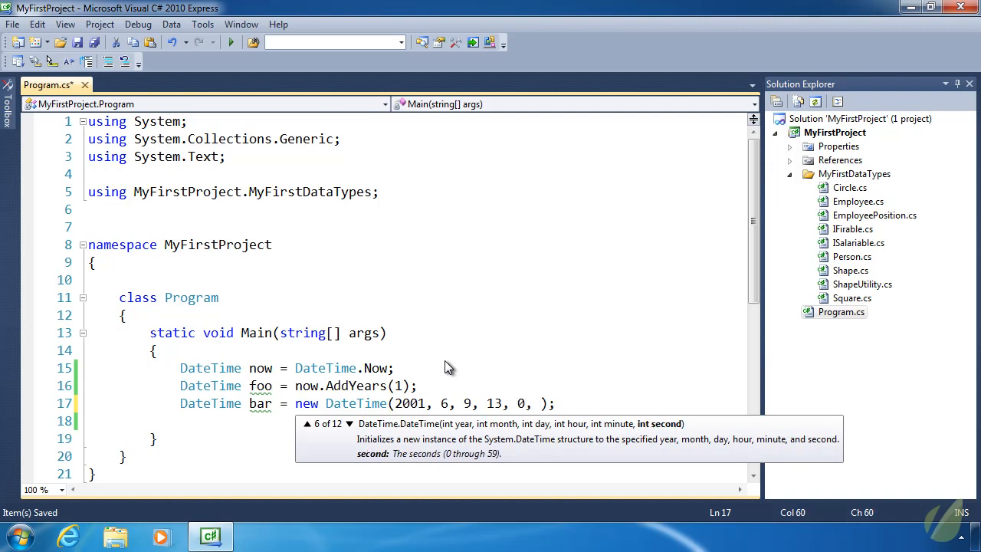
text(0)
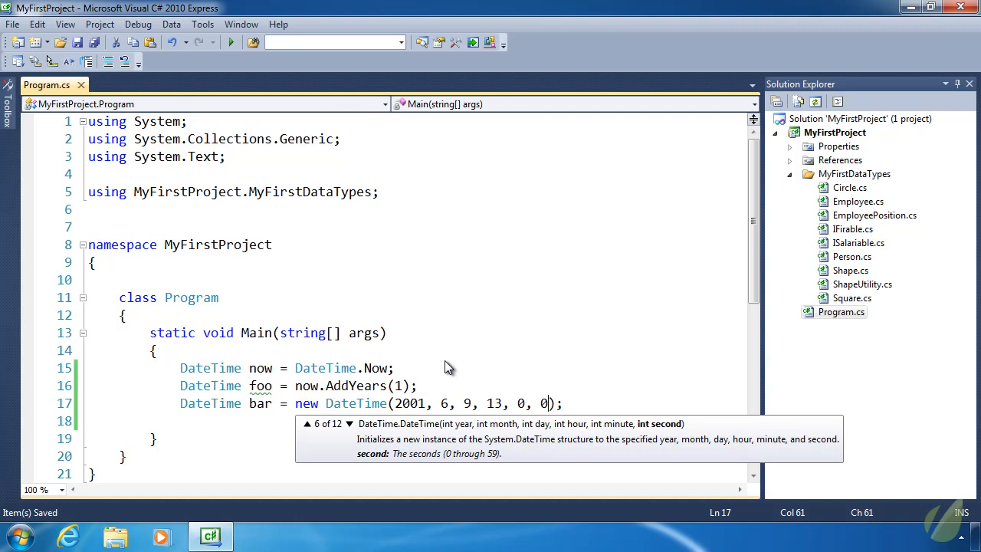
key(Return)
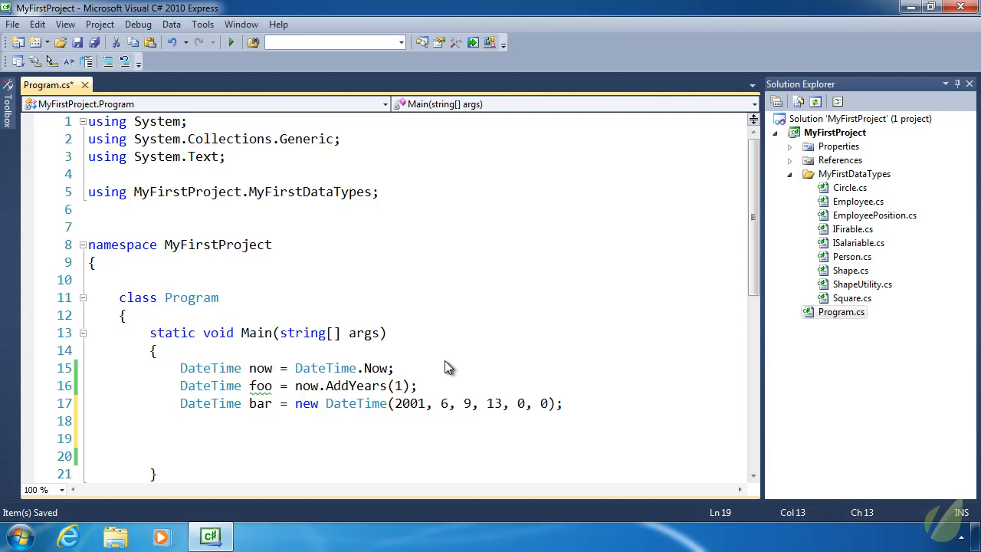
- Open Add New Item for the MyFirstDataTypes folder, browse the templates, then cancel
click(180, 437)
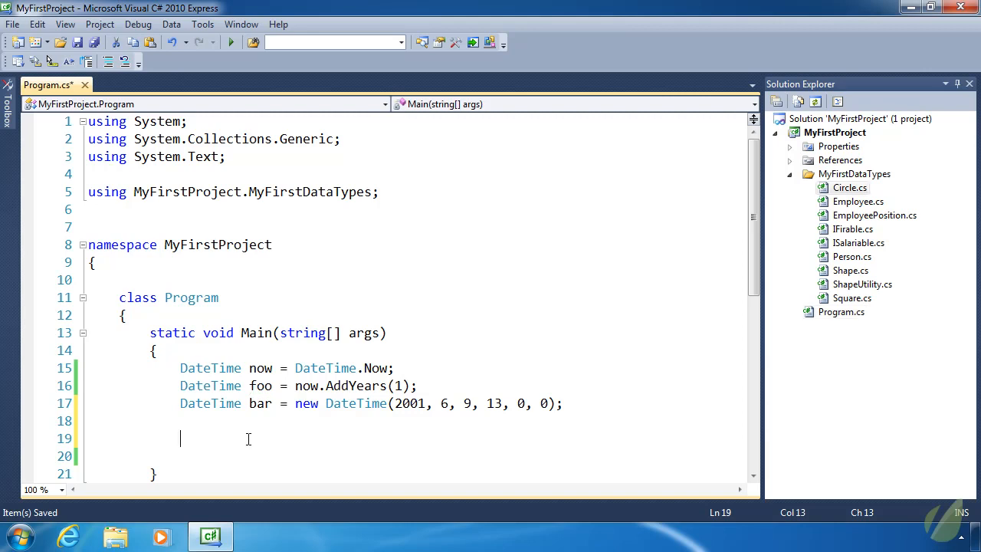
mouse_move(749, 276)
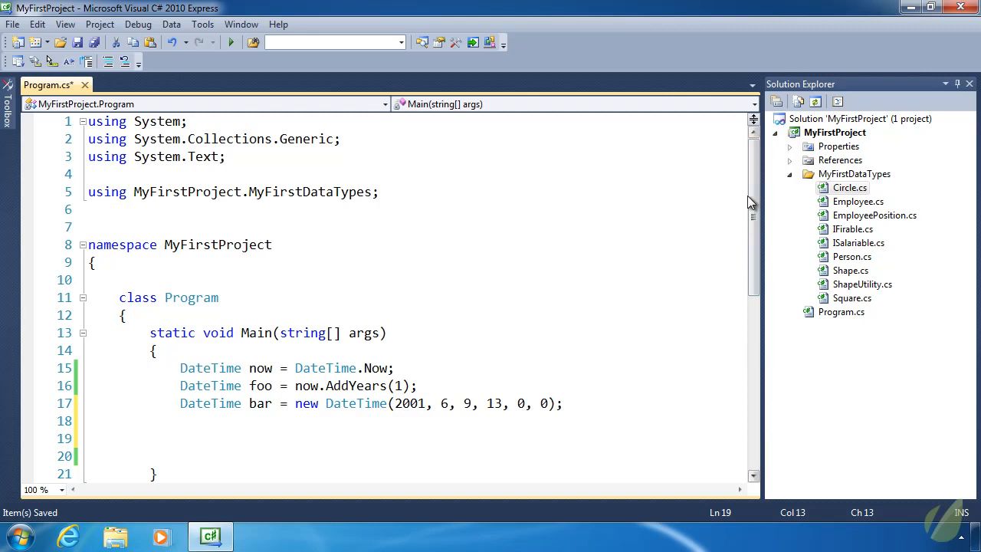
click(853, 173)
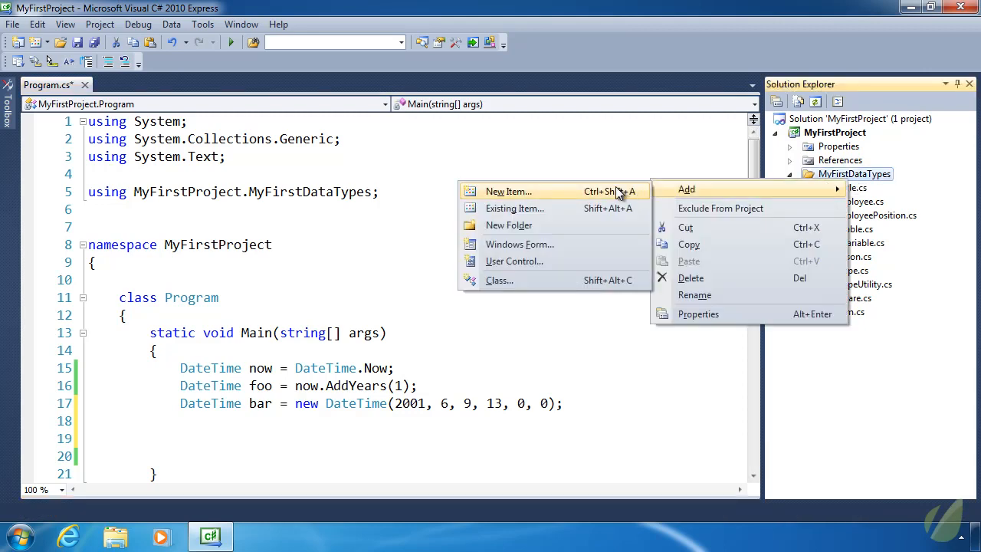
click(507, 190)
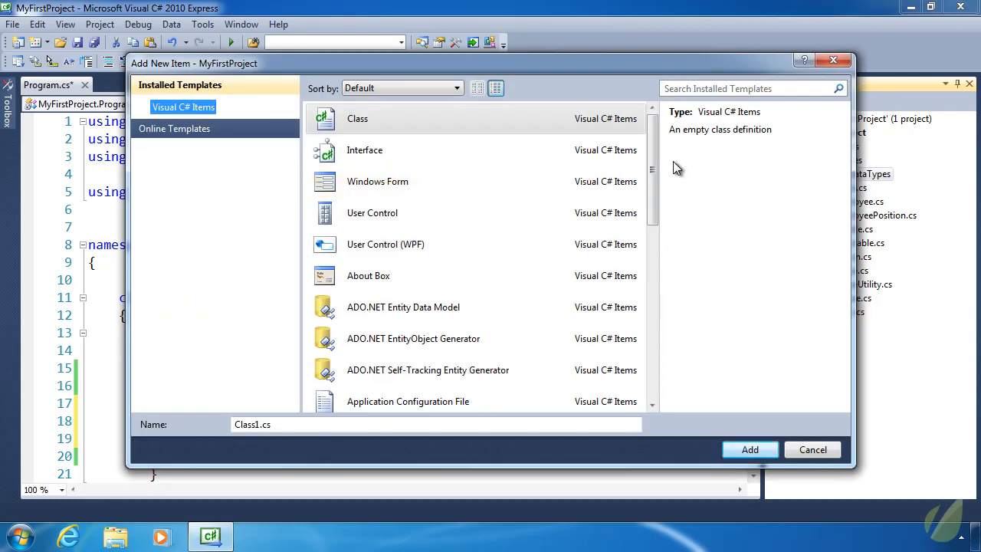
scroll(down, 3)
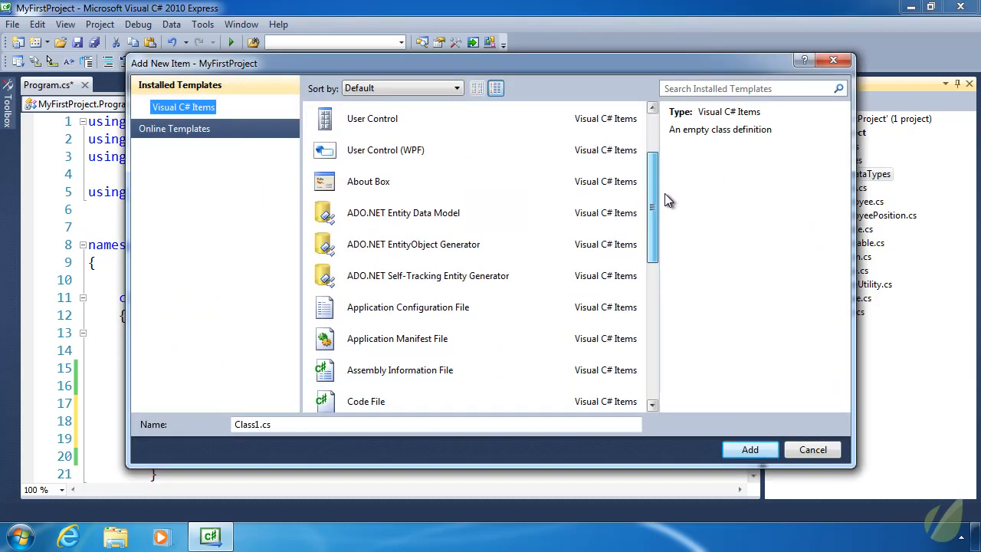
scroll(down, 3)
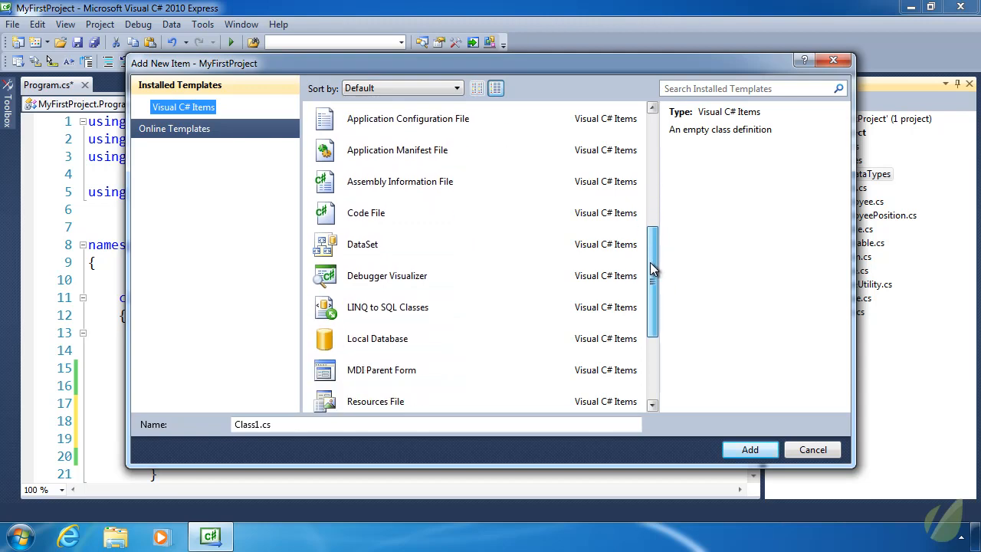
mouse_move(649, 277)
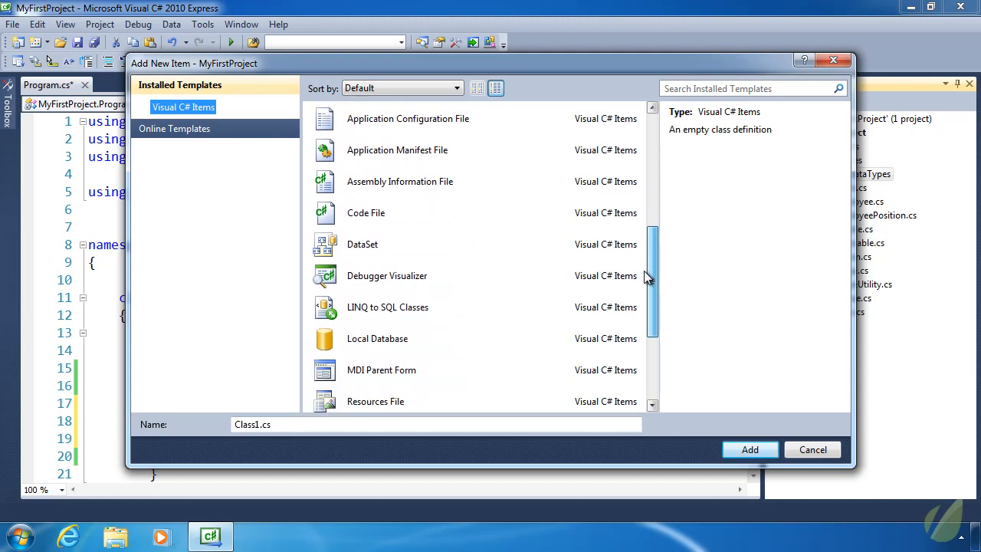
scroll(down, 3)
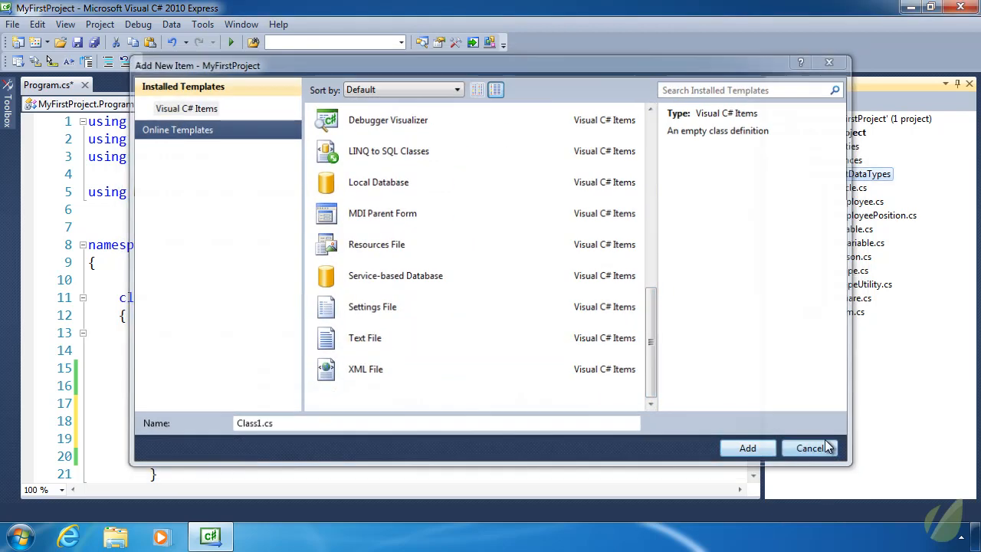
click(809, 447)
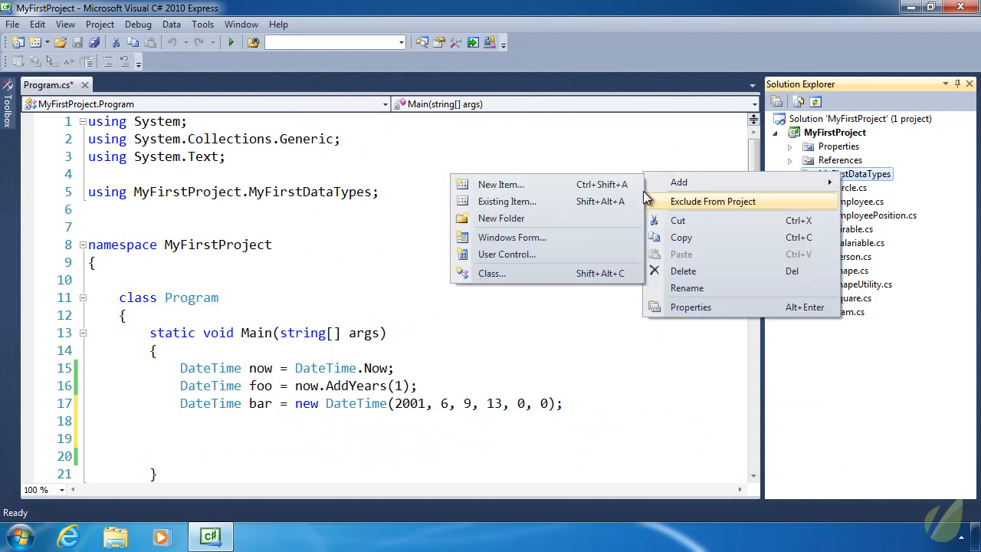
- Reopen Add New Item and create a class file named Color
click(500, 184)
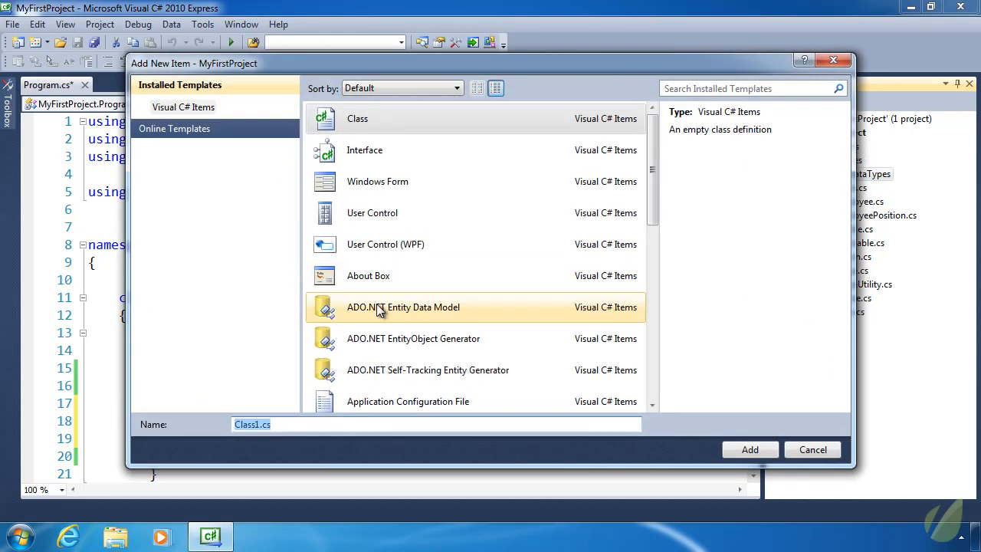
text(Co)
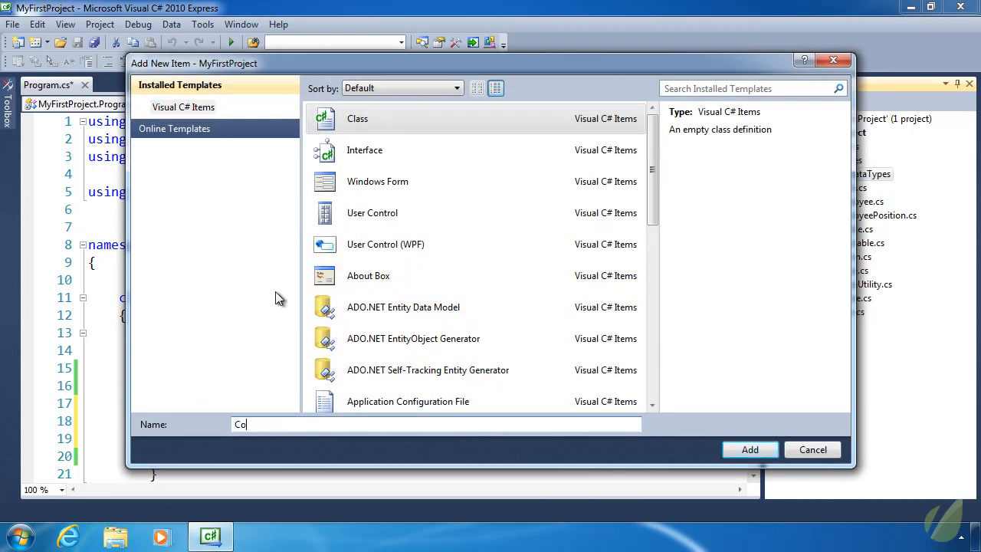
click(749, 449)
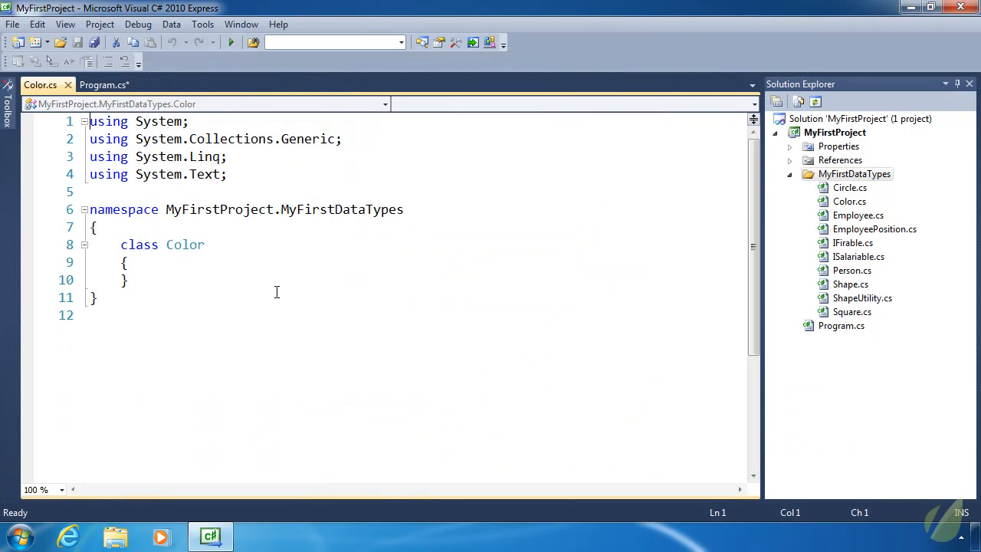
- Change Color from class to struct and add byte R, G, B properties with private setters
double_click(139, 244)
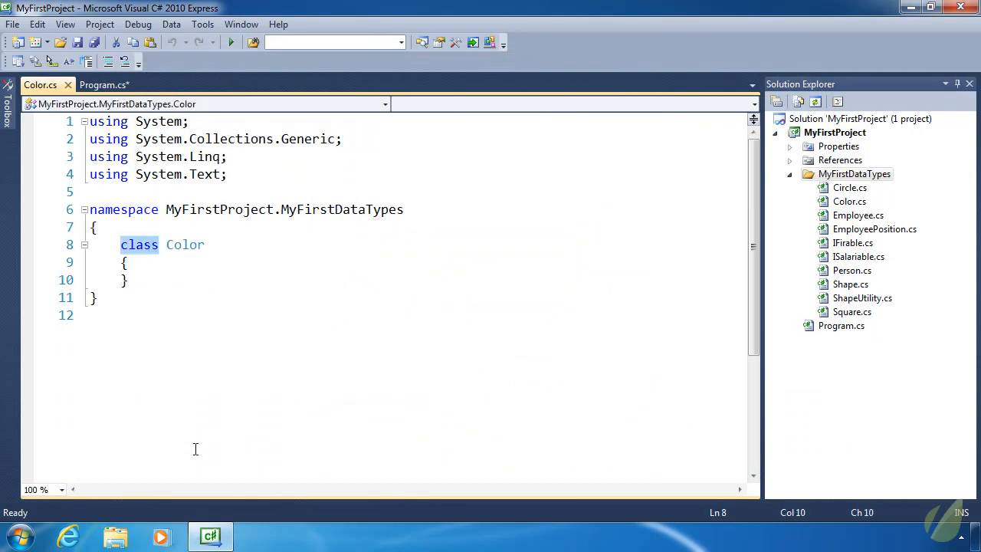
text(struct)
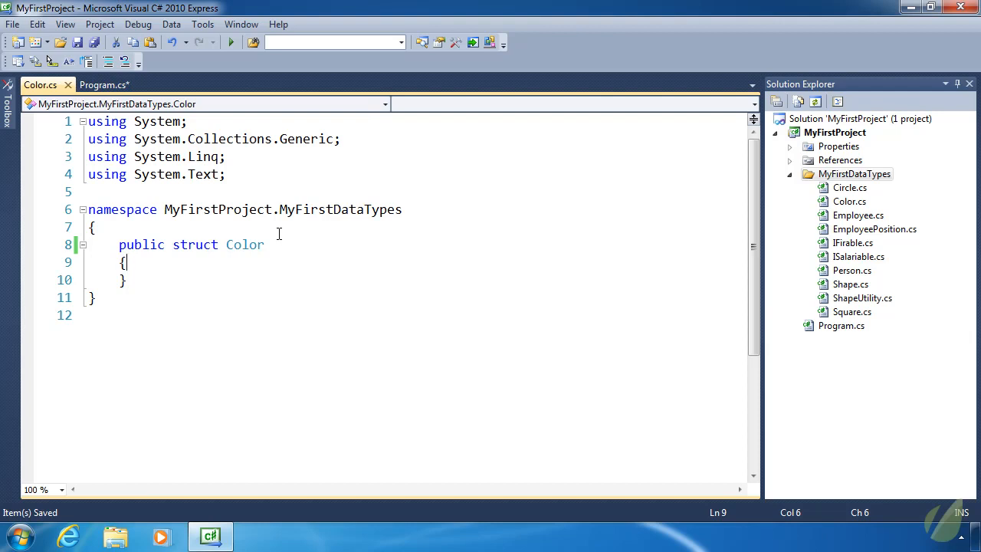
text(prop)
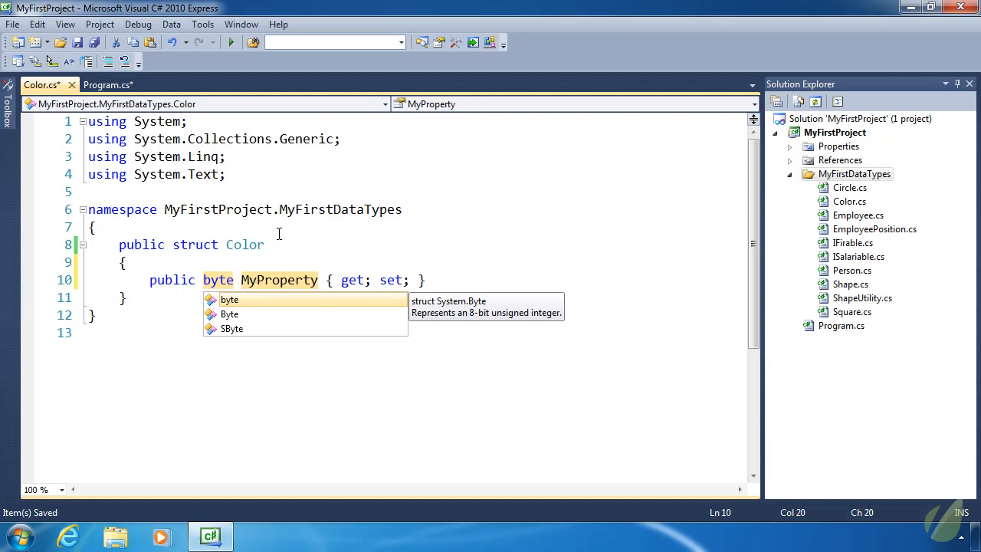
key(Escape)
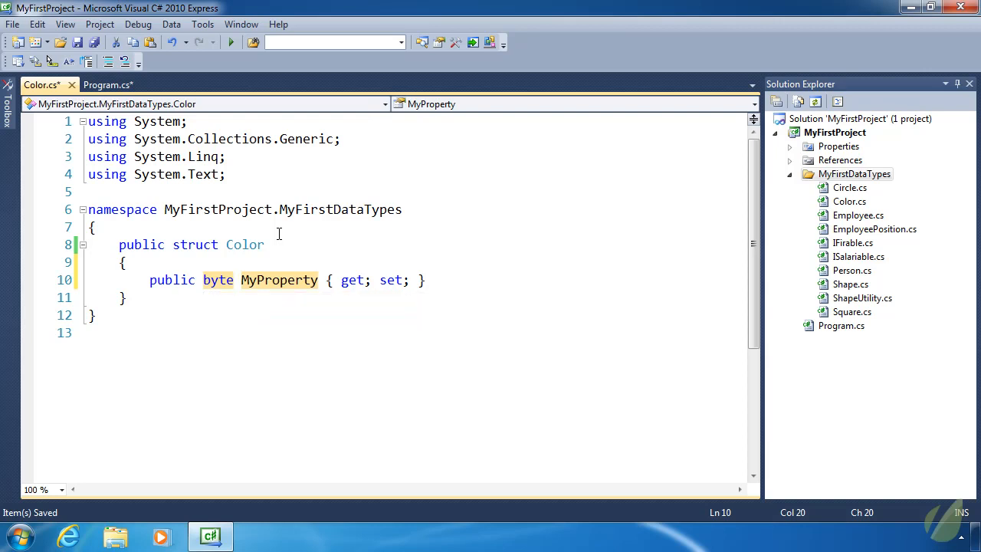
text(R)
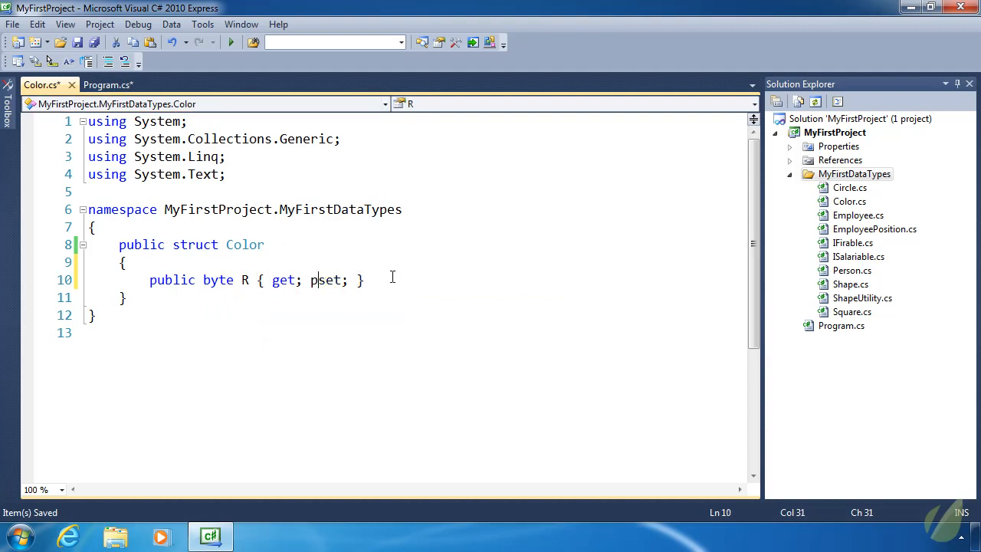
text(rivate)
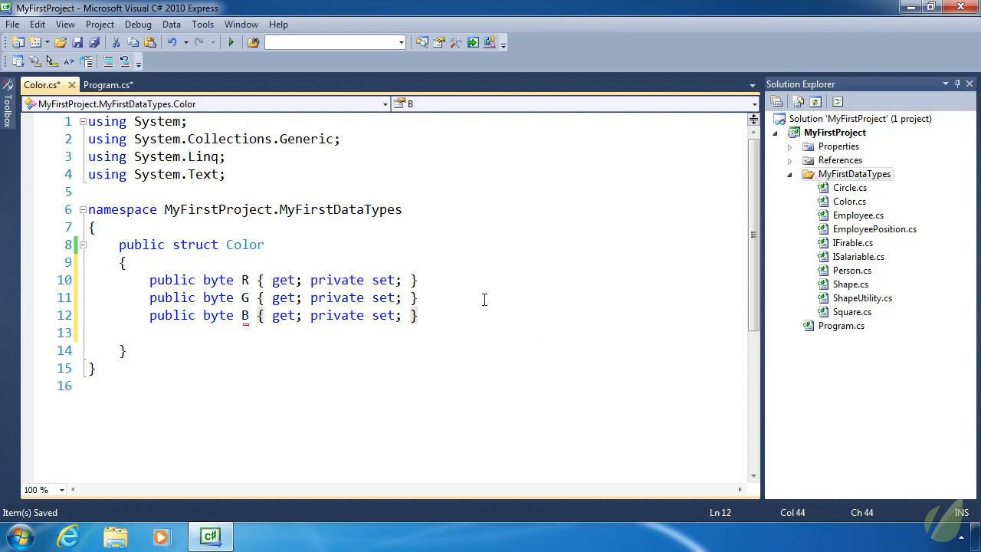
- Write public Color(byte red, byte green, byte blue) assigning R, G = green and B = blue
text(public)
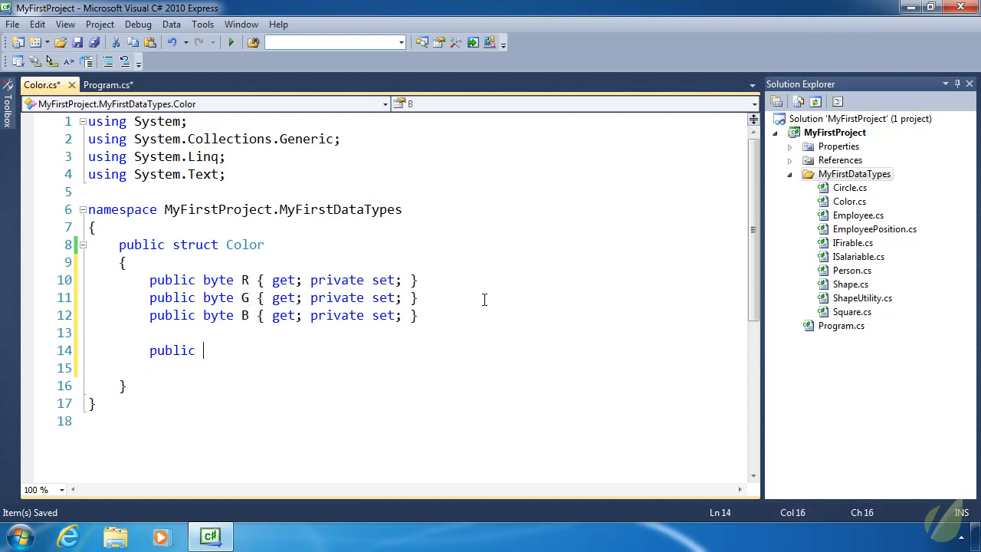
text(Color()
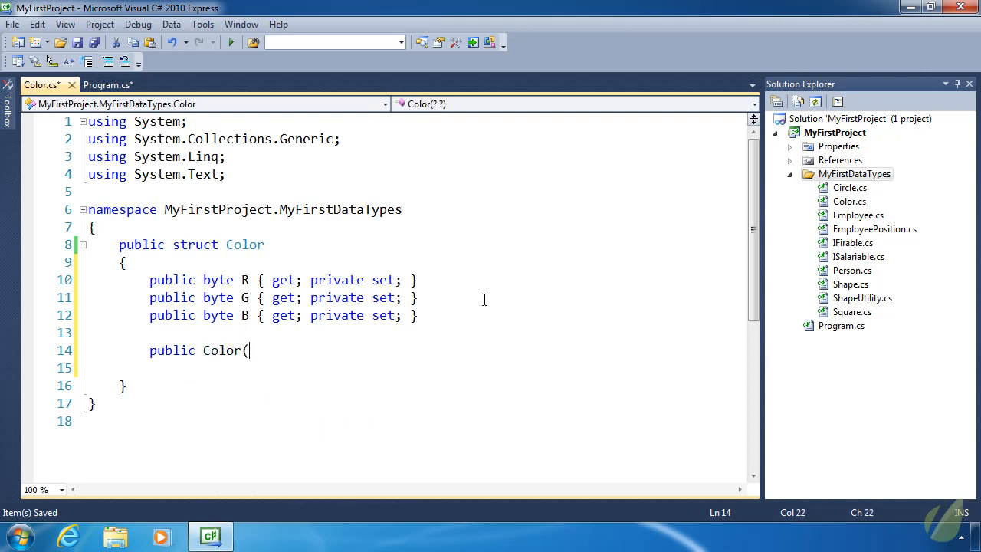
text(byte)
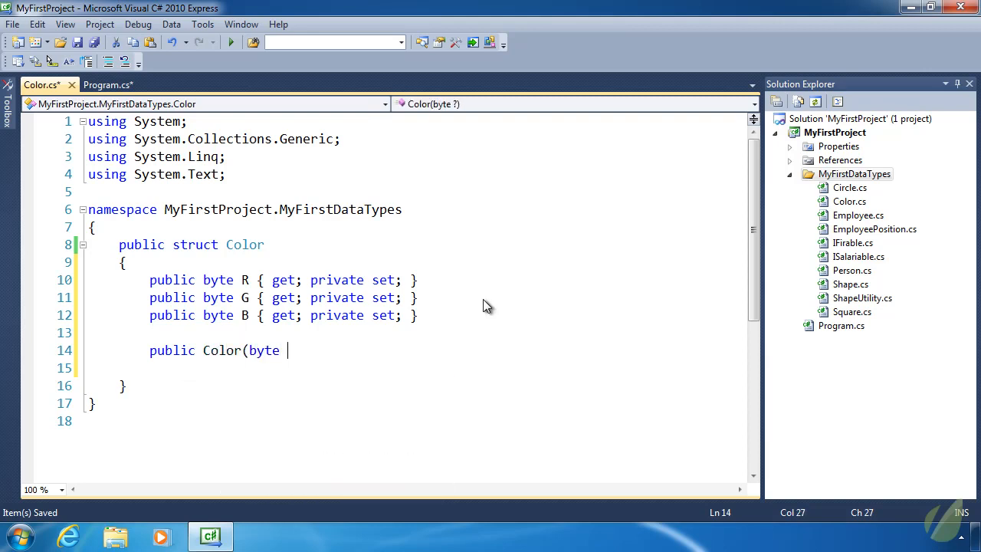
text(red, byte)
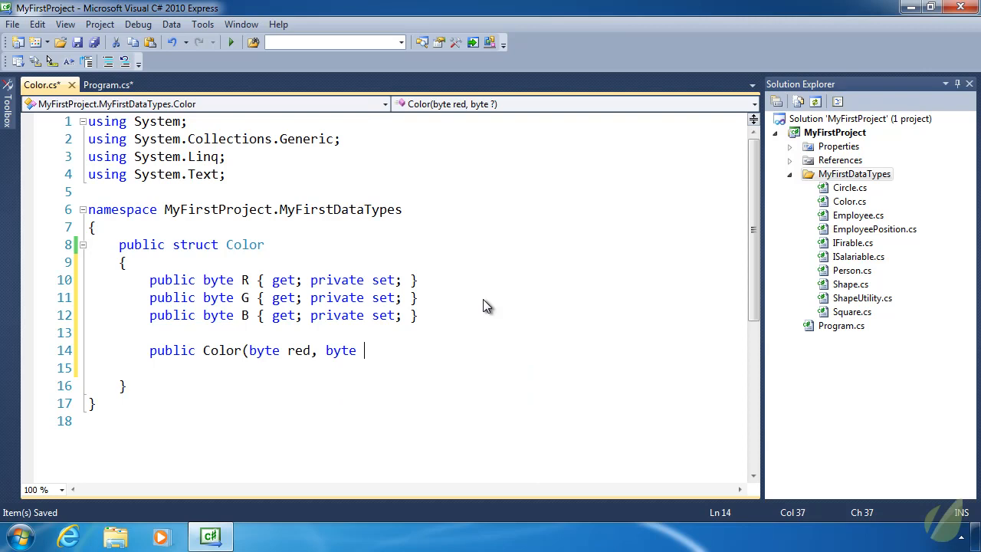
text(green, byte blue)
text(R = red;)
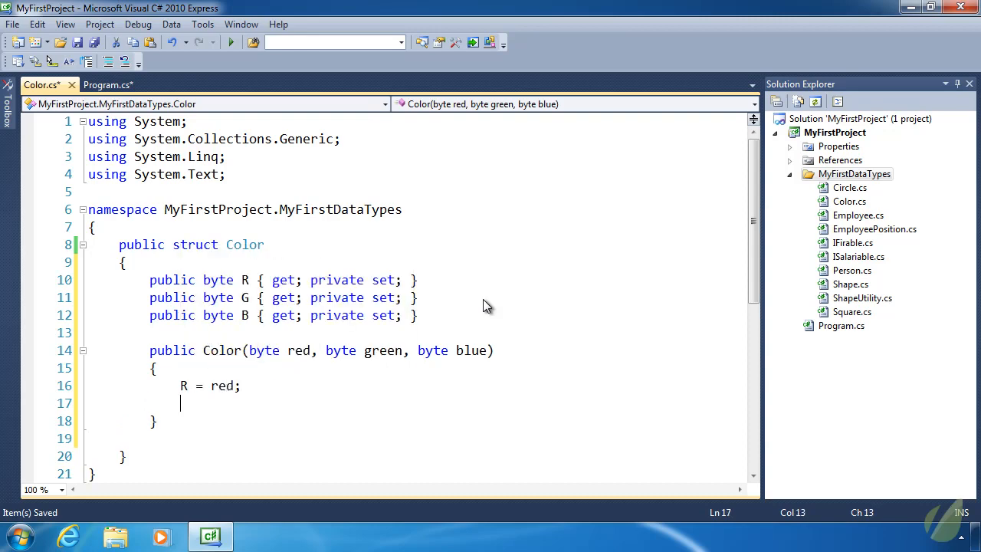
text(G =)
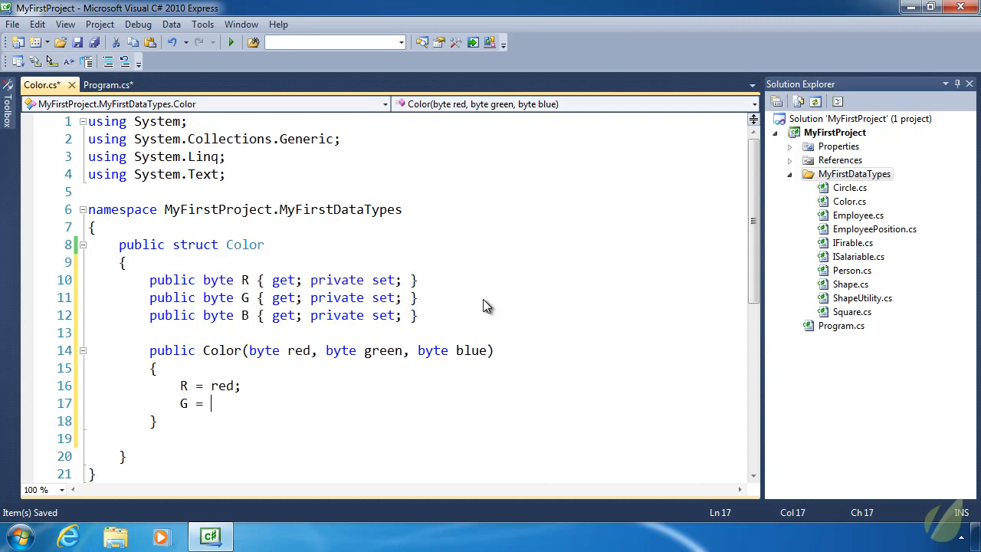
text(green;)
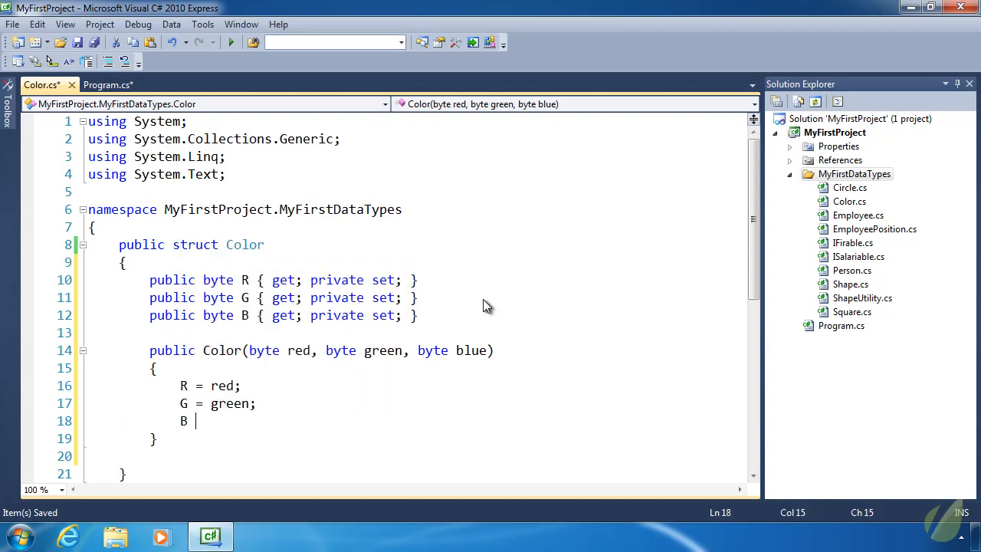
text(= blue;)
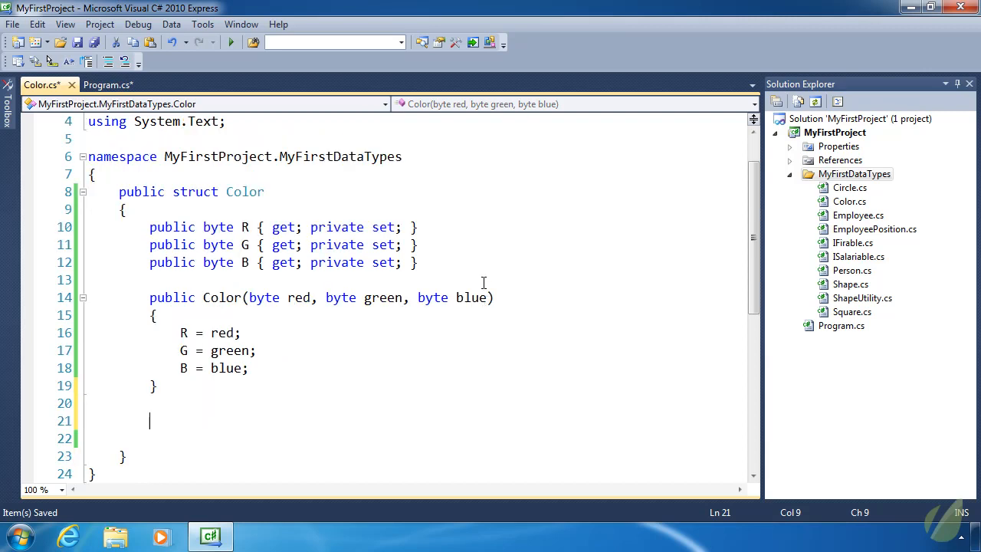
text(public Color()
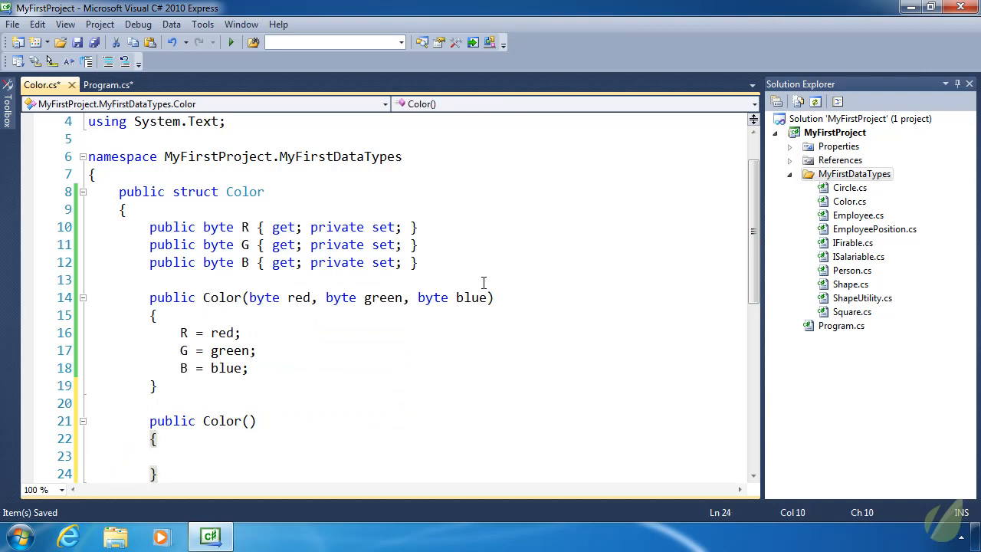
click(231, 42)
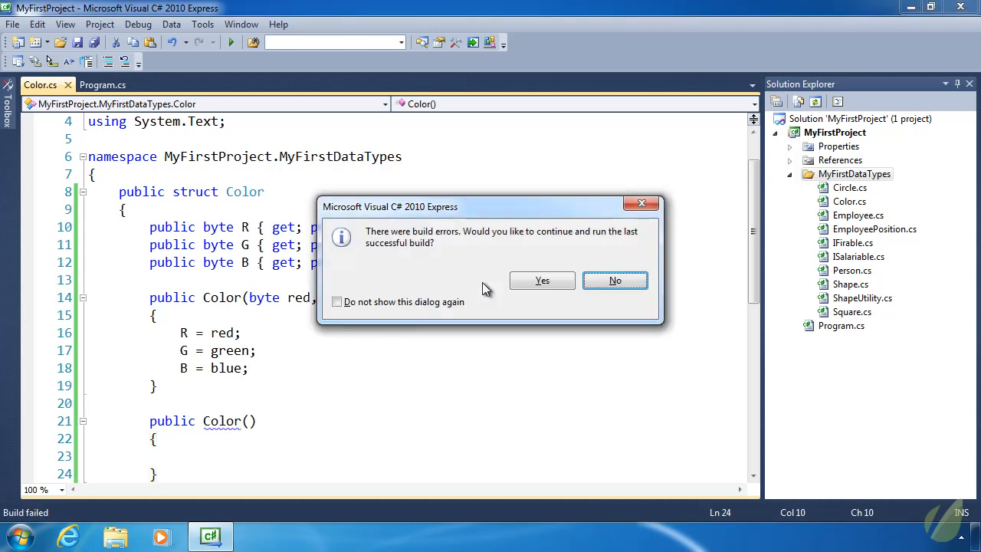
click(615, 280)
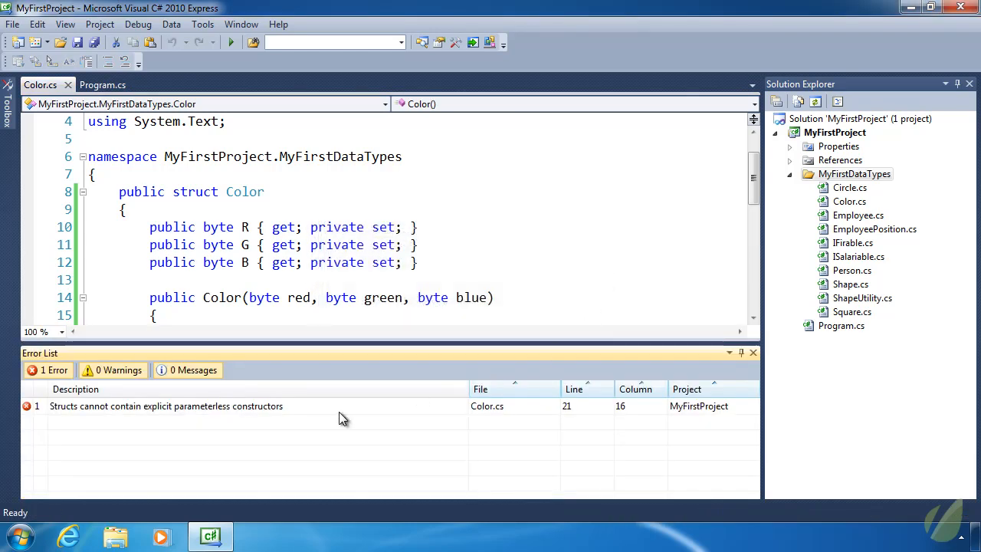
mouse_move(157, 408)
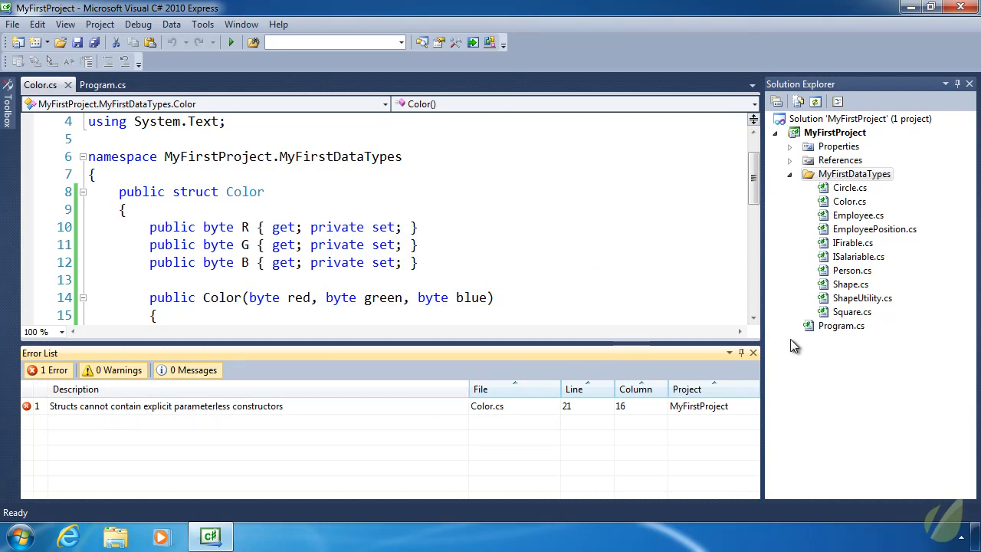
text(r)
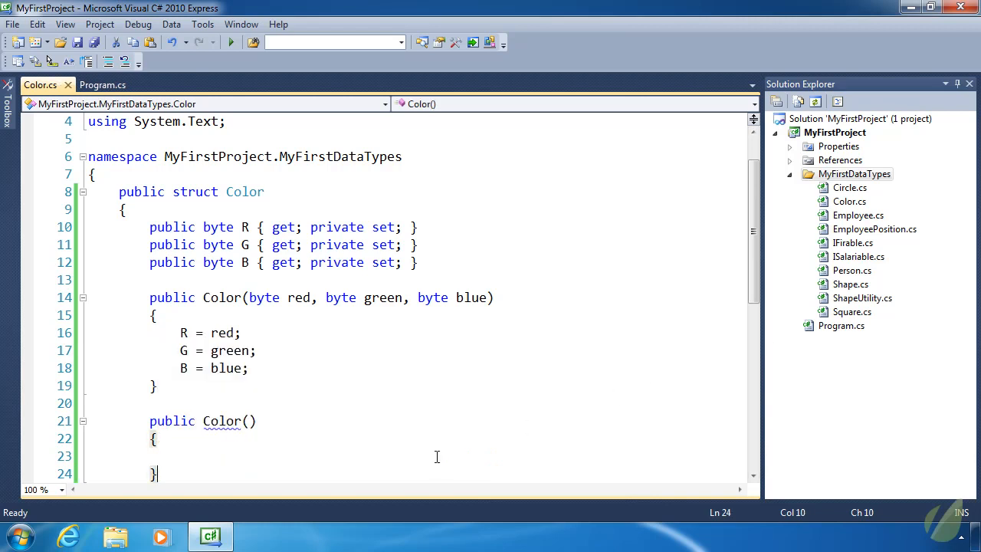
key(ctrl+s)
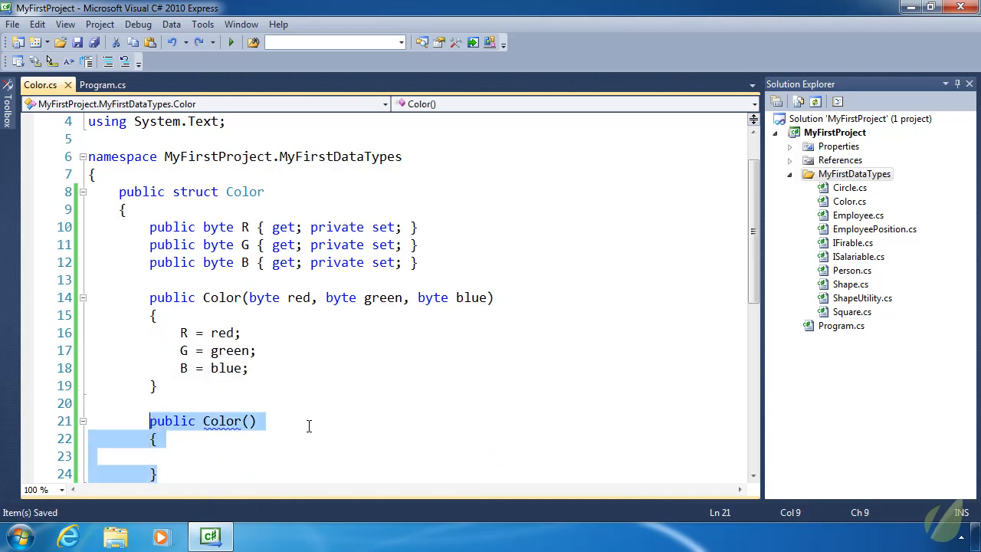
key(Delete)
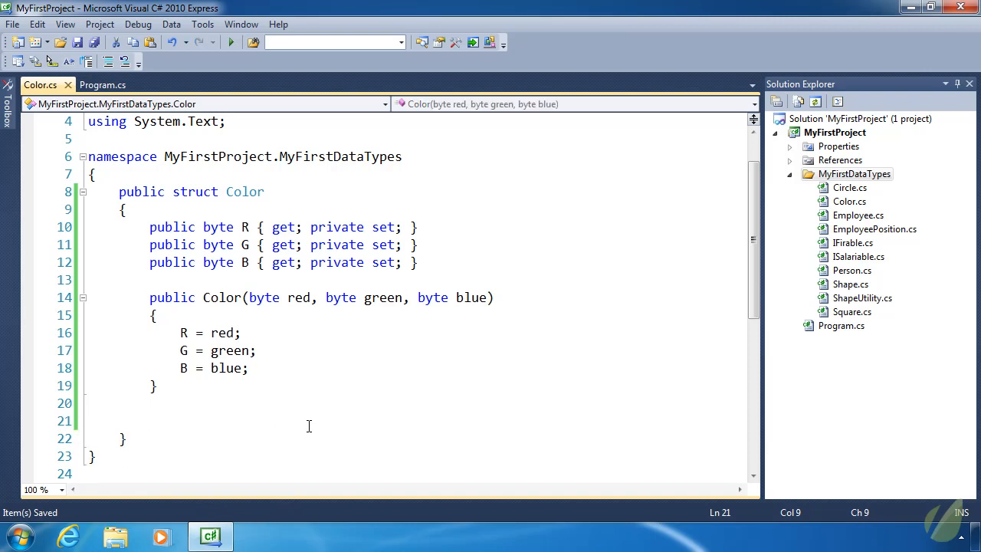
click(249, 368)
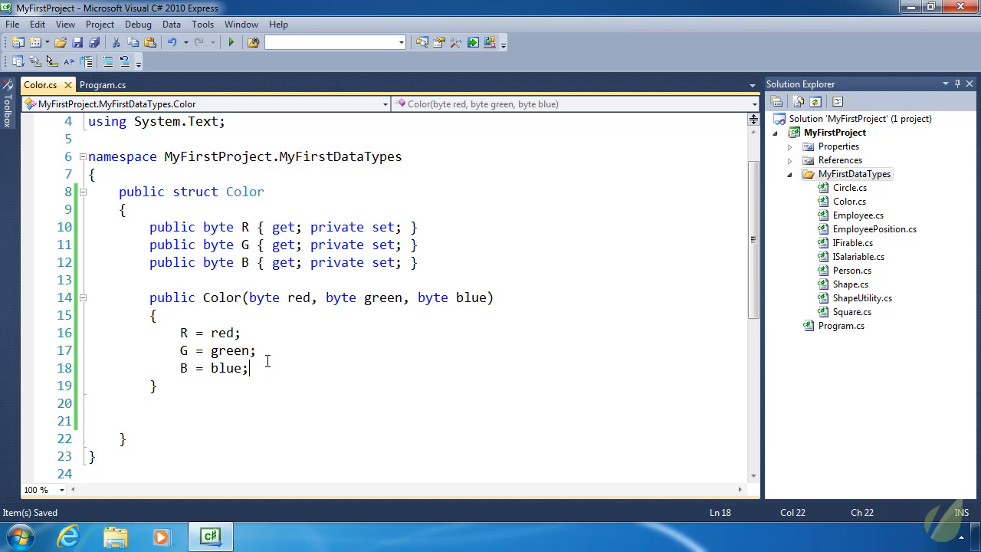
text(DateTime)
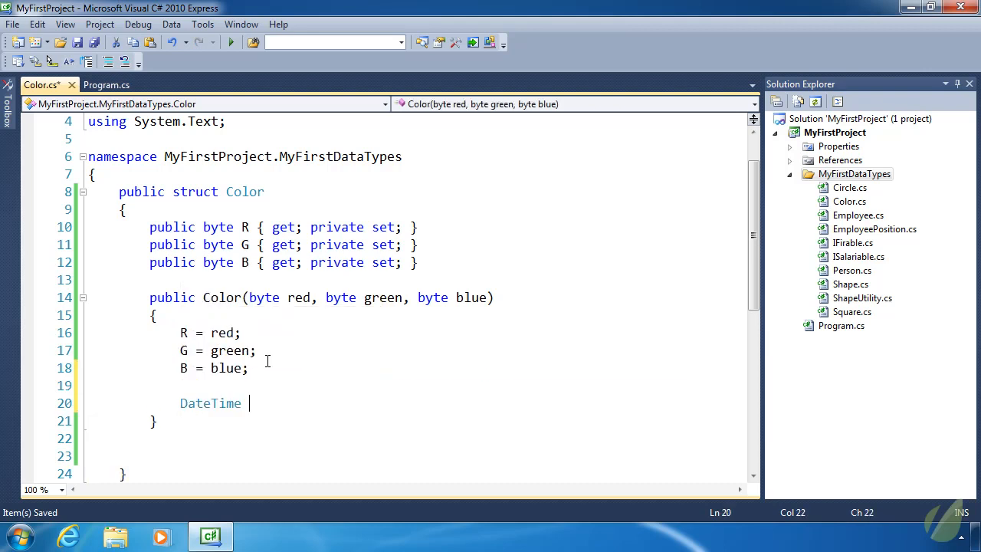
text(now = new DateTime()
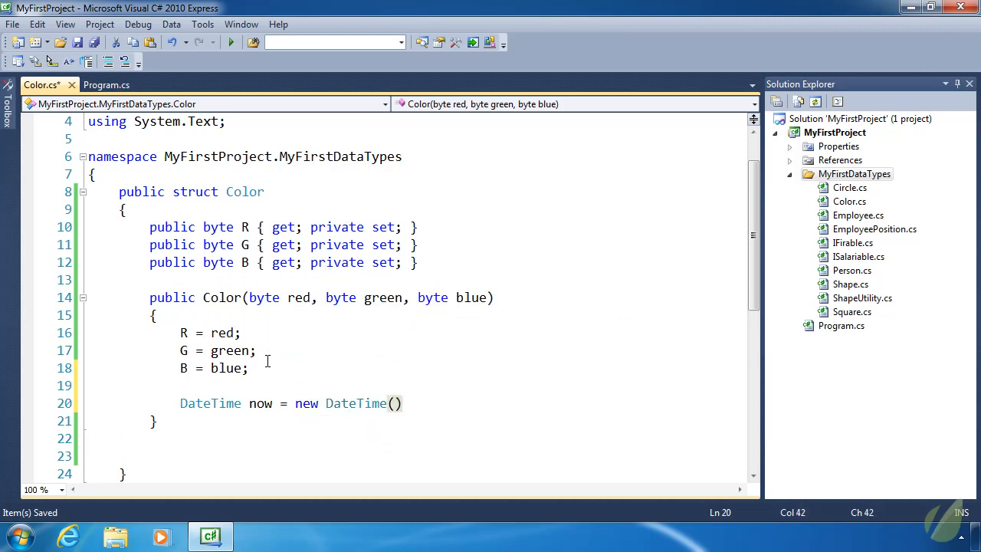
mouse_move(268, 367)
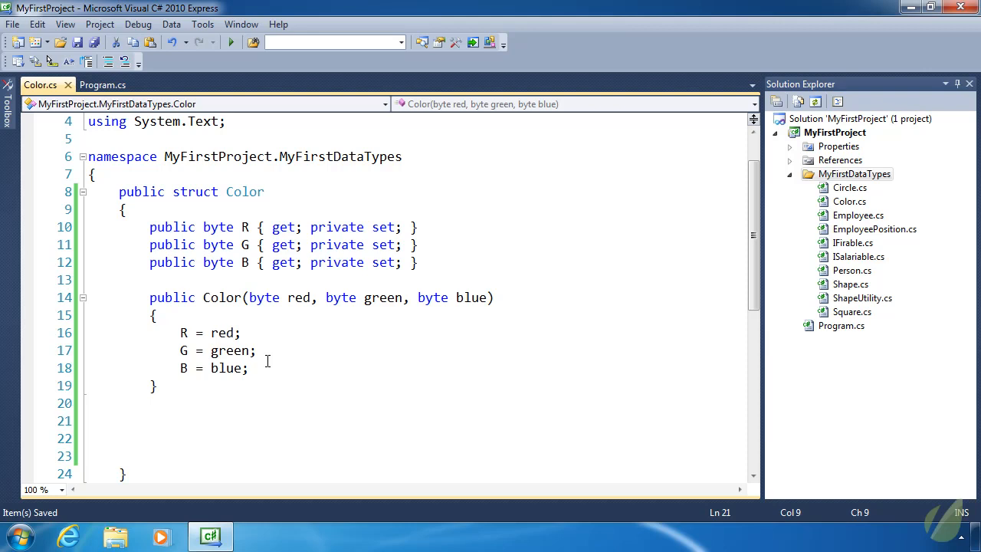
click(150, 419)
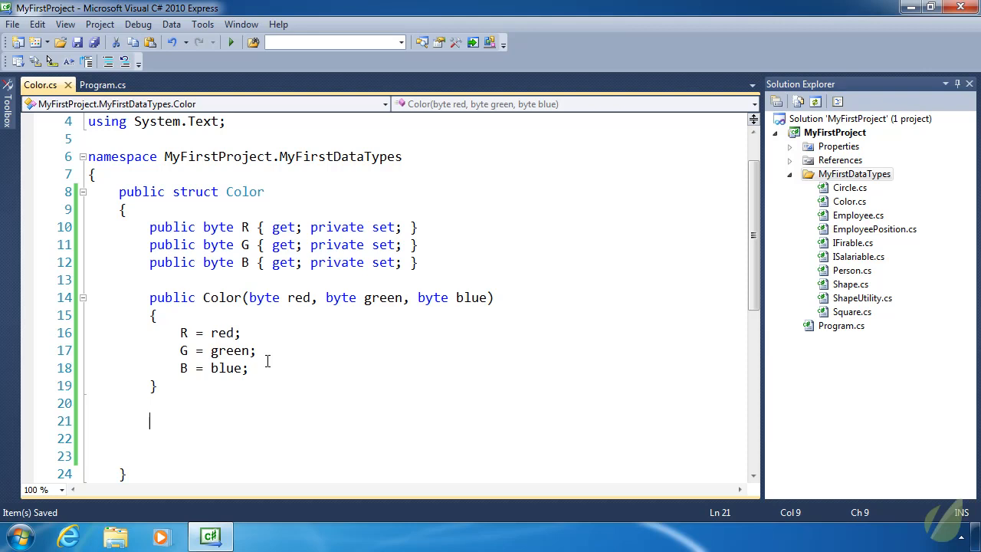
- Add a static Red property returning new Color(255, 0, 0)
text(public static Color Red {)
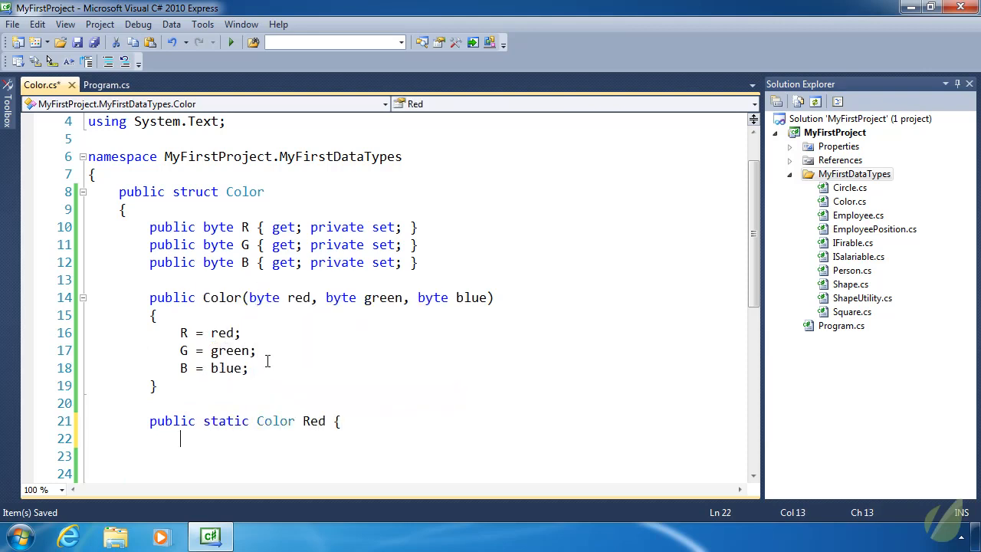
text(get { return n)
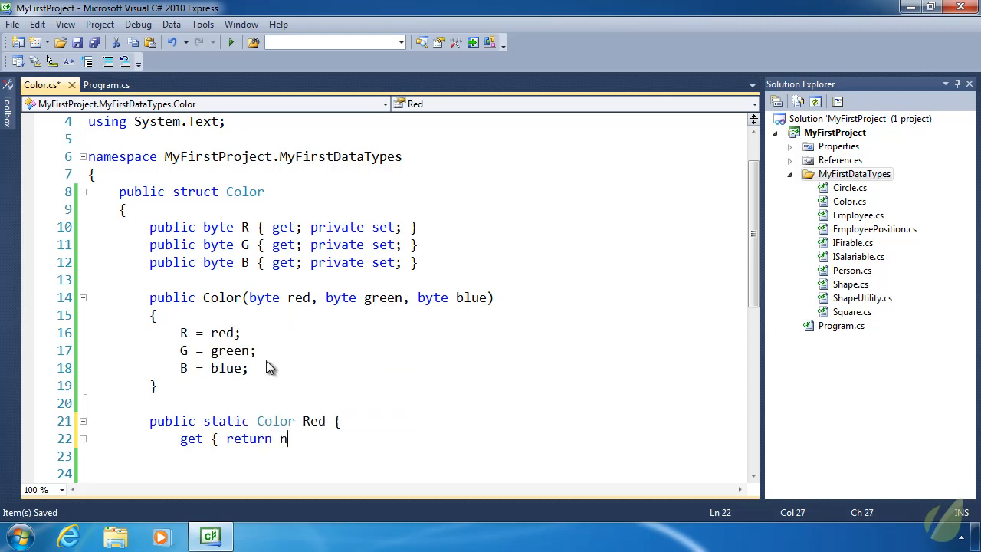
text(ew Color(2)
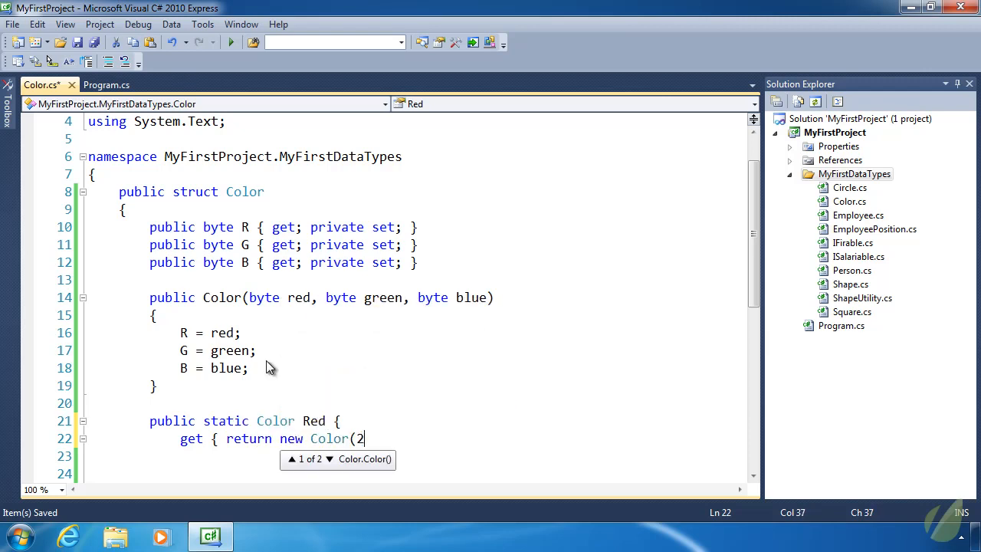
text(55,)
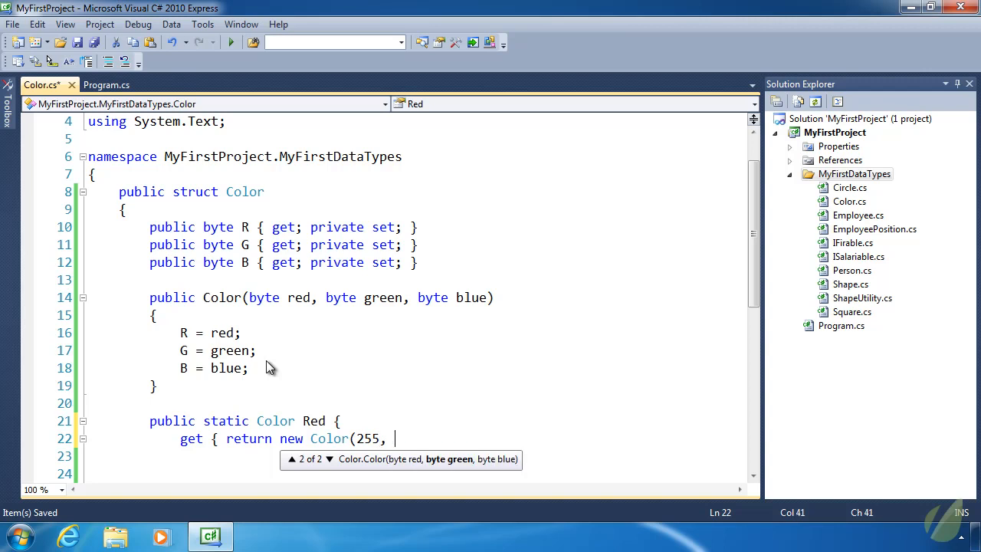
text(0 ,0)
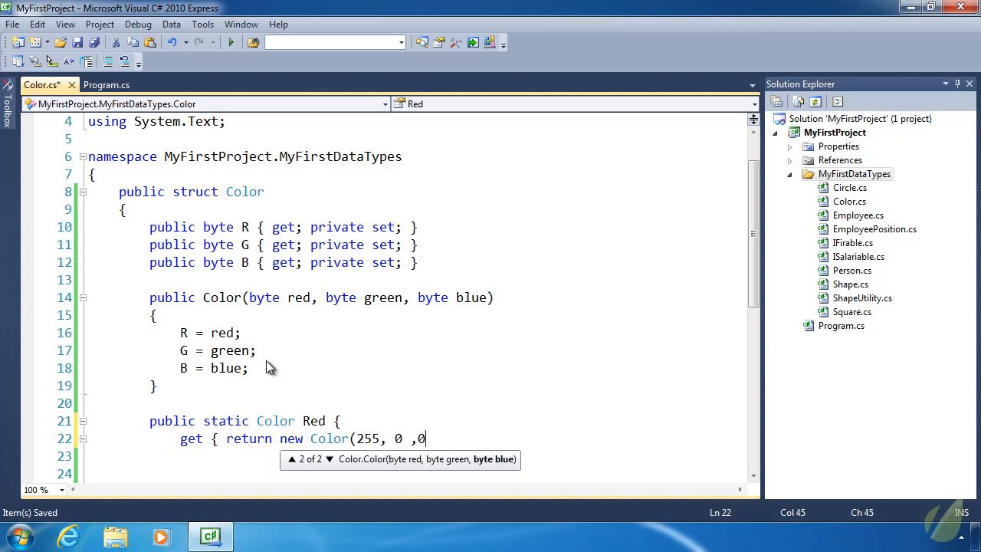
text(); })
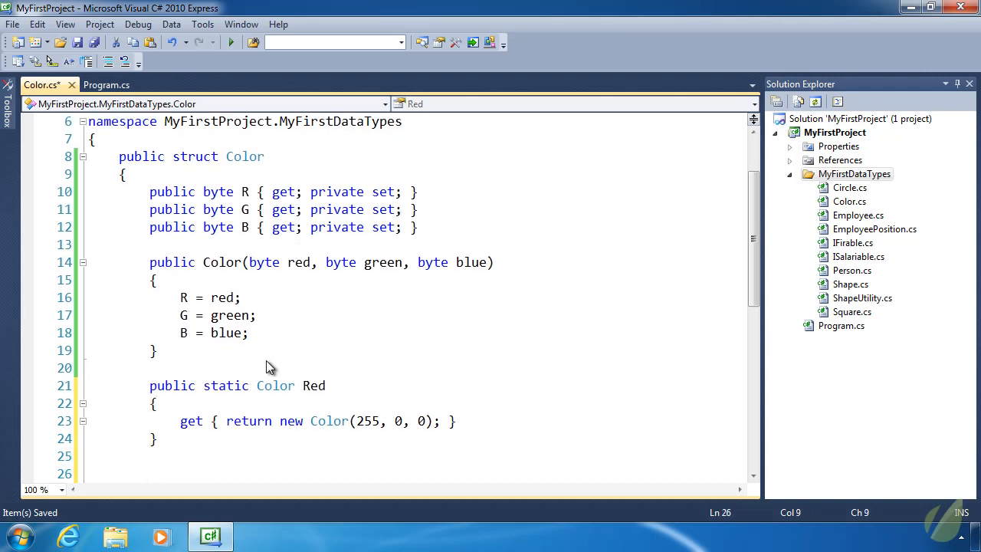
- Add static Green returning (0, 255, 0) and begin Blue returning Color(0, 0, 255)
text(public static Color Green)
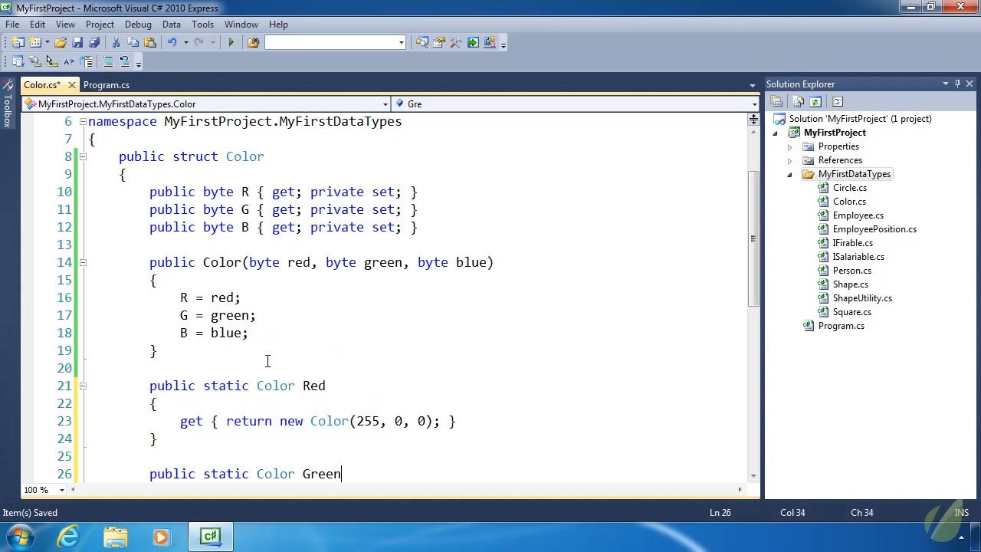
text({)
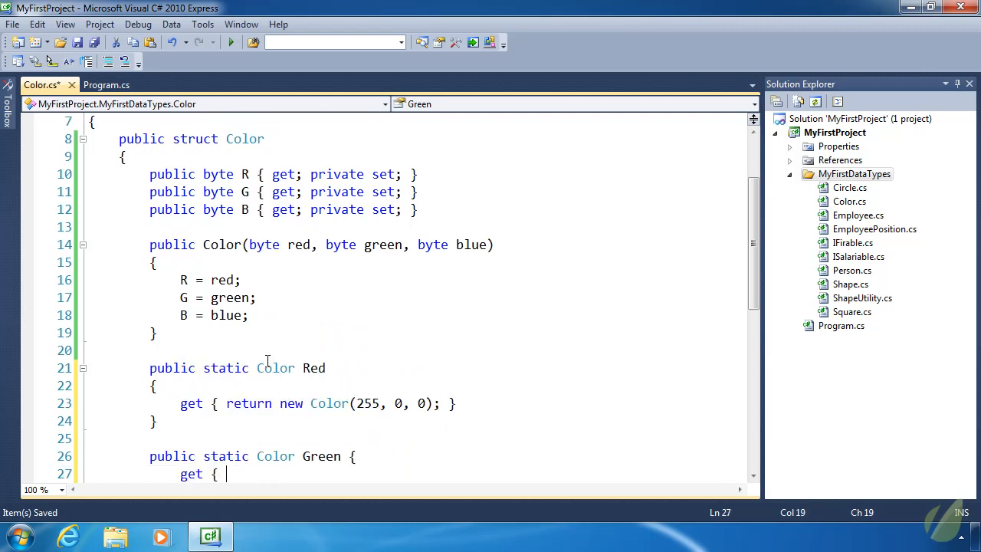
text(return new Color(0,)
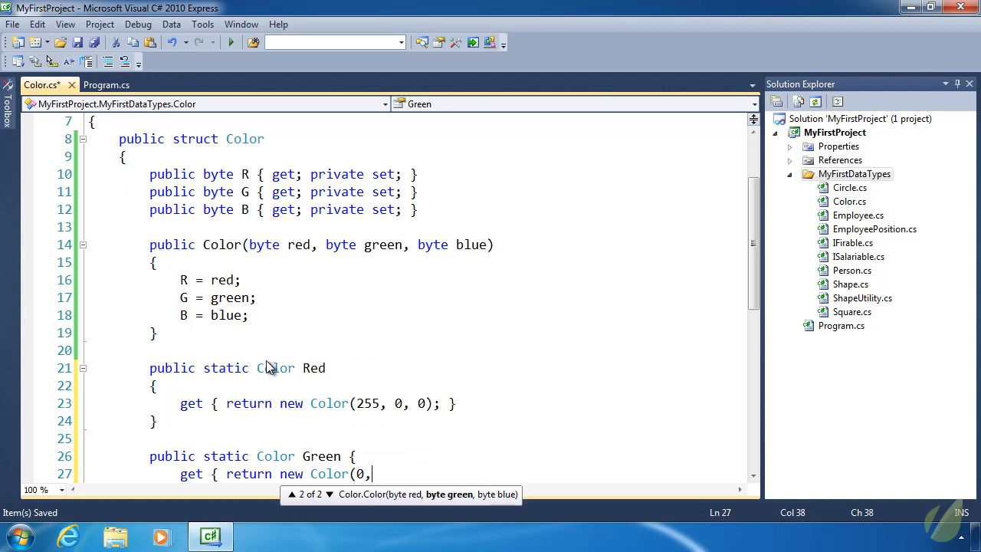
text(255, 0);)
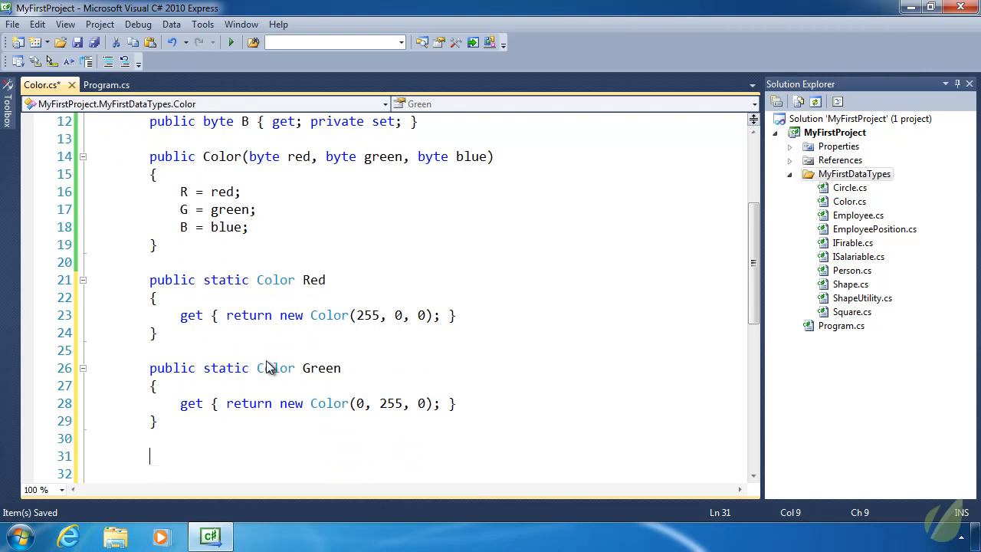
text(public static)
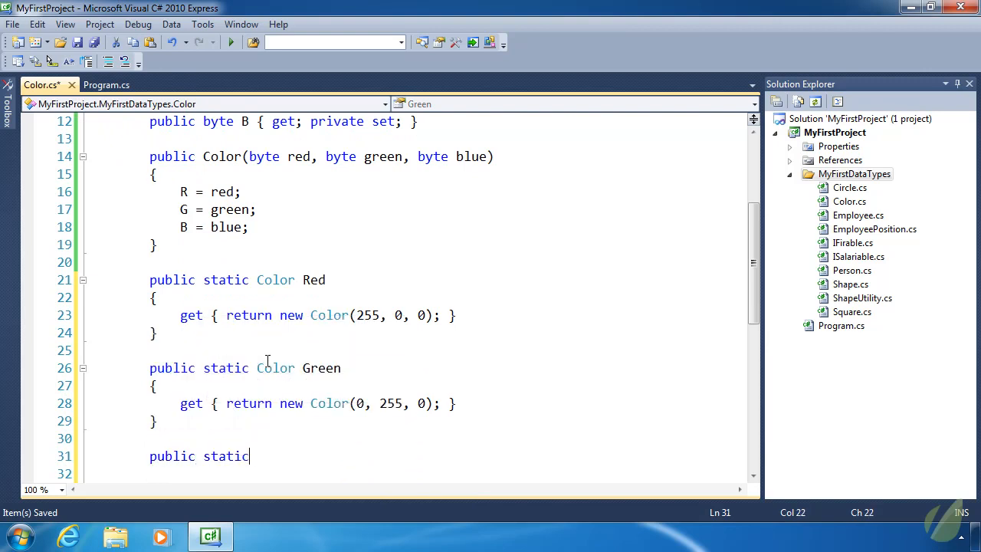
text(Color Blu)
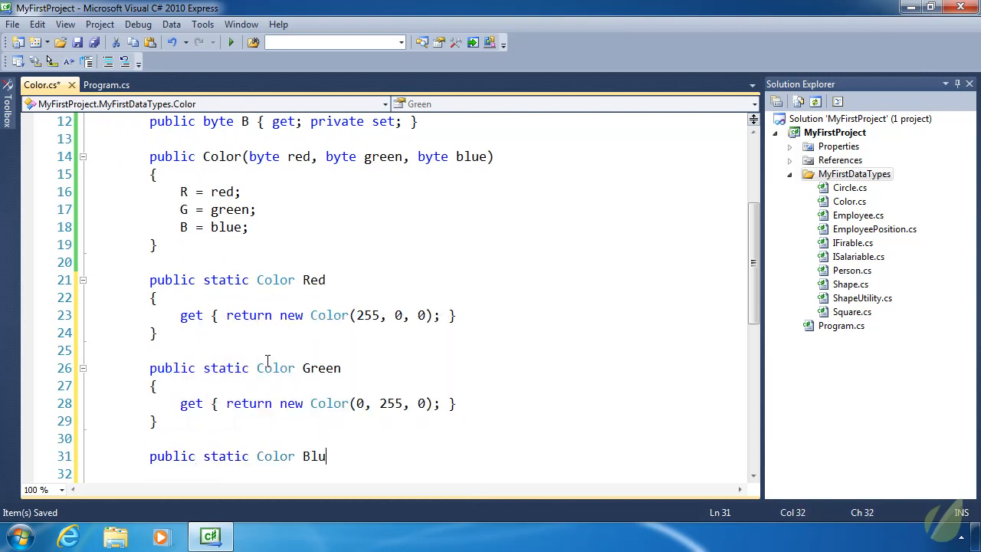
text(e {)
click(415, 473)
text(get { return new Color(0,0)
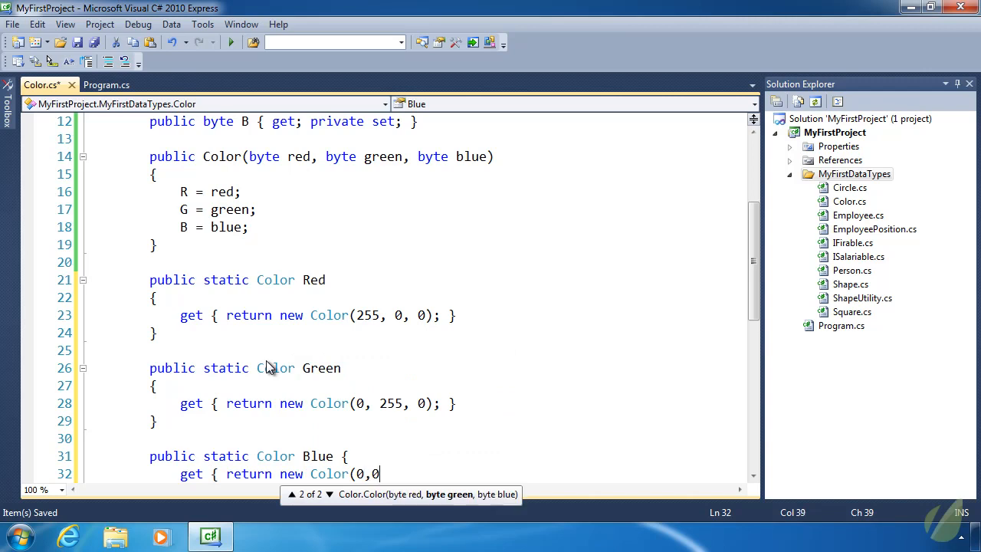
text(,255);)
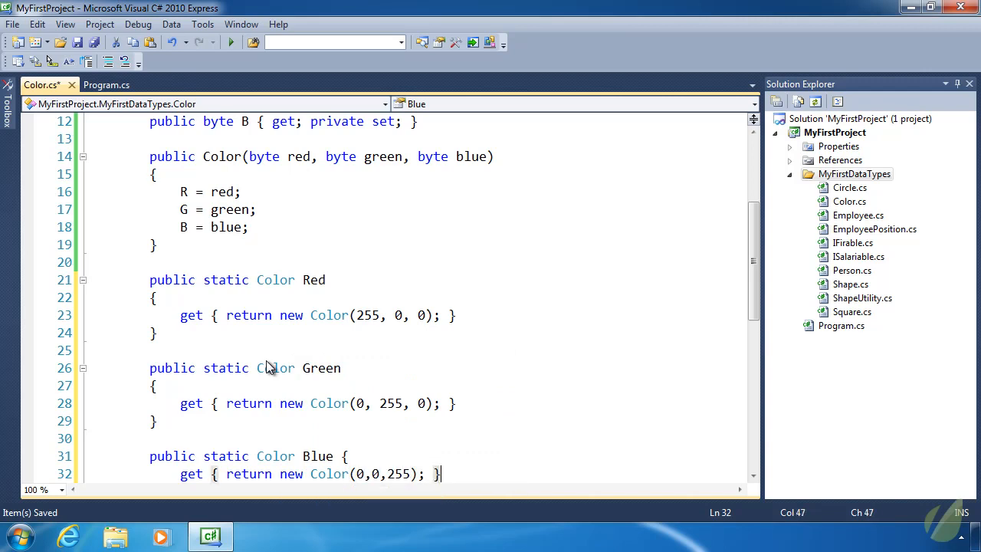
- Add a static Black property returning new Color(0, 0, 0)
text(publi)
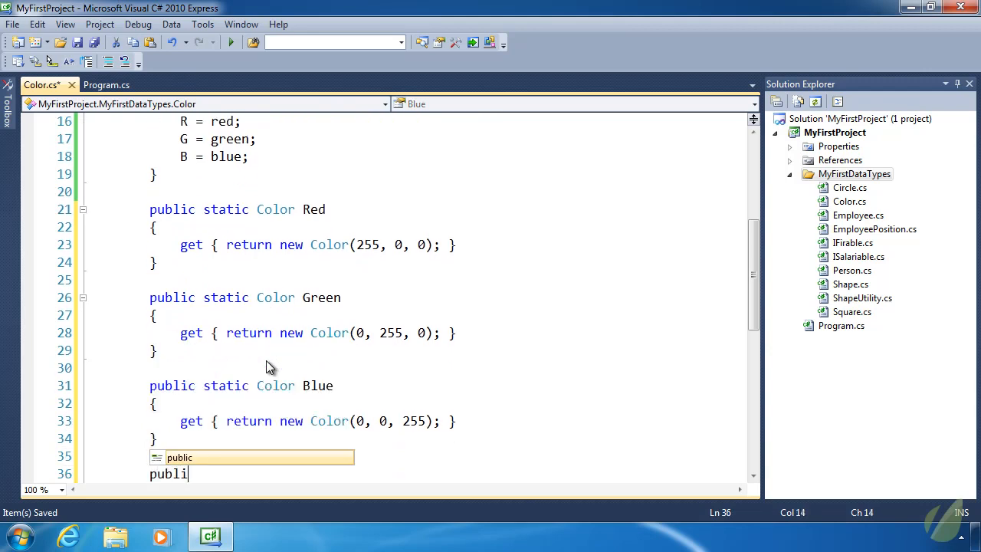
text(c static Color Black {)
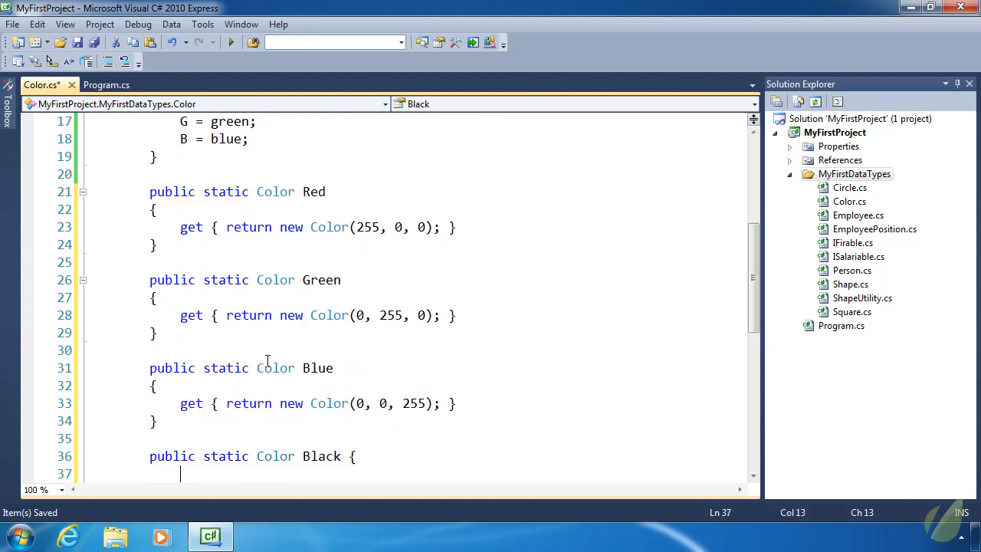
text(get { return)
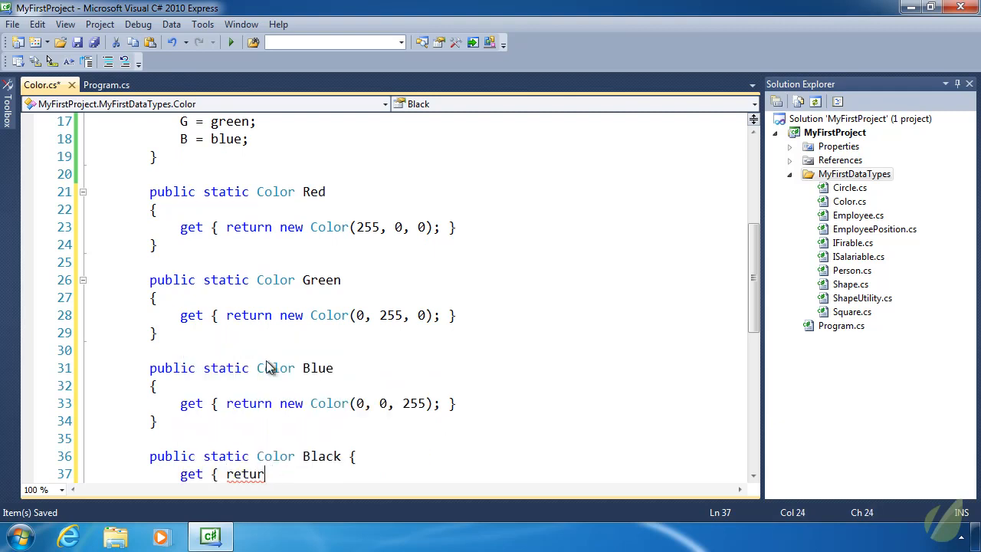
text(new Color(0,0,)
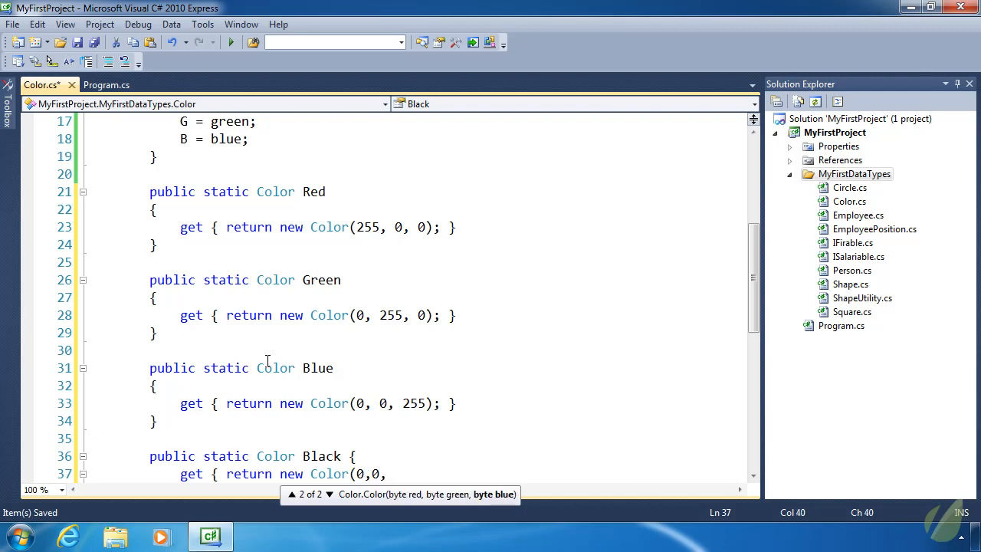
text(0);)
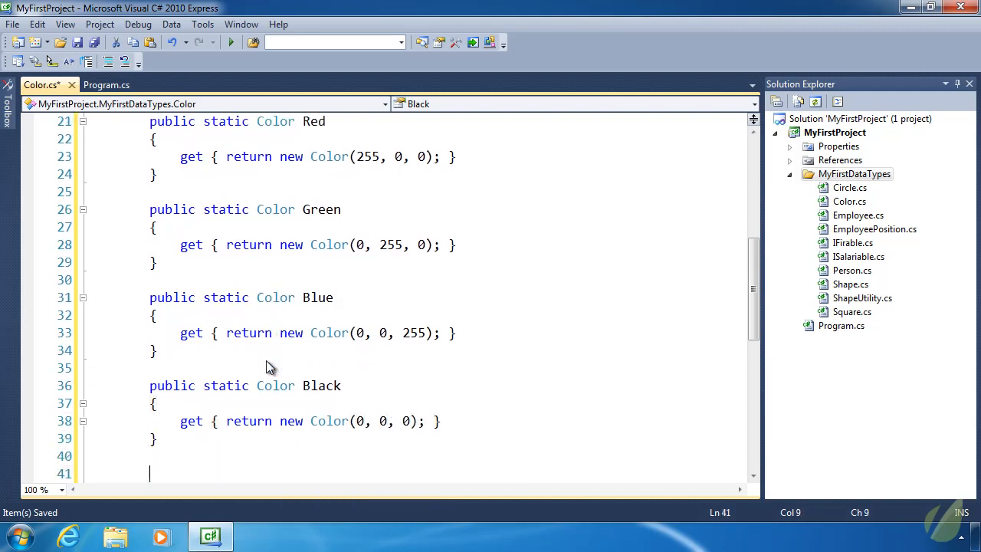
- Add a static White property returning new Color(255, 255, 255)
text(public static)
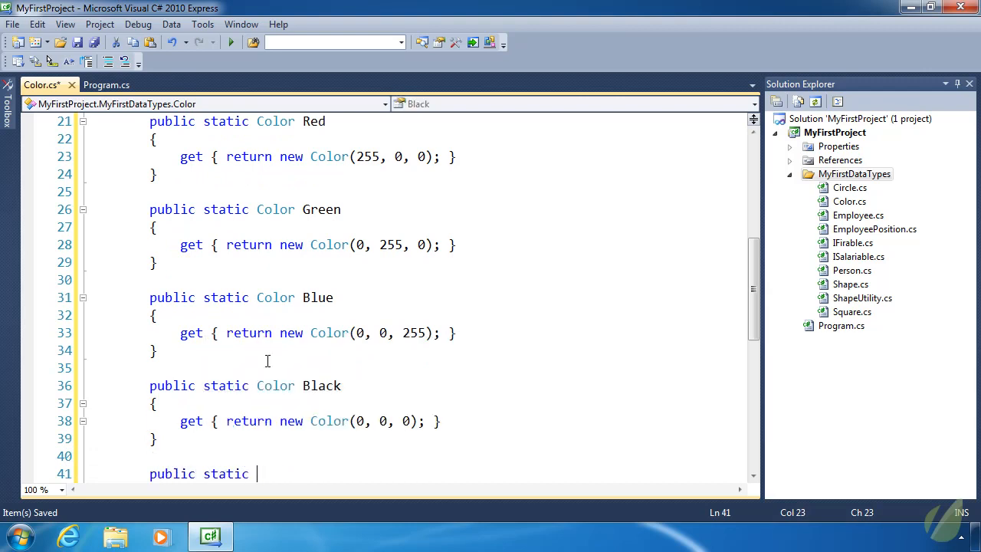
text(Color White {)
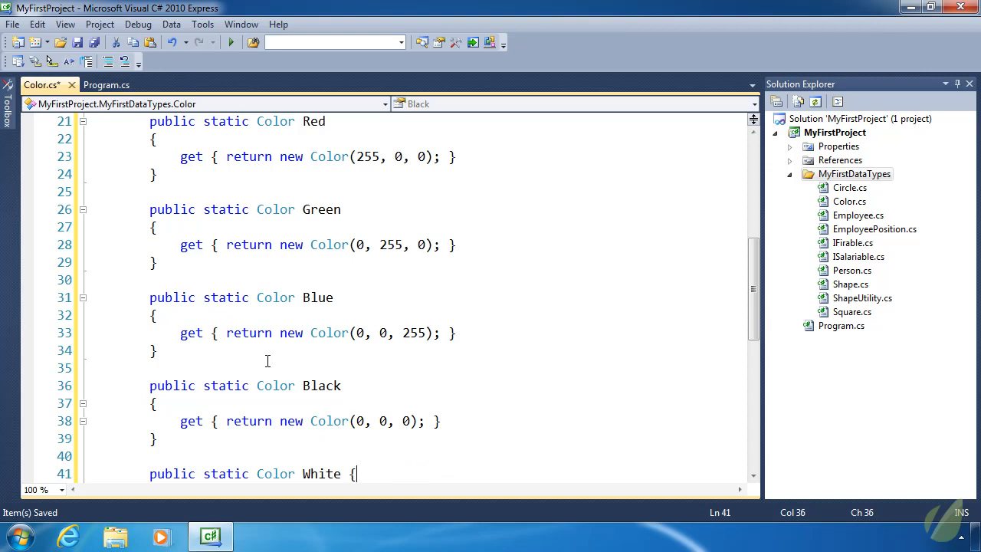
text(get { return)
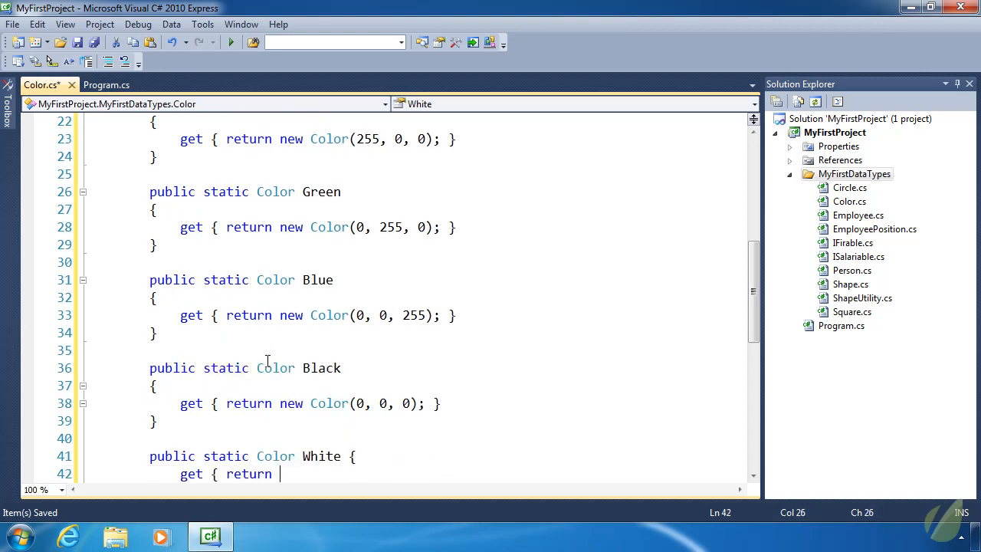
text(new Color()
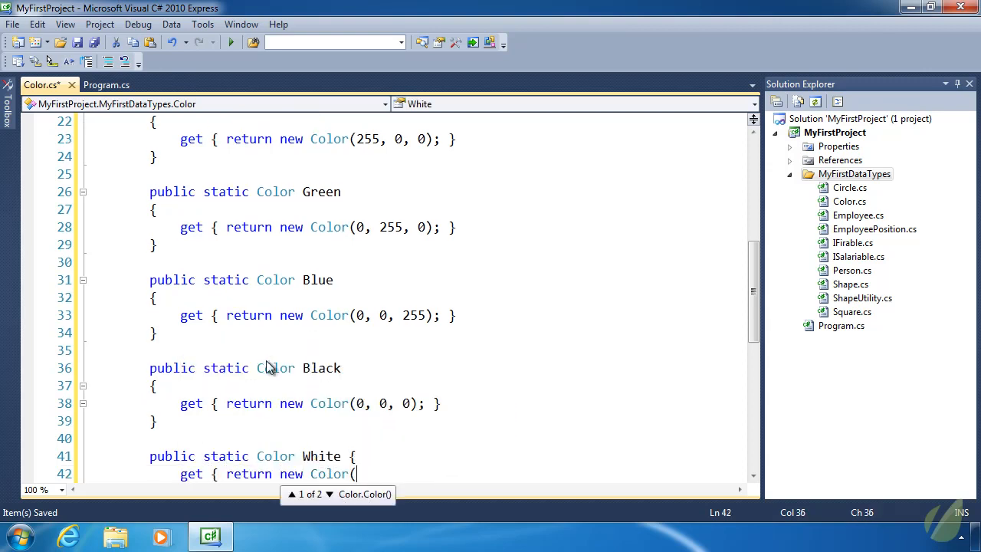
text(255, 255, 25)
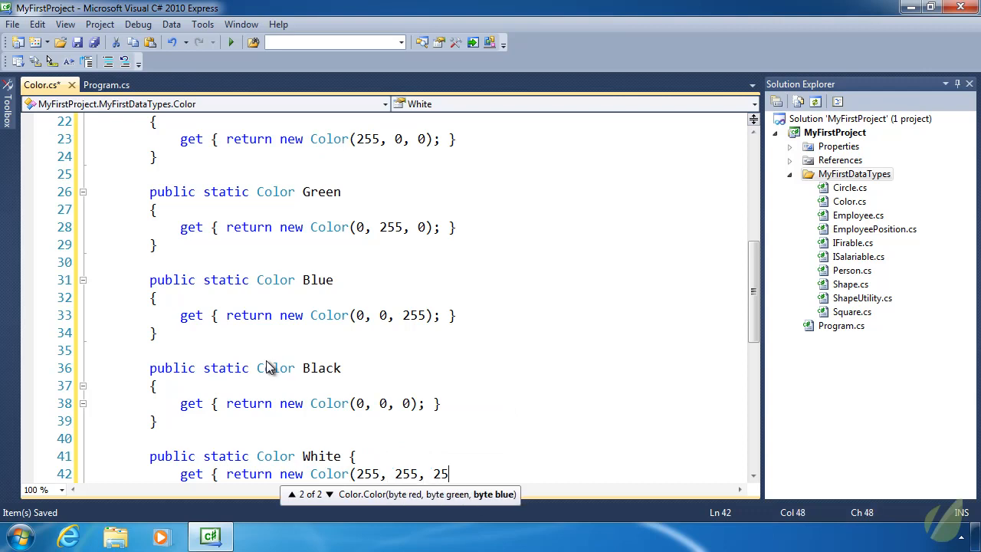
text(5); })
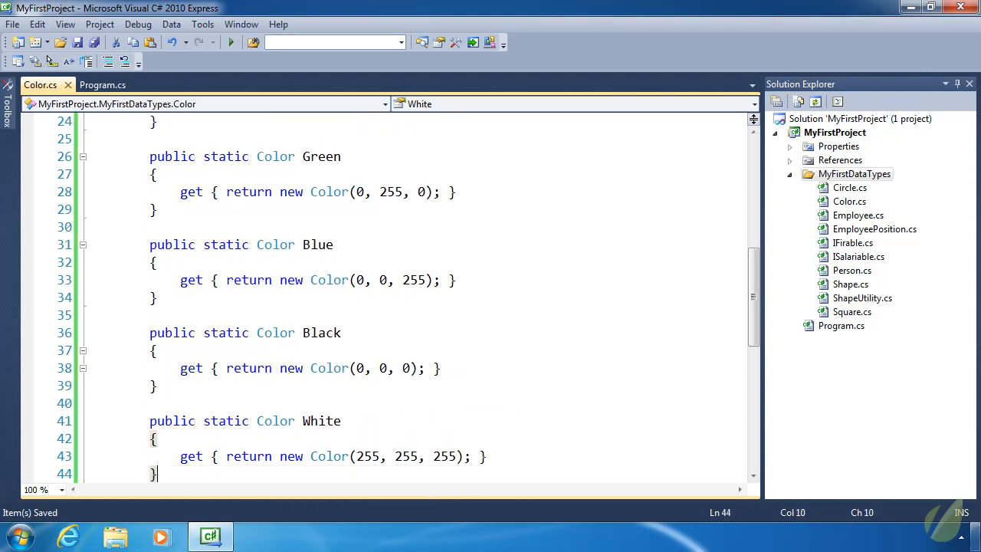
- Move White's opening brace onto its own line, clear blank lines below, and review Color.cs
scroll(up, 3)
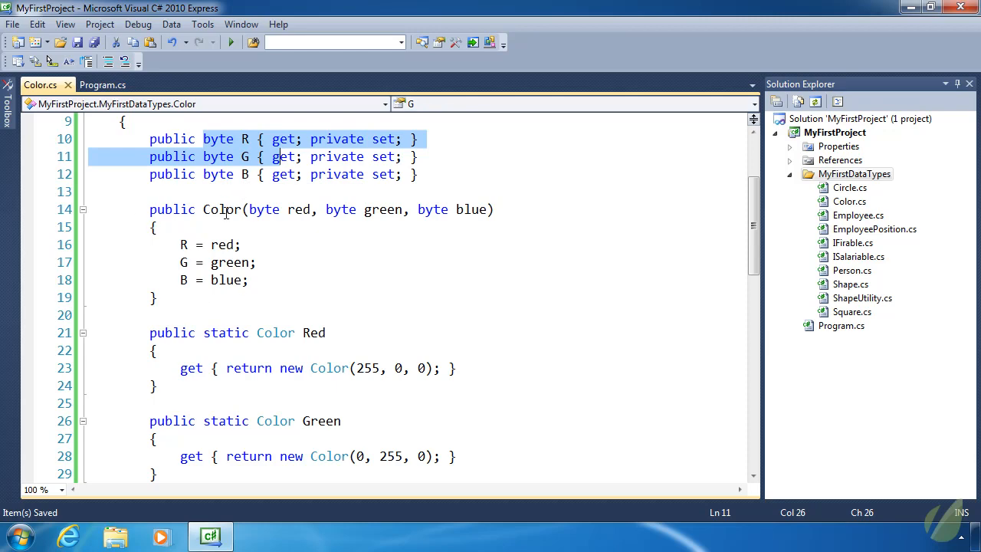
scroll(down, 3)
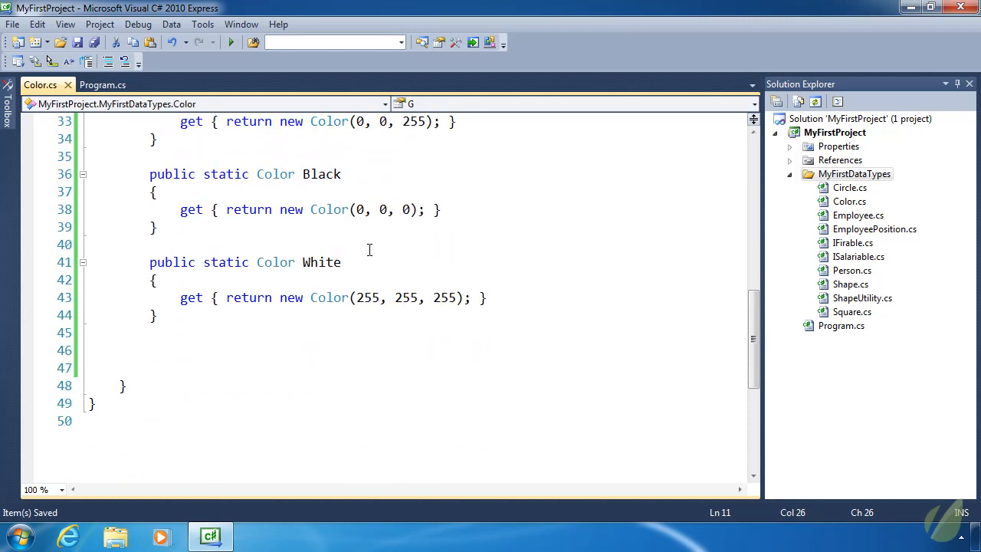
scroll(up, 3)
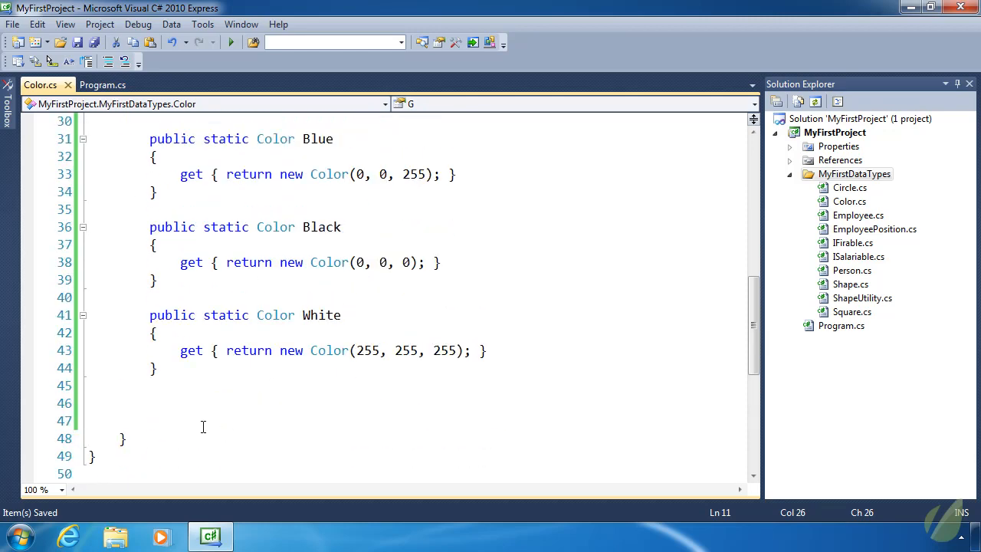
click(111, 419)
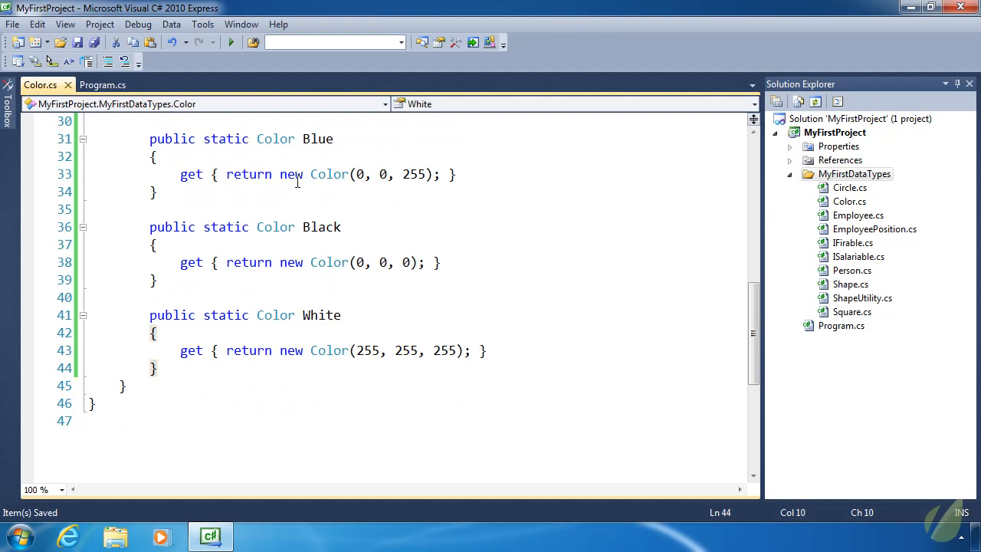
scroll(up, 3)
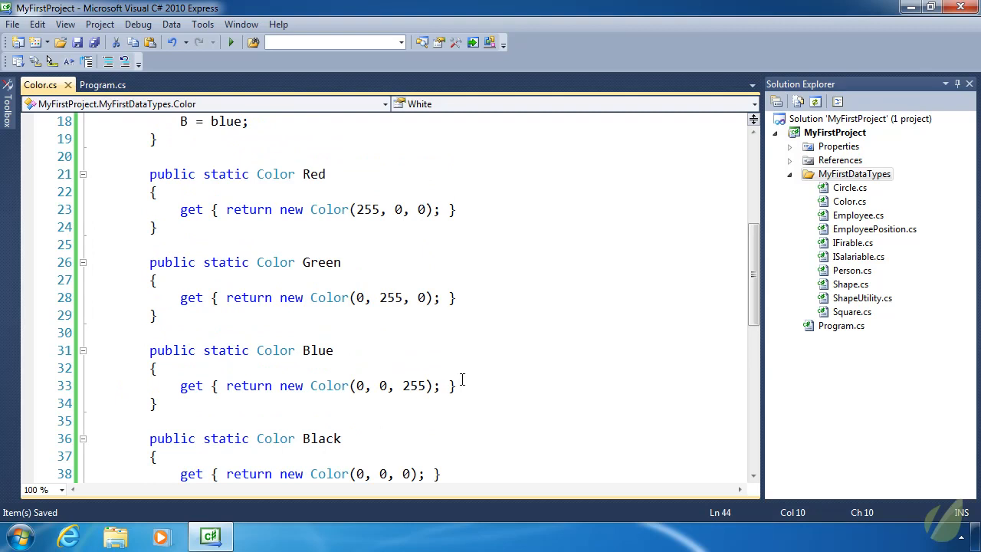
scroll(up, 3)
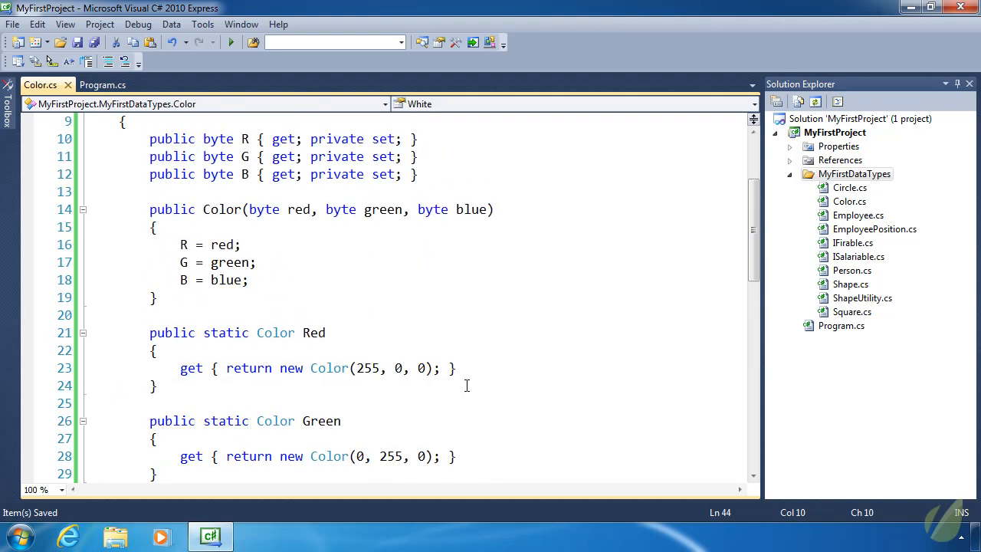
mouse_move(492, 359)
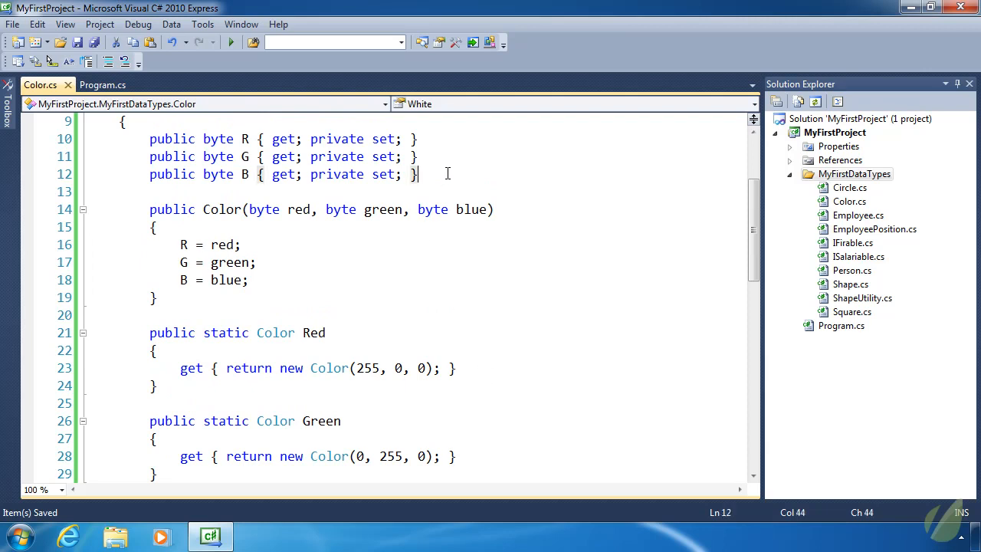
key(Return)
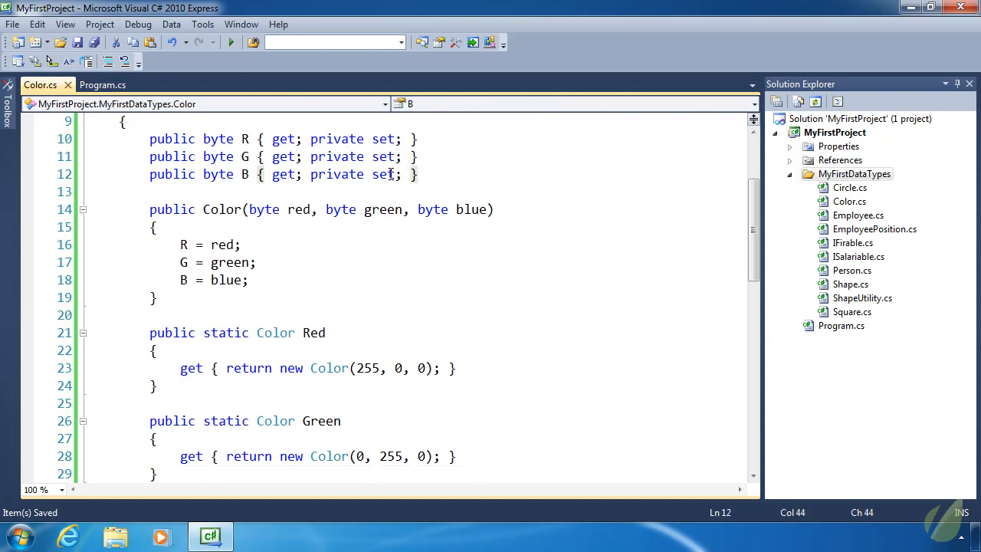
scroll(down, 3)
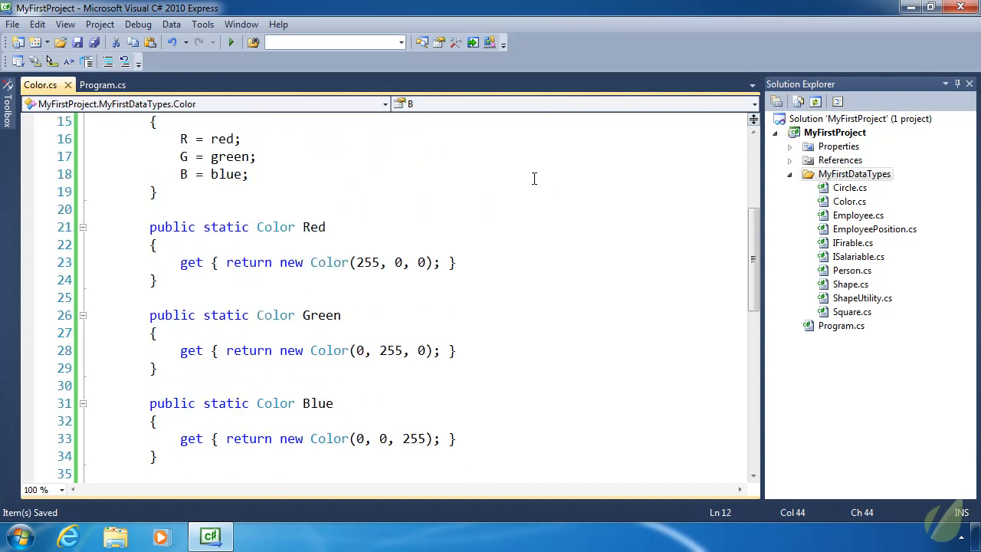
scroll(down, 3)
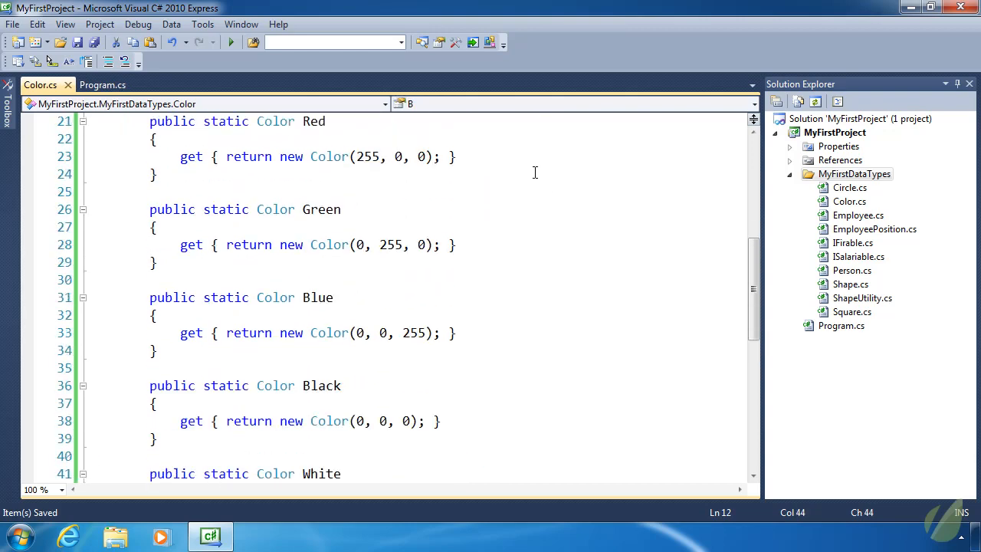
scroll(up, 3)
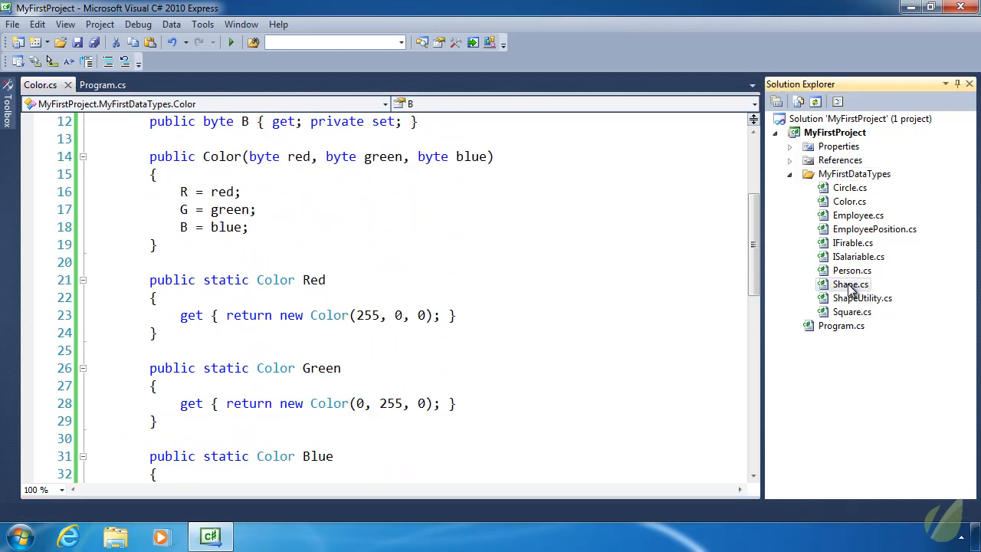
- In Shape.cs, add a public virtual Color property backed by a protected Color _Color field
double_click(849, 284)
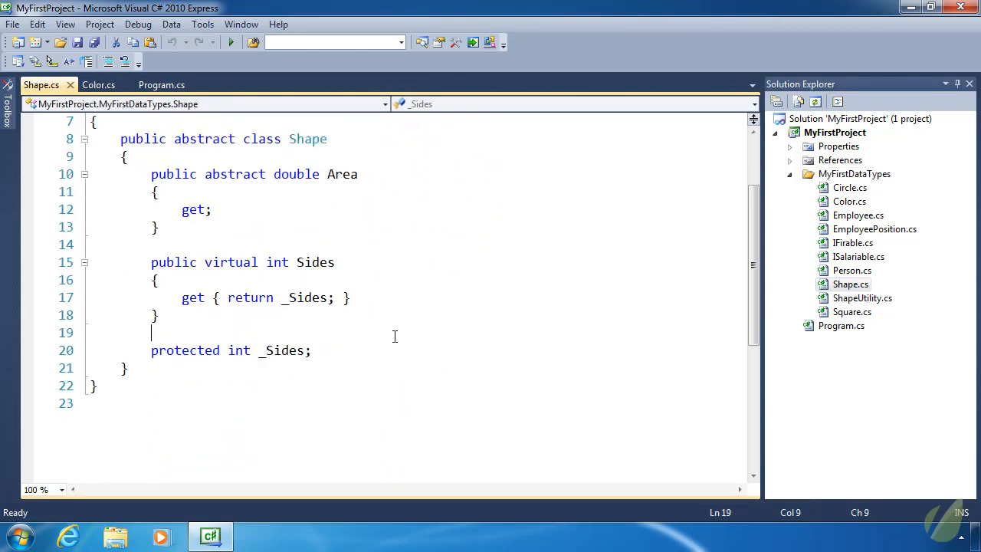
mouse_move(400, 347)
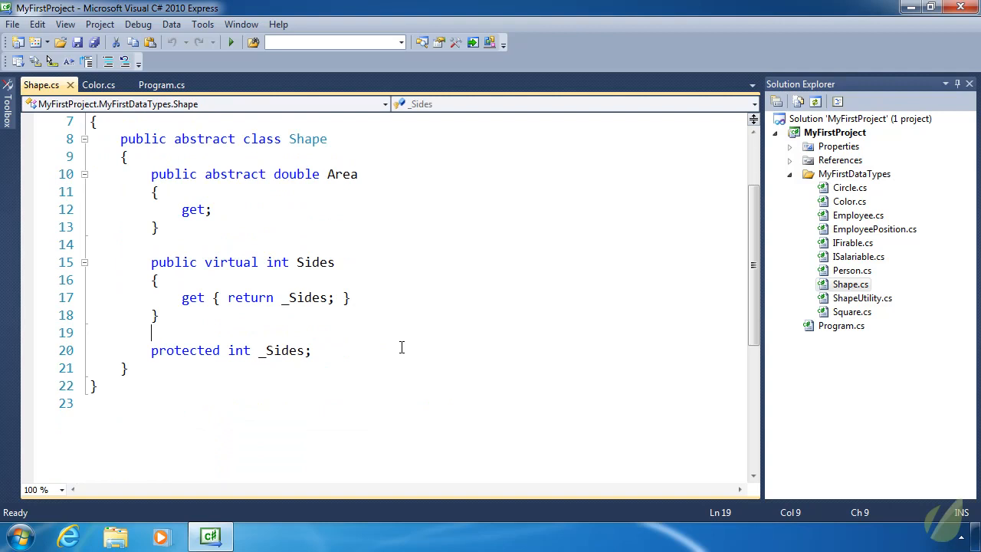
text(public)
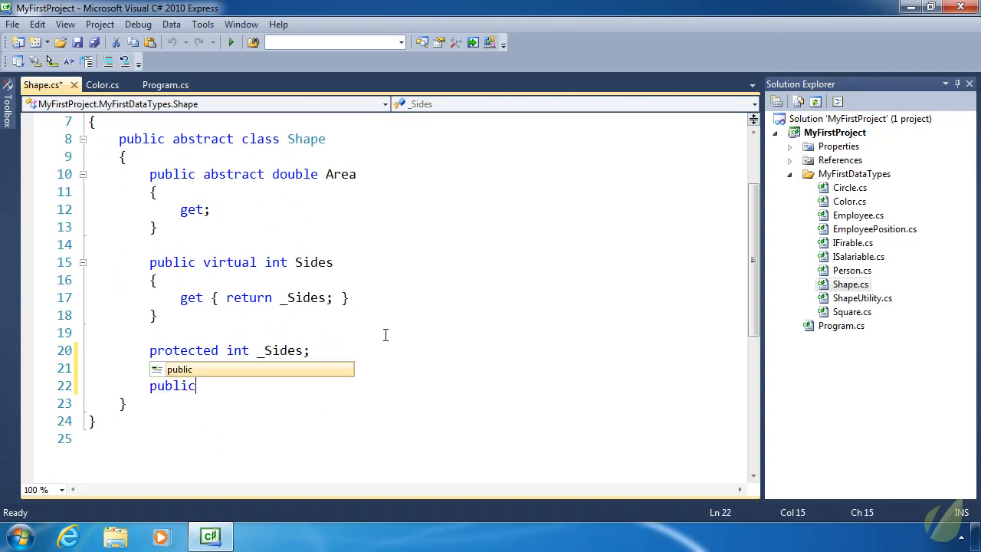
text(virtual int)
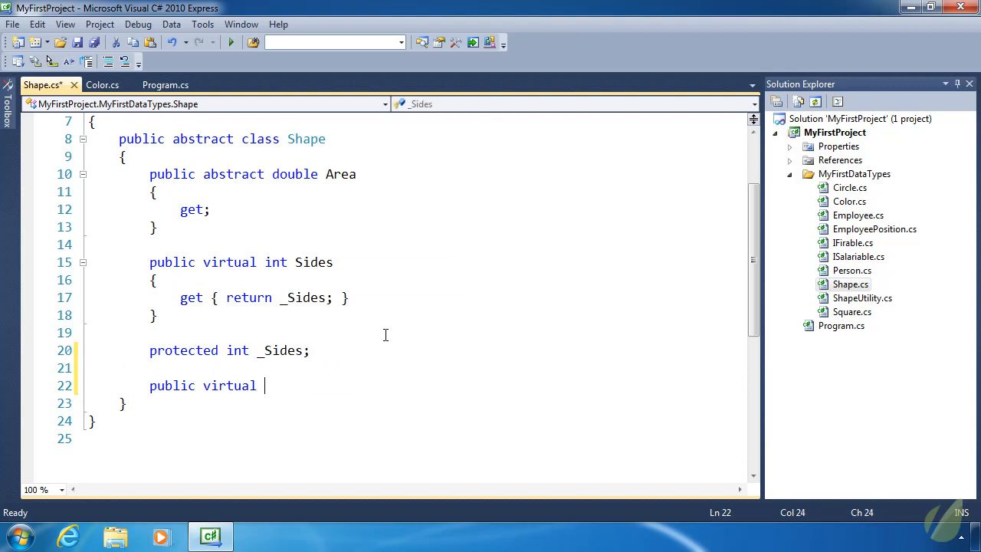
text(Color Color)
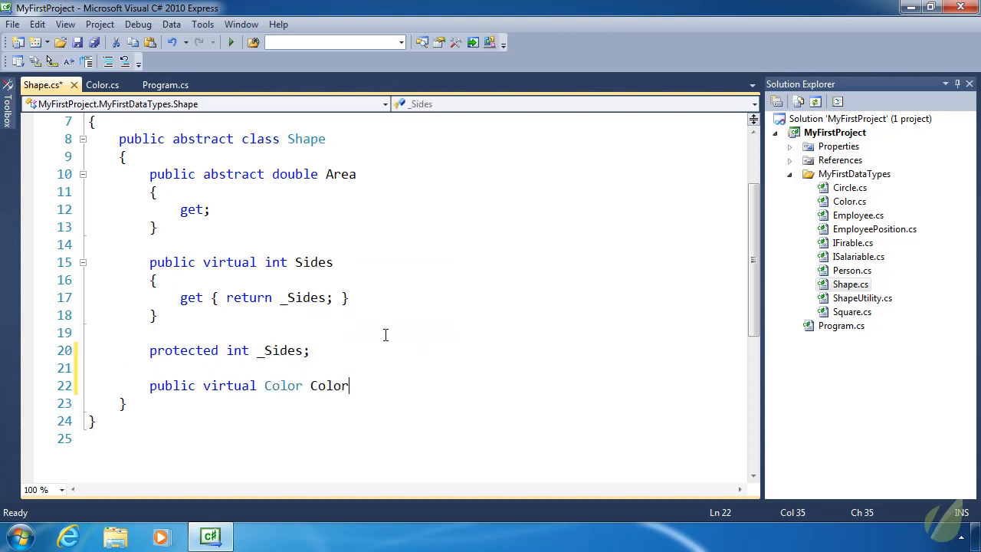
text(g)
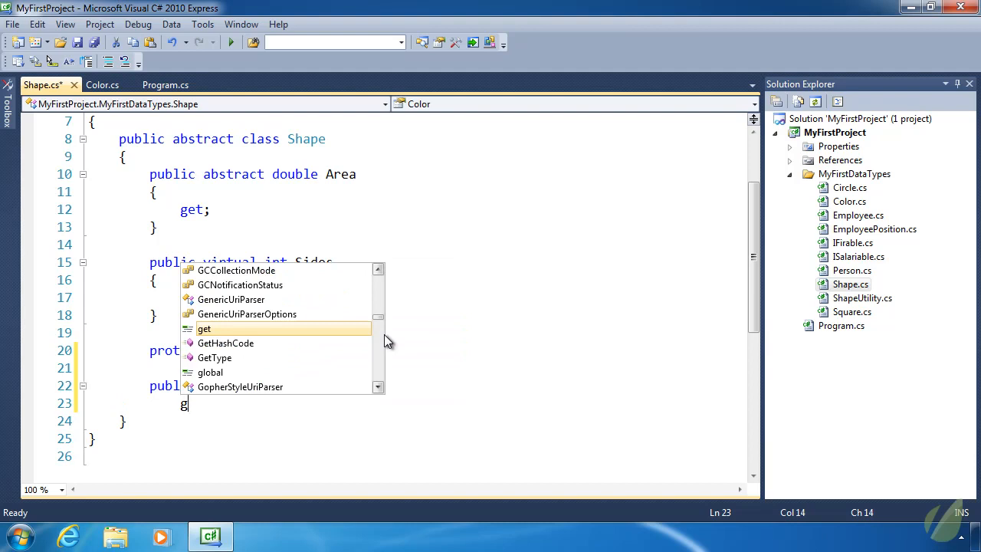
text(et { return _Color;)
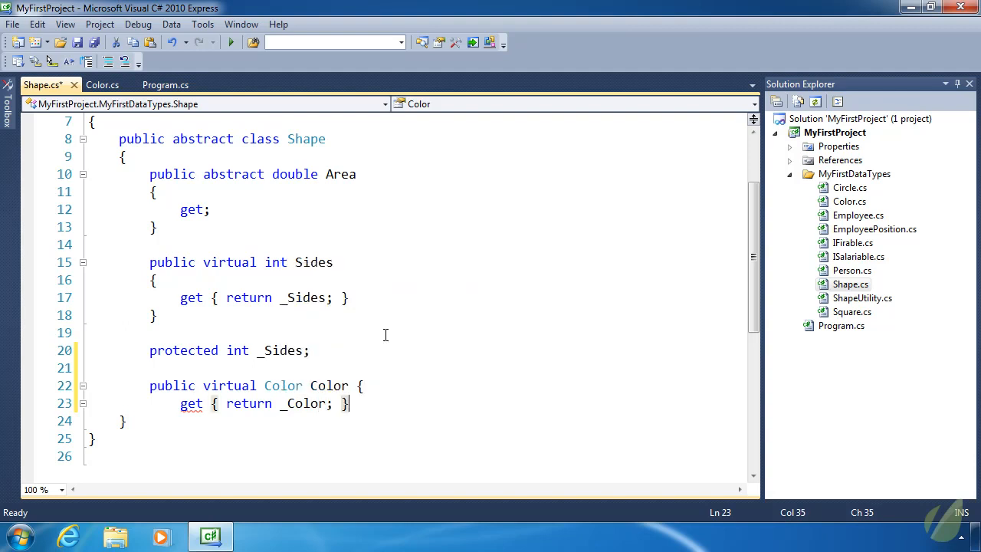
mouse_move(386, 341)
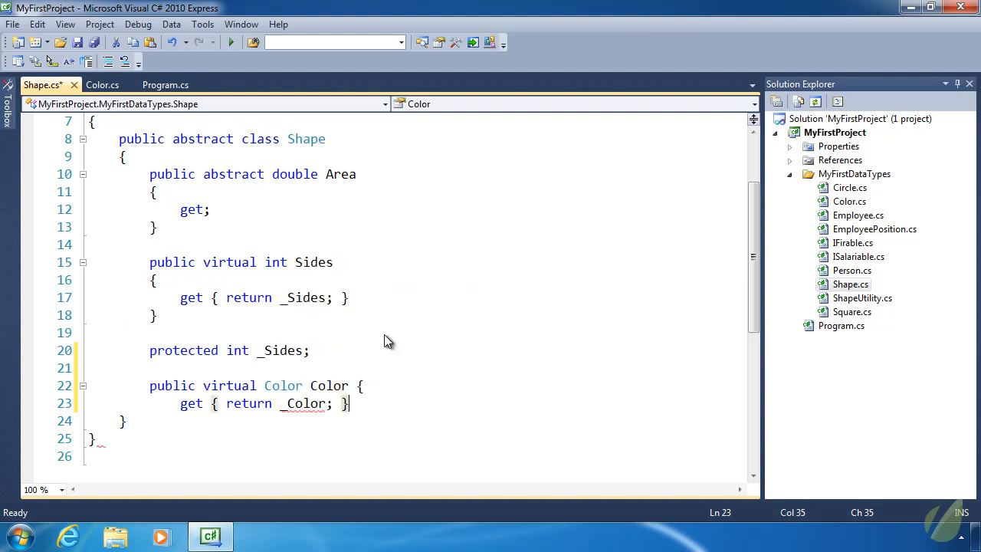
key(Return)
text(})
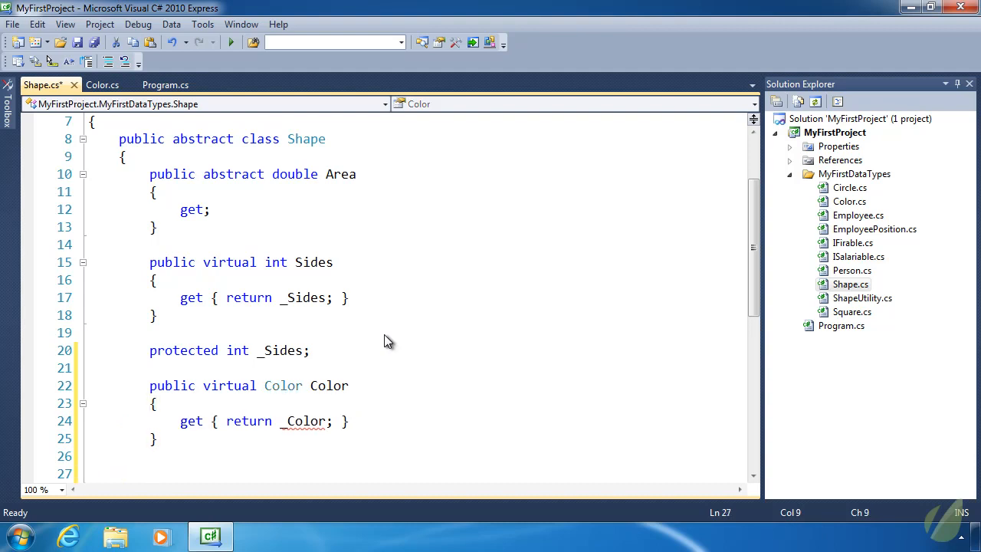
text(protected Color _Color;)
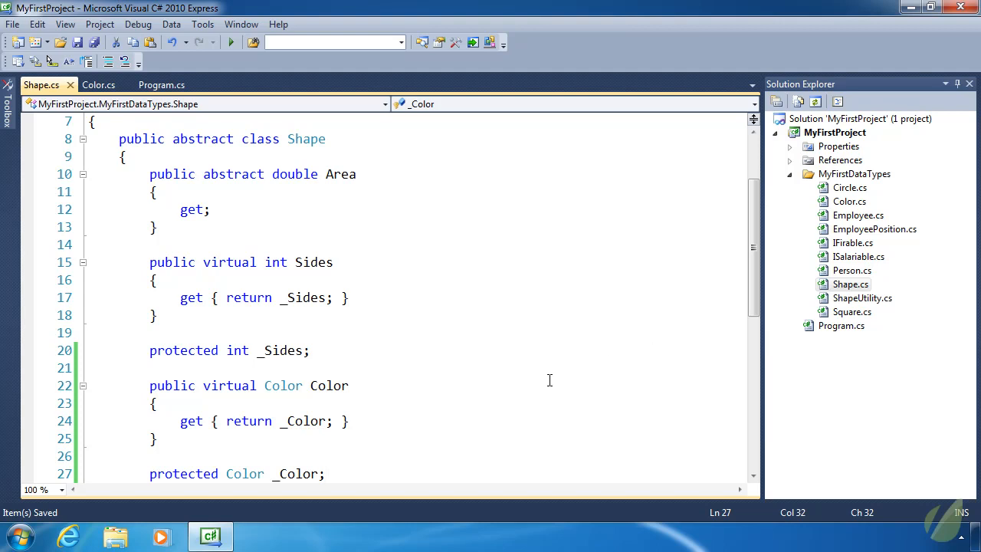
mouse_move(821, 352)
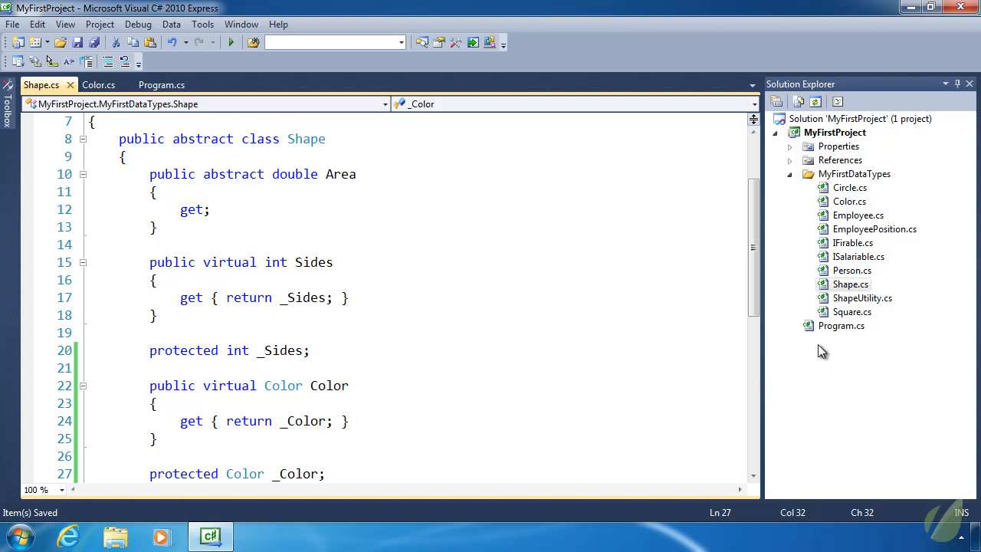
- In Square.cs, add a 'Color color' constructor parameter and assign '_Color = color;'
double_click(852, 311)
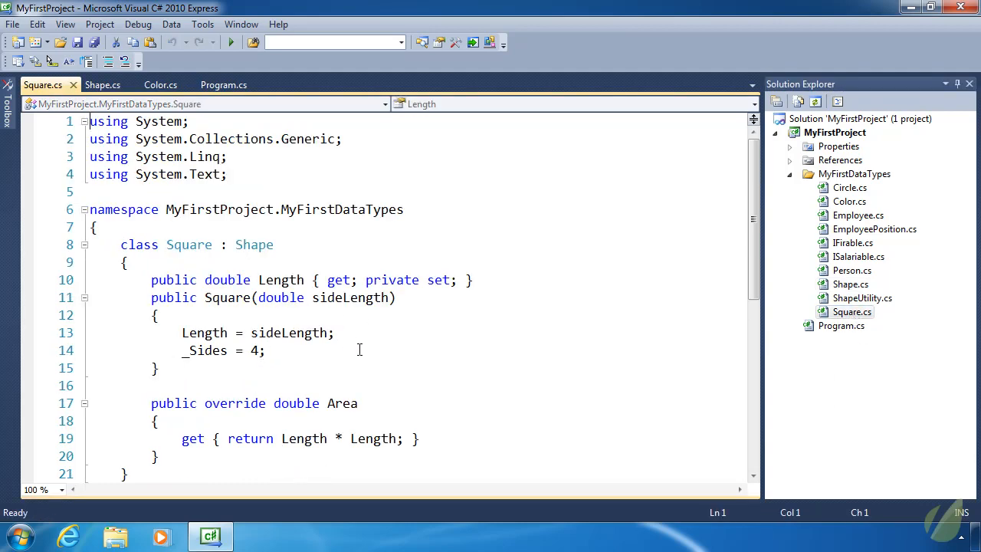
scroll(down, 3)
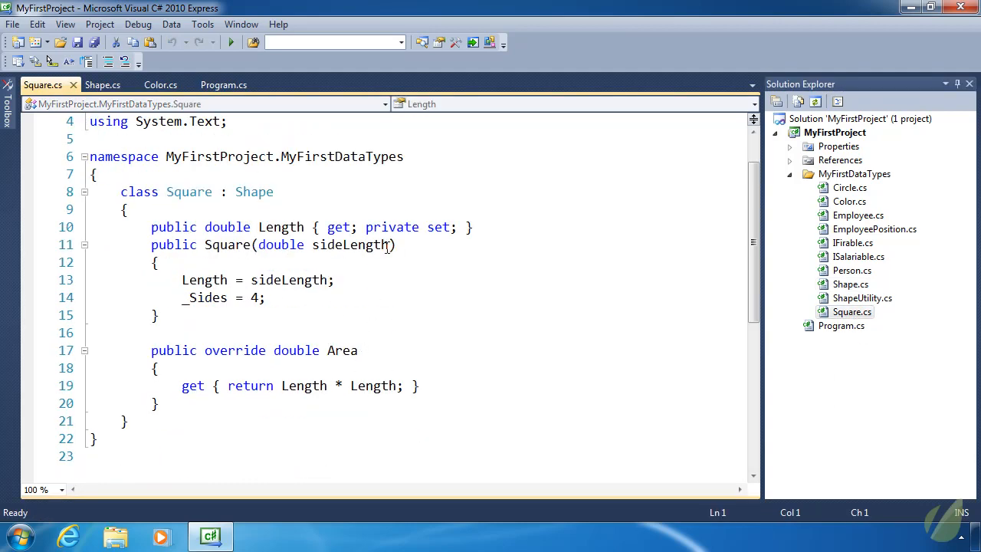
text(Color color)
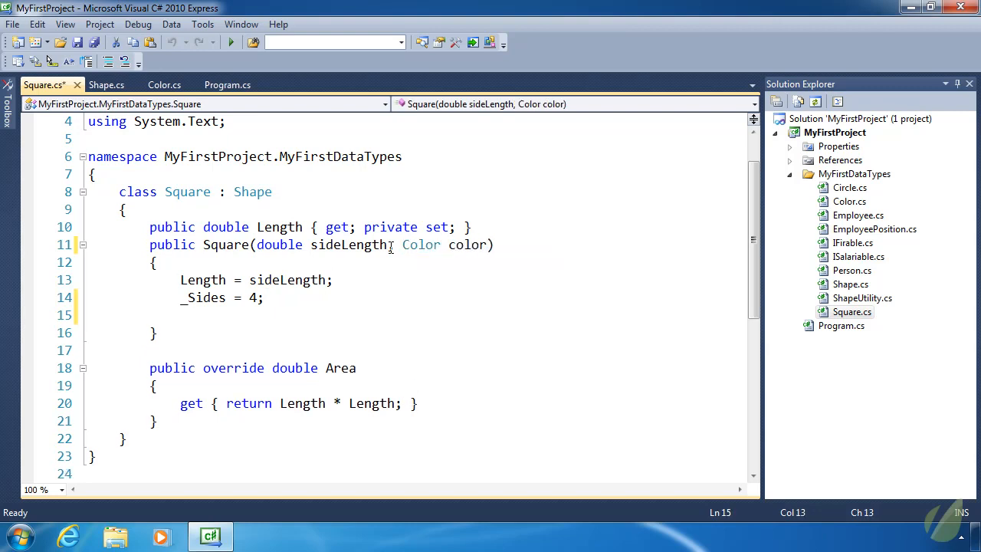
text(_Color)
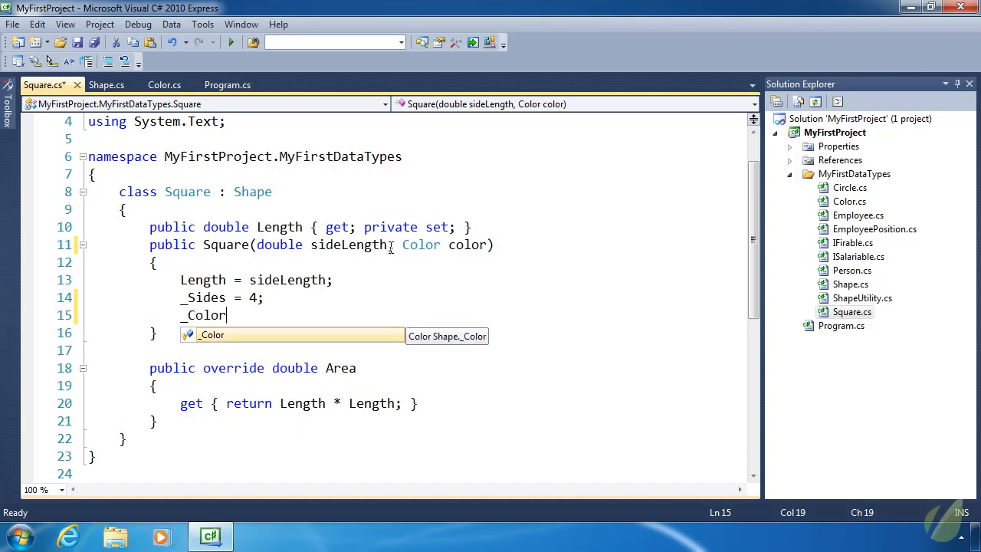
text(= color;)
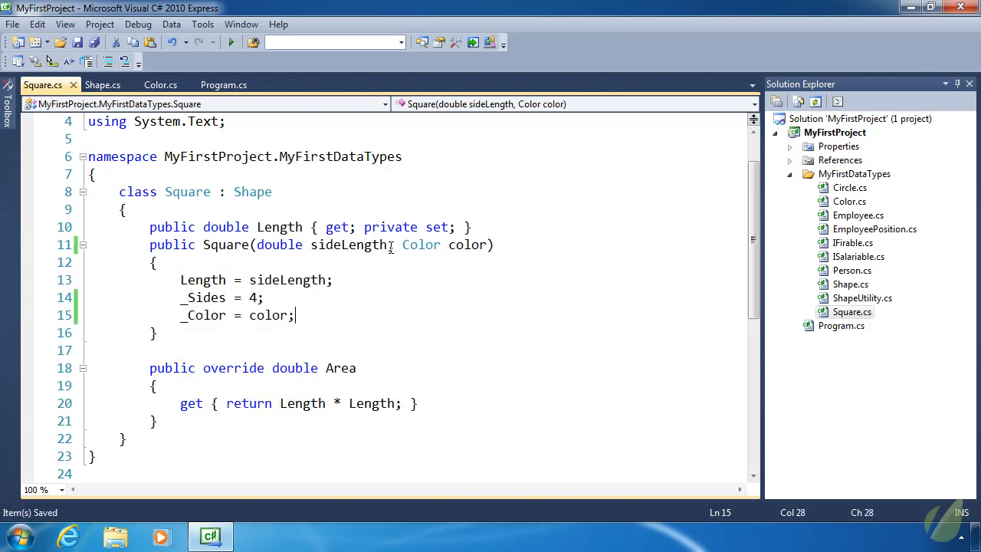
mouse_move(856, 241)
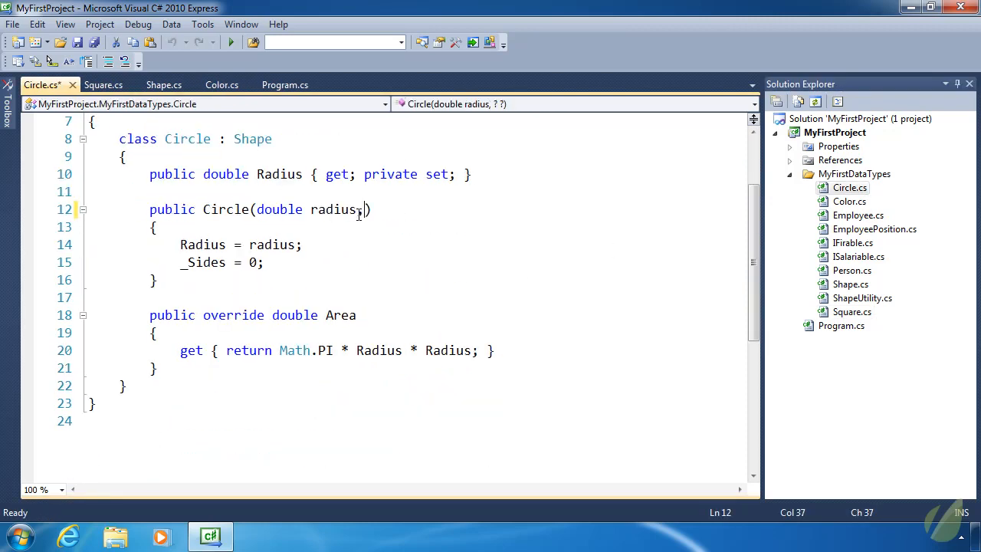
- Add ', Color color' to Circle's constructor and assign '_Color = color', briefly checking Color.cs
text(, Color color)
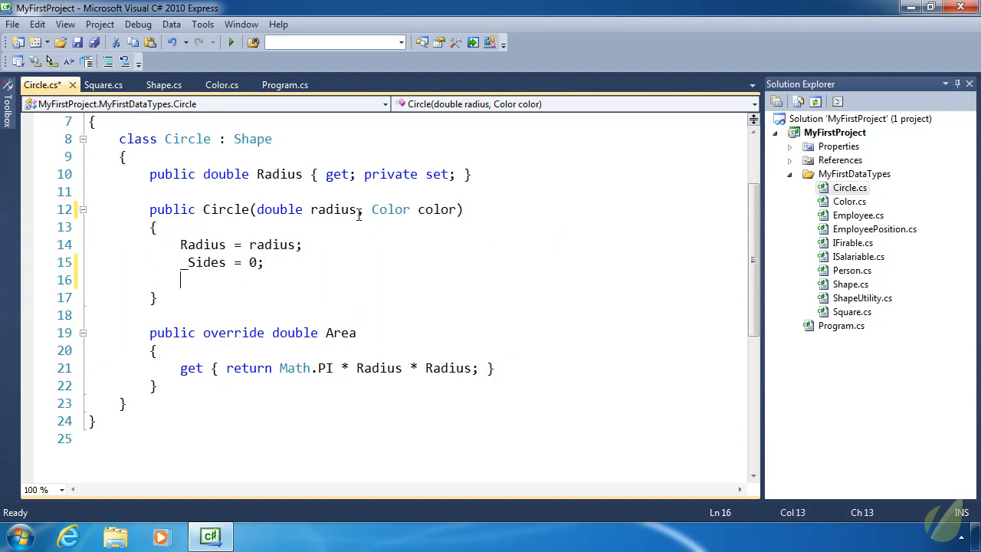
text(_Color = color;)
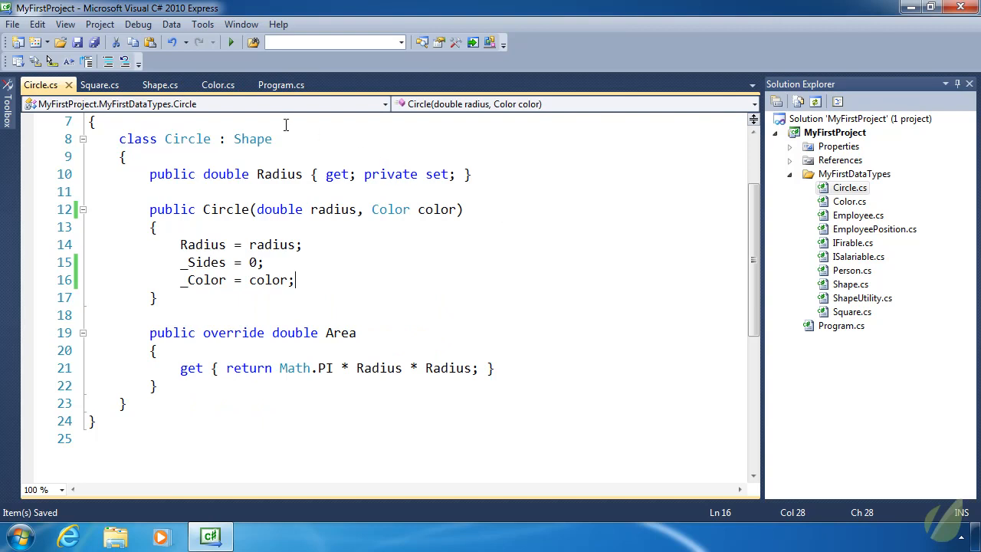
click(217, 85)
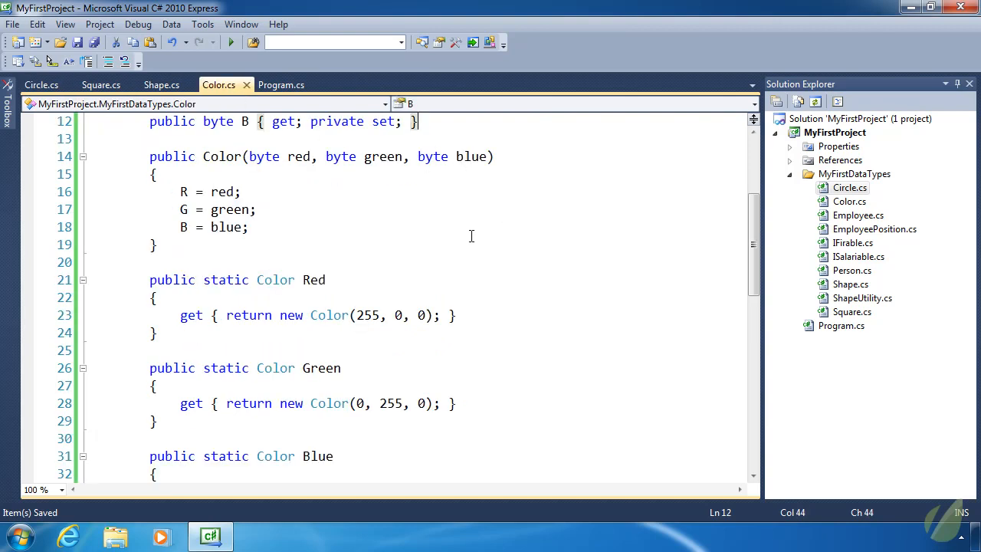
click(40, 84)
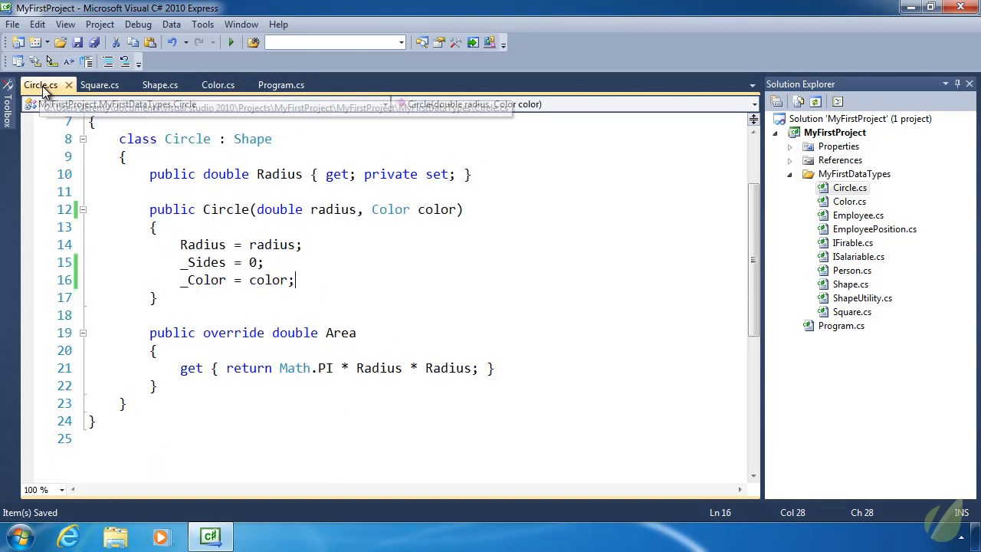
- Delete the old DateTime lines from Main in Program.cs
click(281, 84)
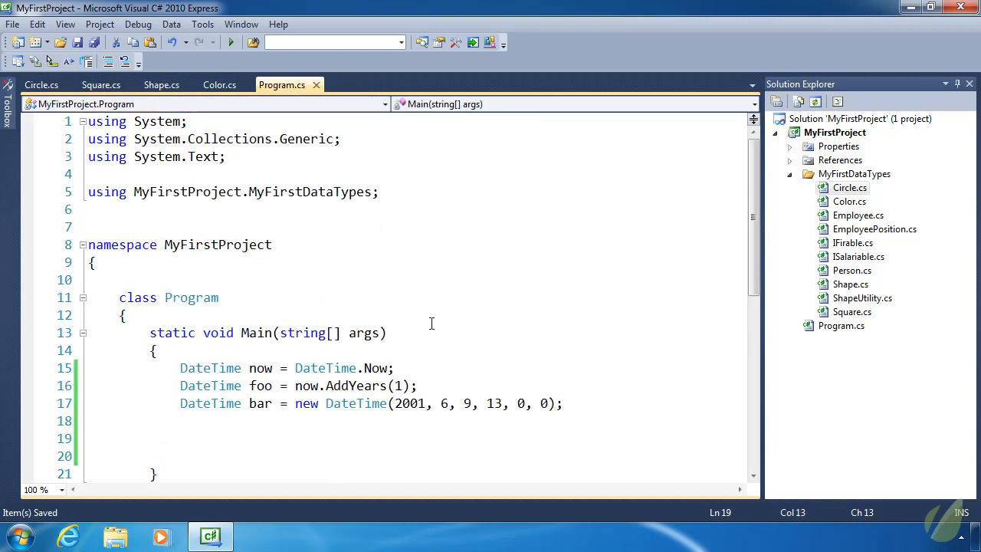
drag(180, 386, 134, 438)
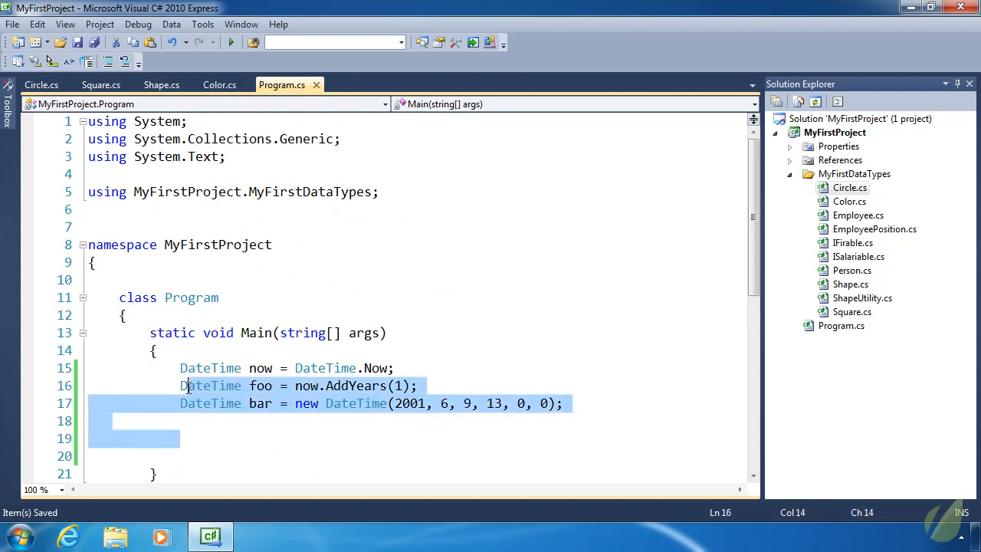
key(Delete)
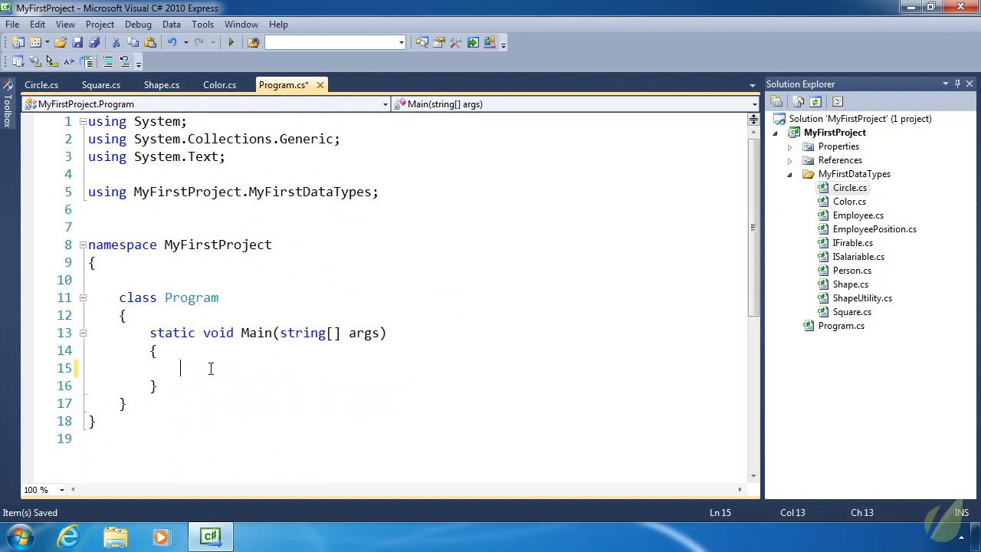
- Add 'Square square = new Square(10, Color.Red);' to Main
text(Square)
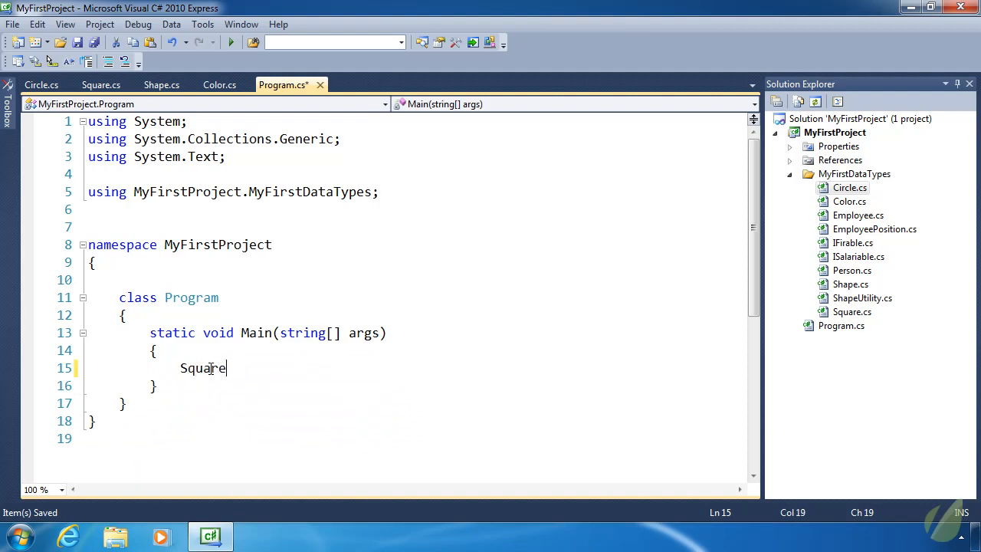
text(square = new Square()
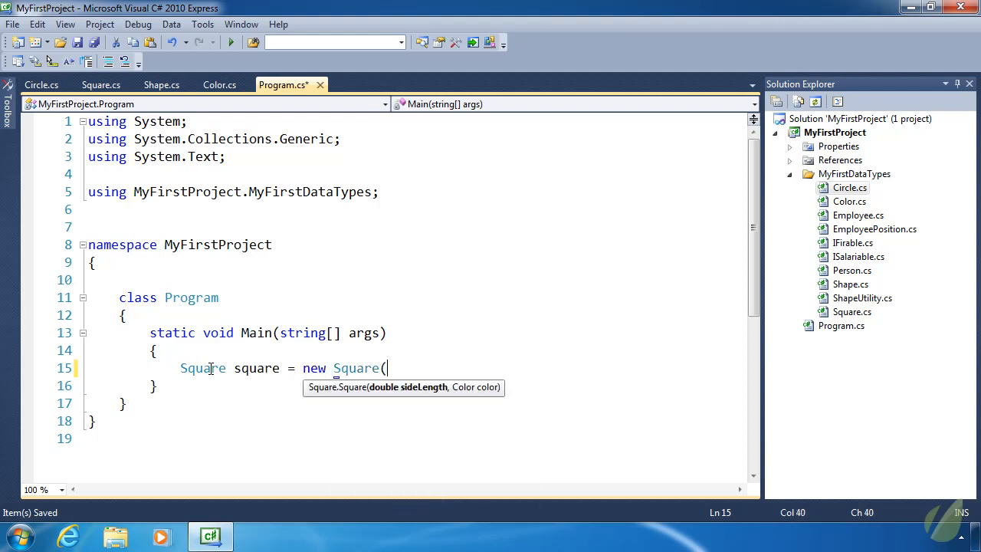
text(10,)
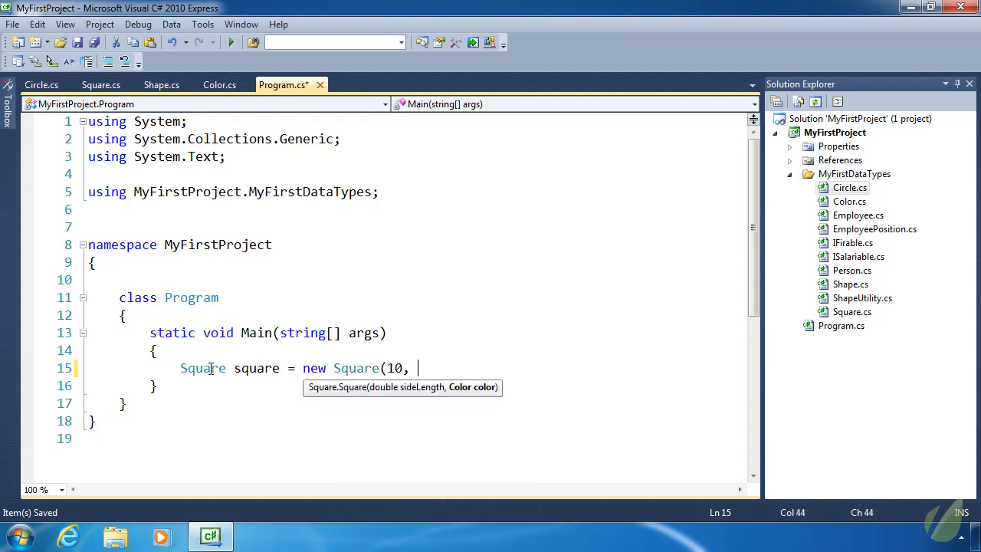
text(C)
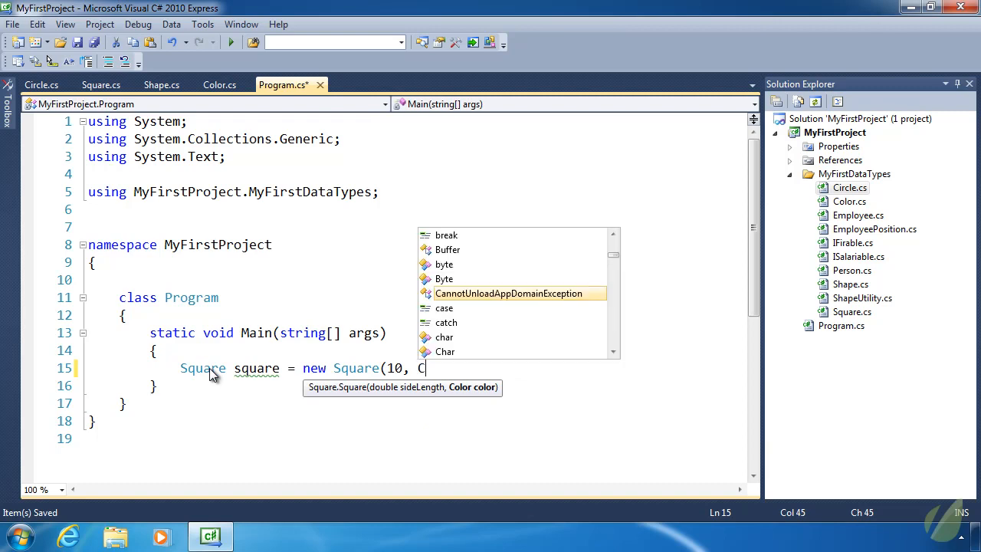
text(olor.Red);)
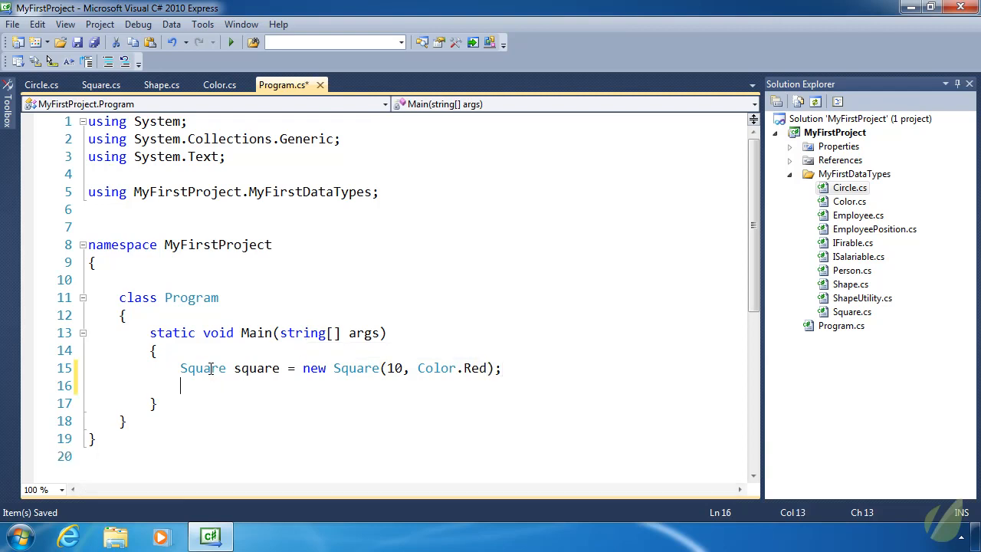
mouse_move(203, 368)
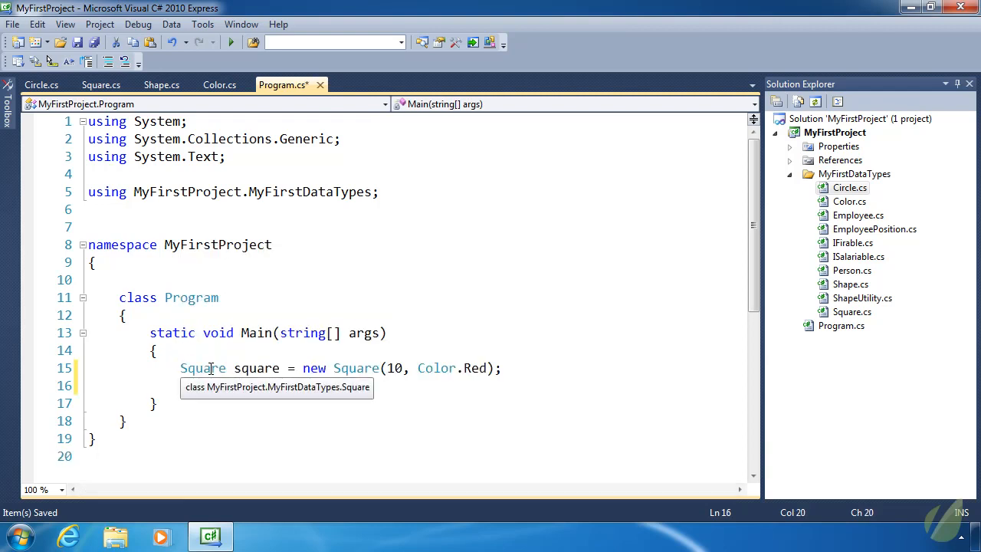
- Begin typing 'Circle circle = new Circle(10, Color.White)' below the square
text(Circle)
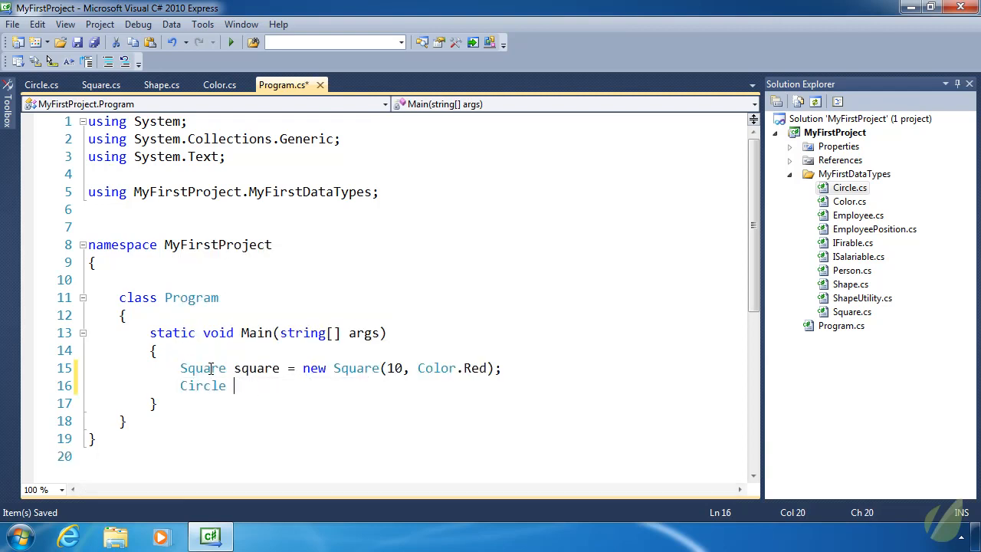
text(circle = new Circle(10,)
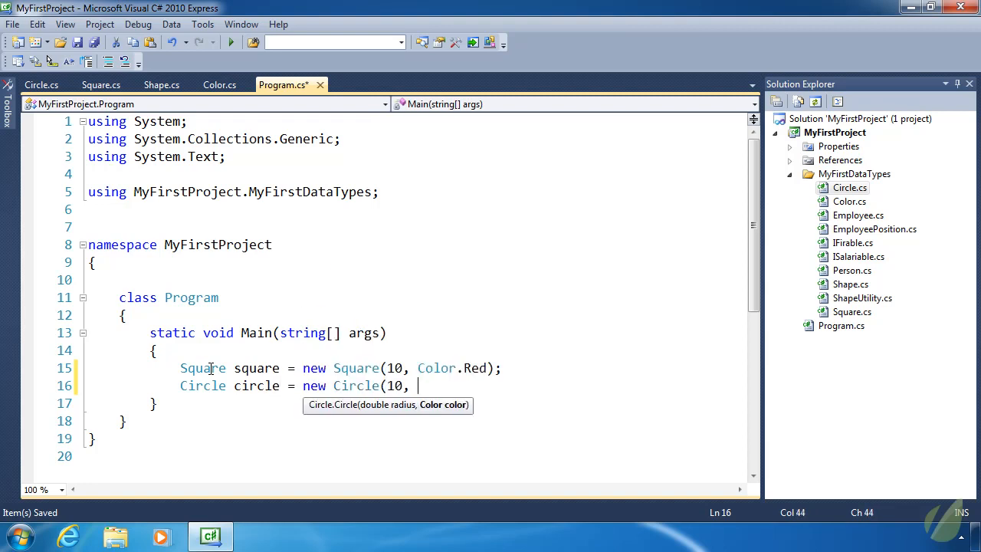
text(Color.White))
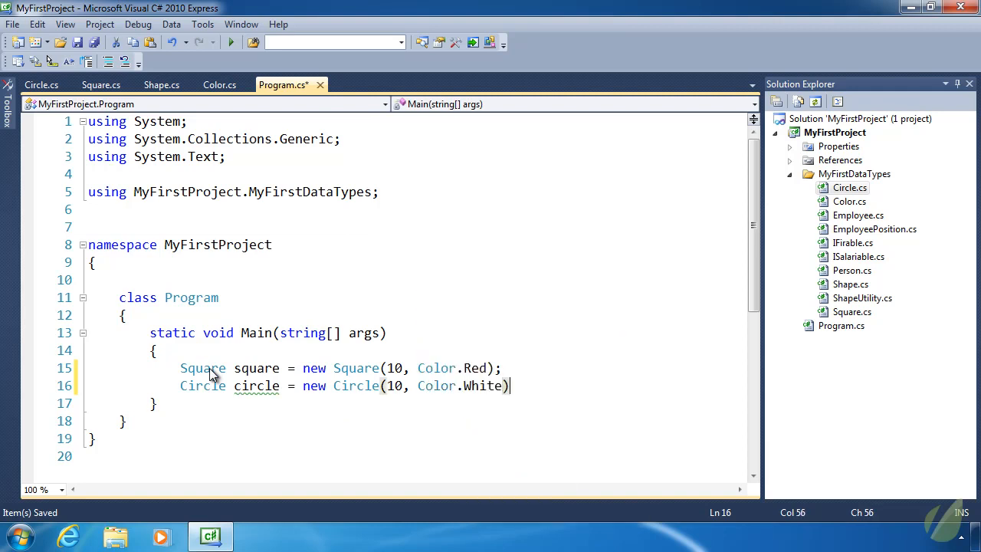
- End the Circle line with ';' and save Program.cs
text(;)
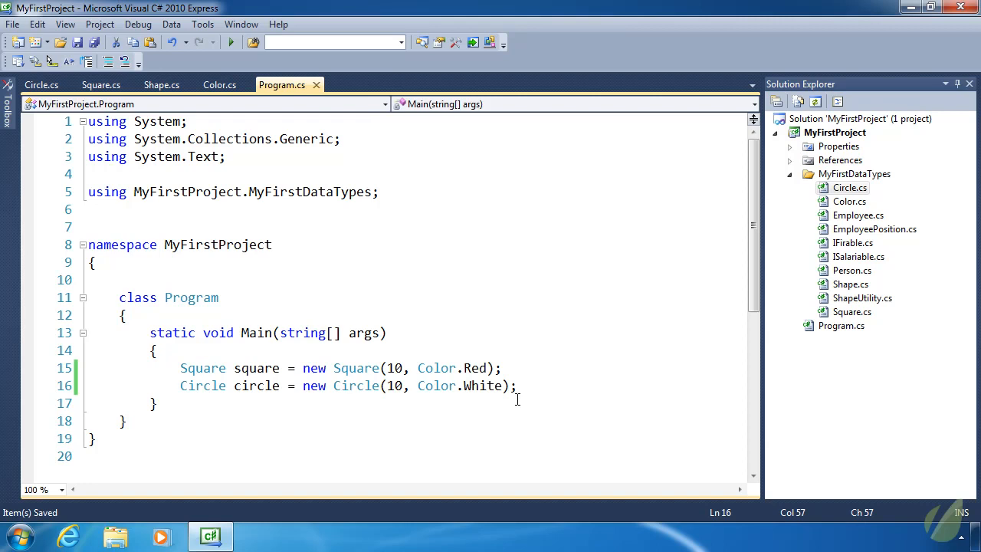
click(518, 386)
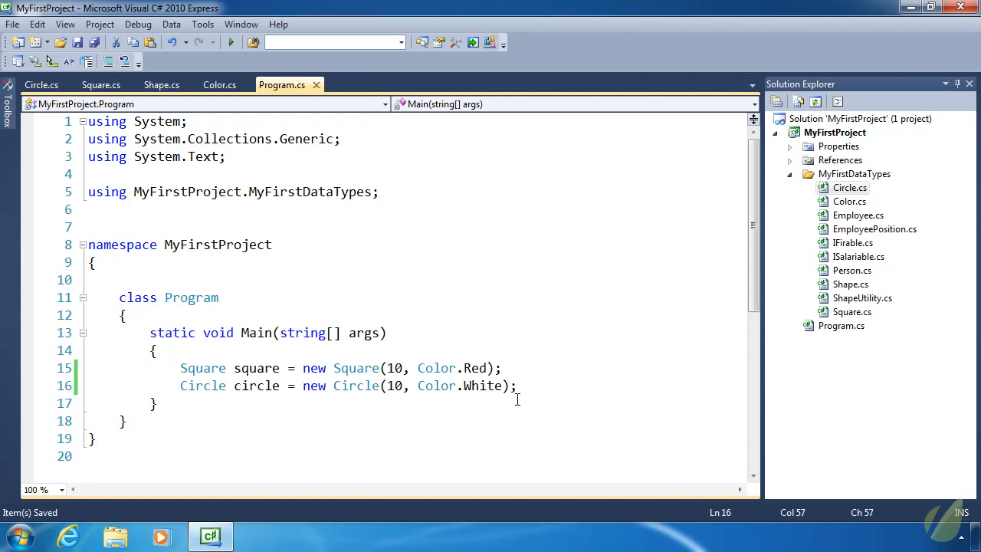
click(518, 386)
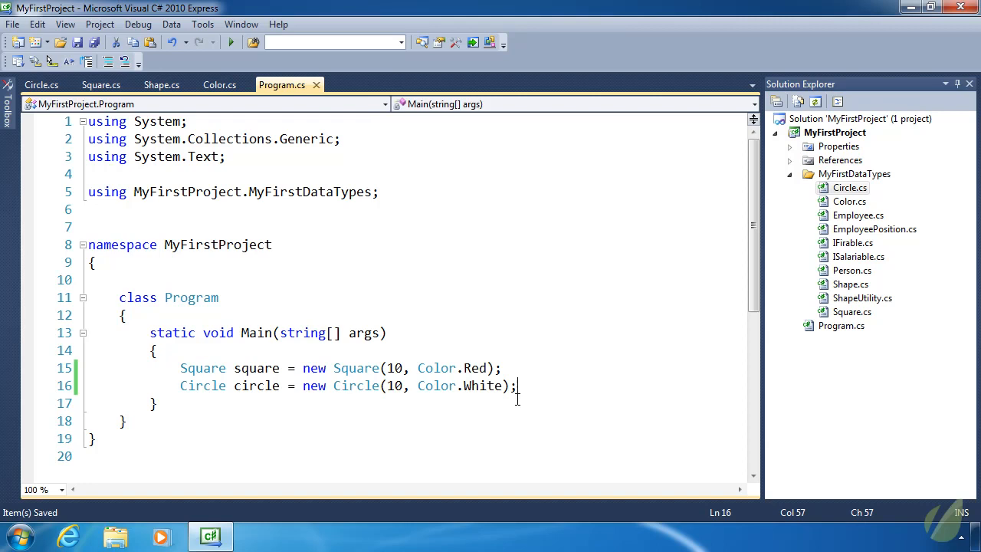